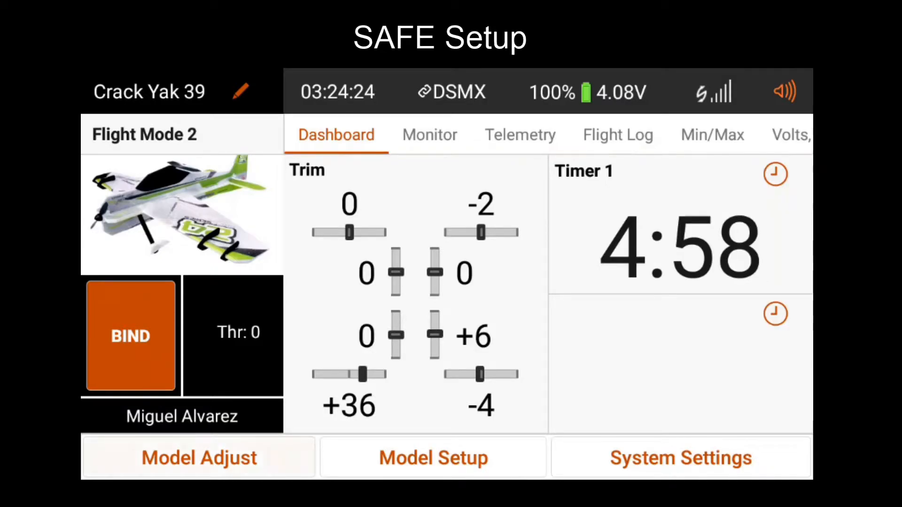
# - Navigate from the dashboard through Model Adjust into the Crack Yak 39 receiver's Gyro Settings
pyautogui.click(199, 458)
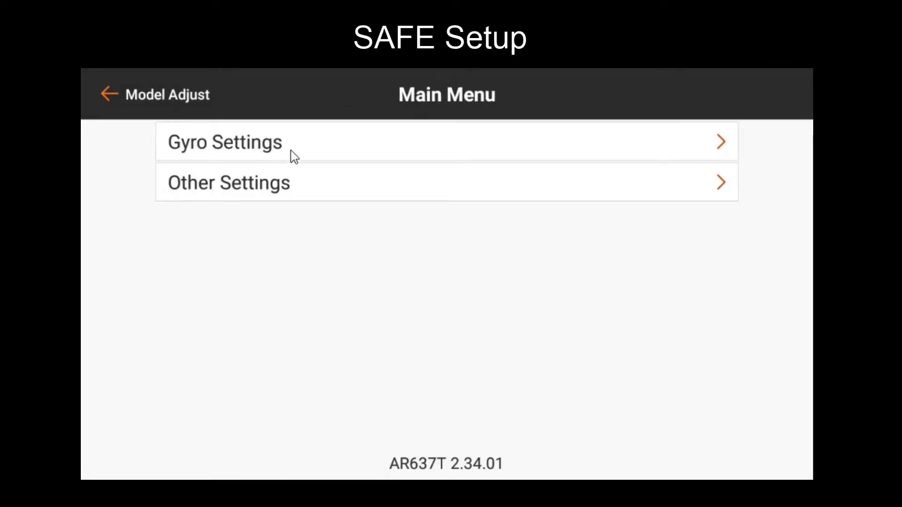
pyautogui.click(224, 142)
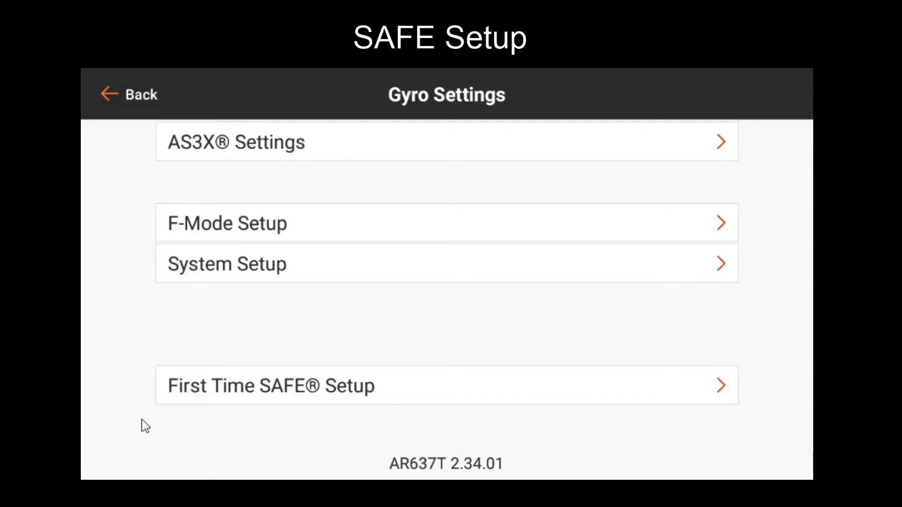
pyautogui.moveTo(441, 406)
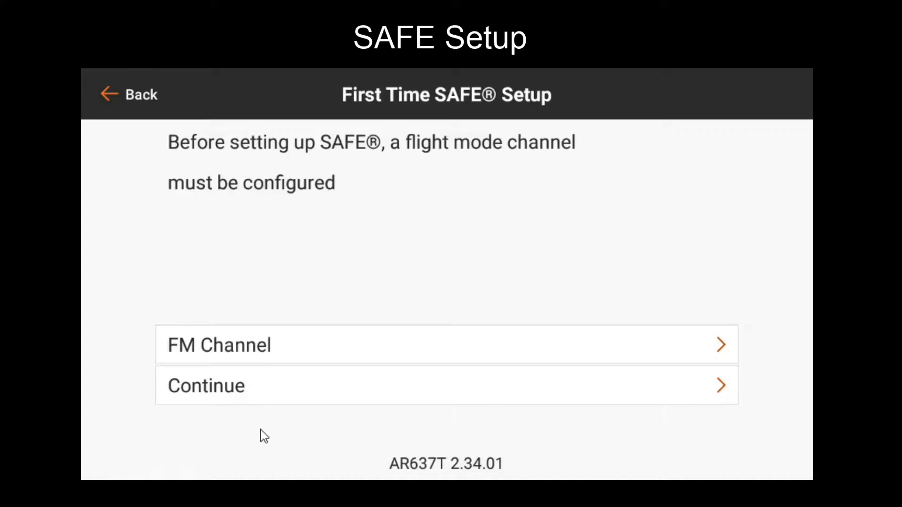
pyautogui.moveTo(395, 257)
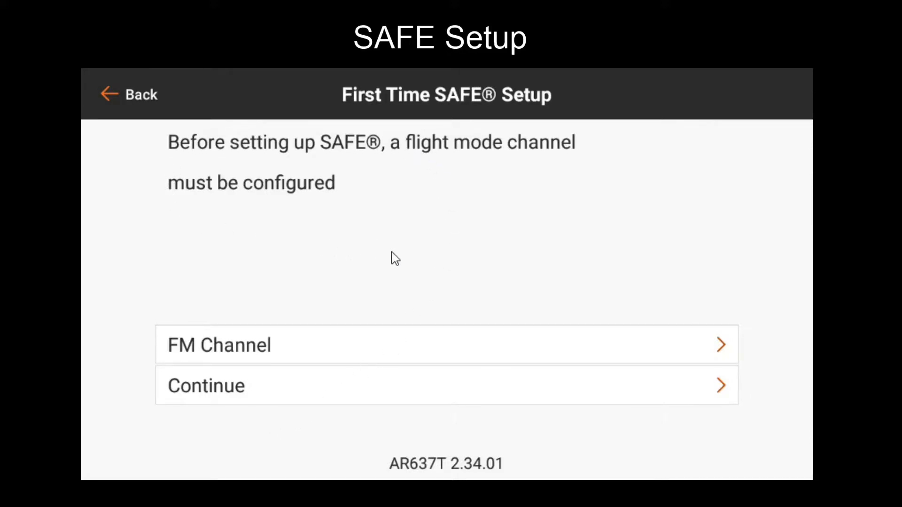
pyautogui.moveTo(375, 271)
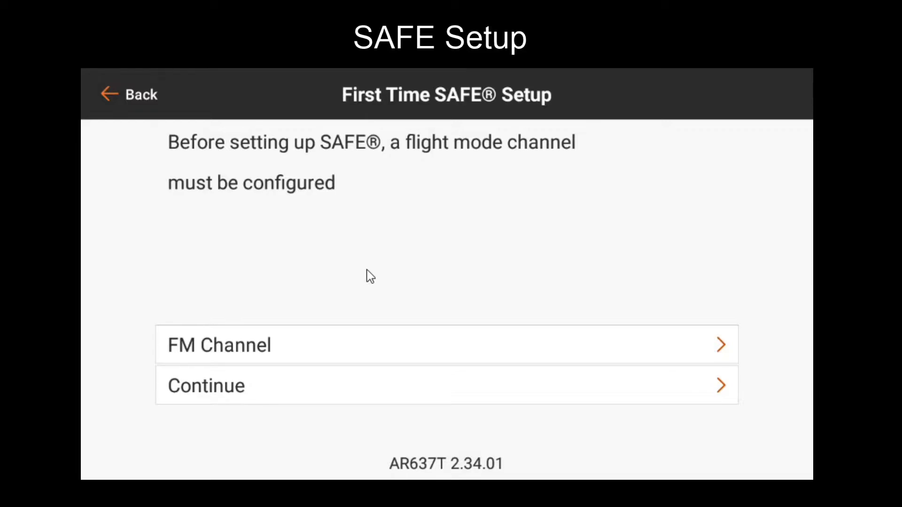
pyautogui.moveTo(151, 397)
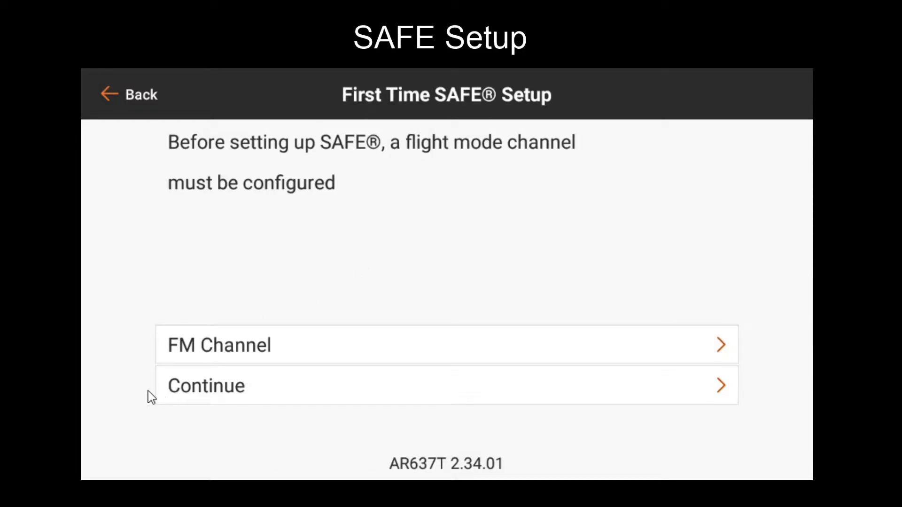
pyautogui.moveTo(204, 345)
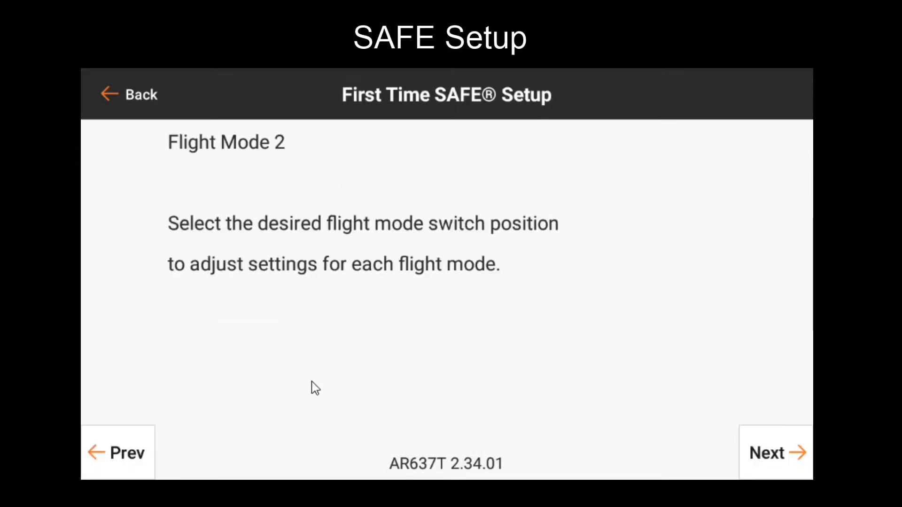
pyautogui.moveTo(531, 299)
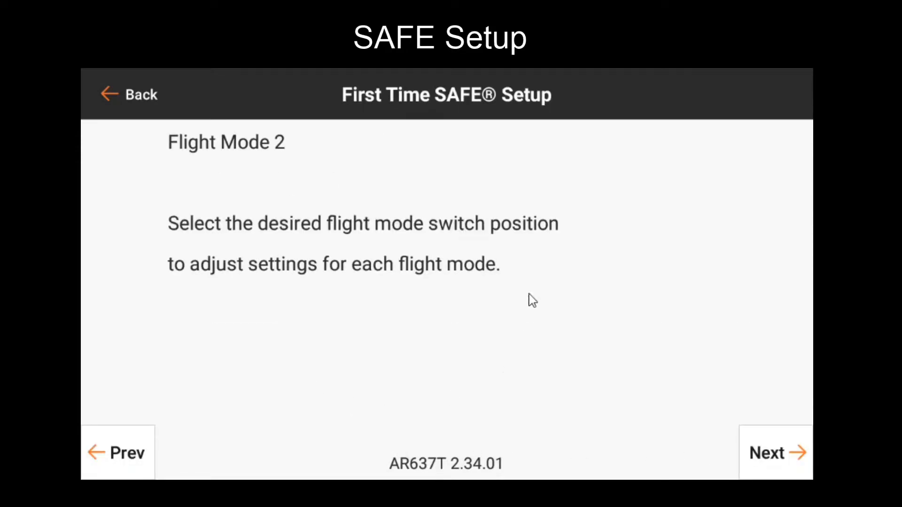
pyautogui.moveTo(529, 271)
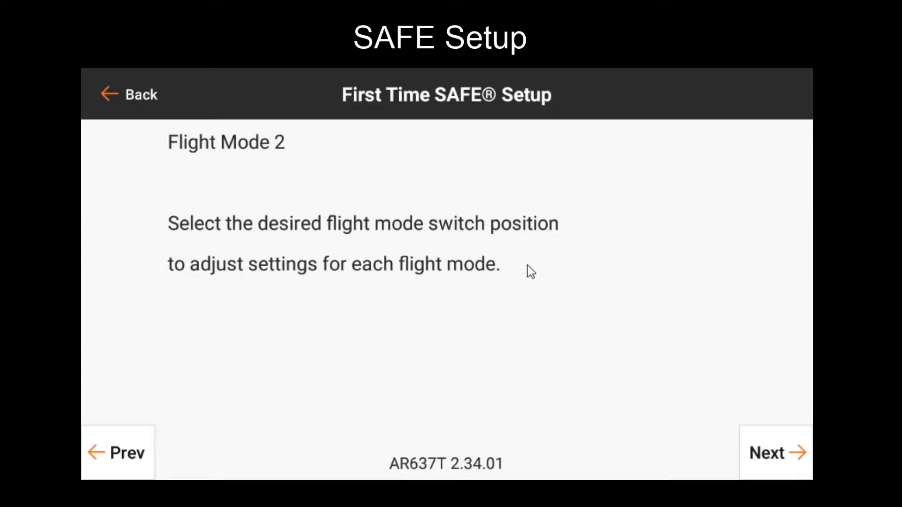
pyautogui.moveTo(446, 233)
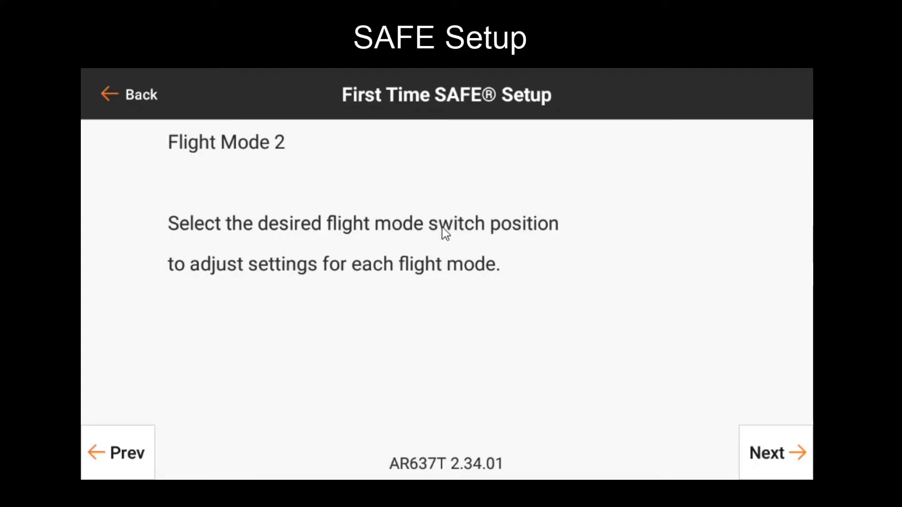
pyautogui.moveTo(205, 165)
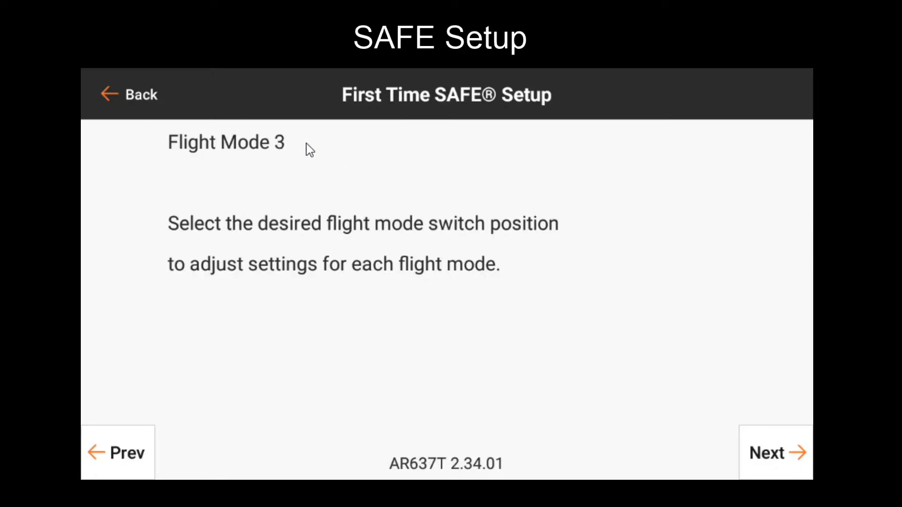
pyautogui.moveTo(303, 155)
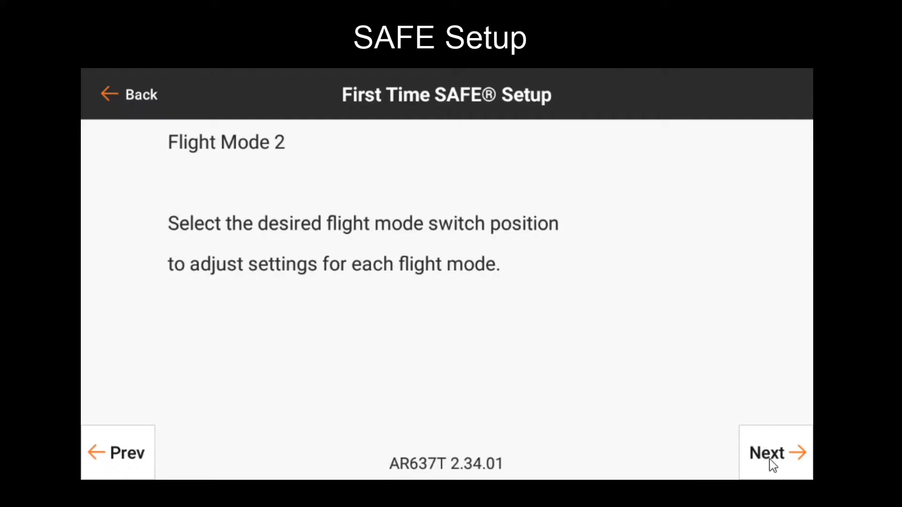
# - Advance the SAFE wizard from the flight mode page to the AS3X gains notice
pyautogui.click(775, 452)
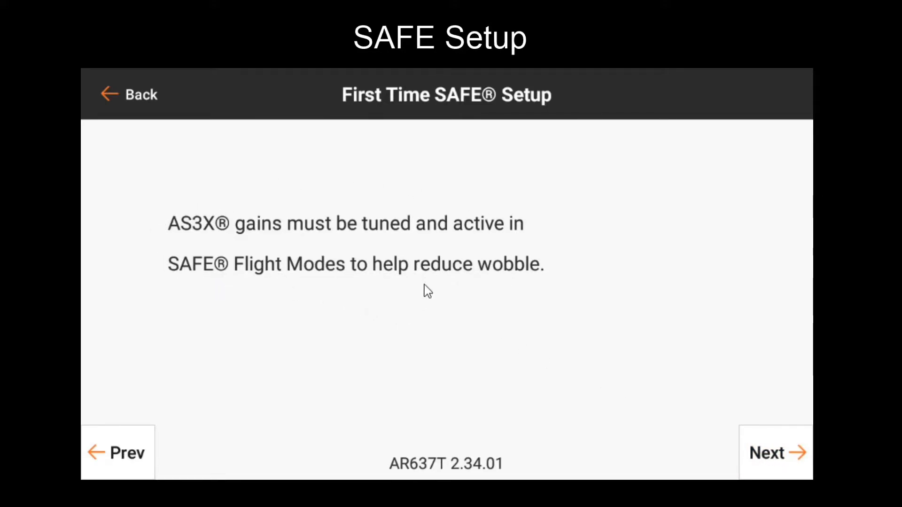
pyautogui.moveTo(425, 325)
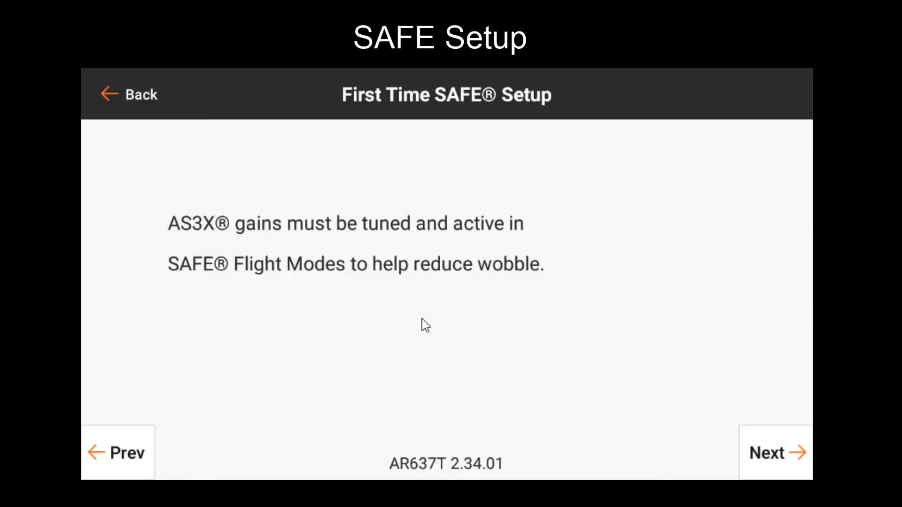
pyautogui.moveTo(460, 310)
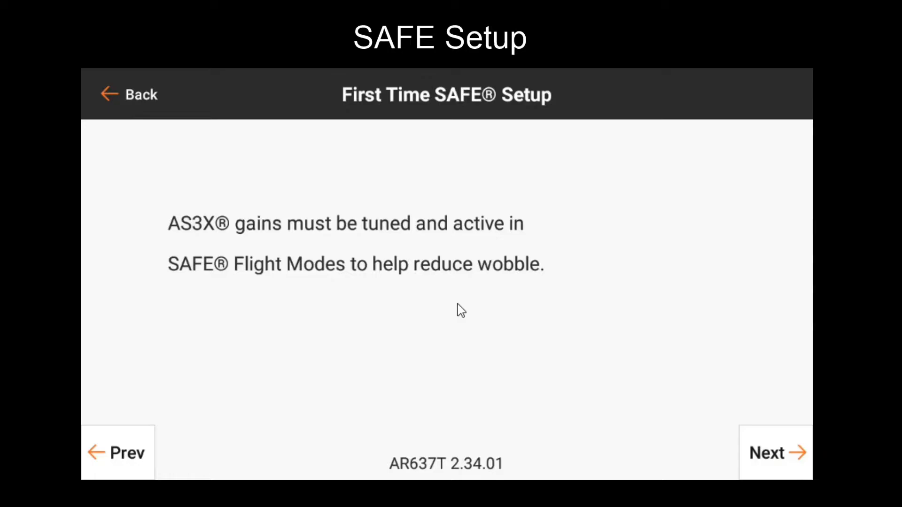
pyautogui.moveTo(466, 310)
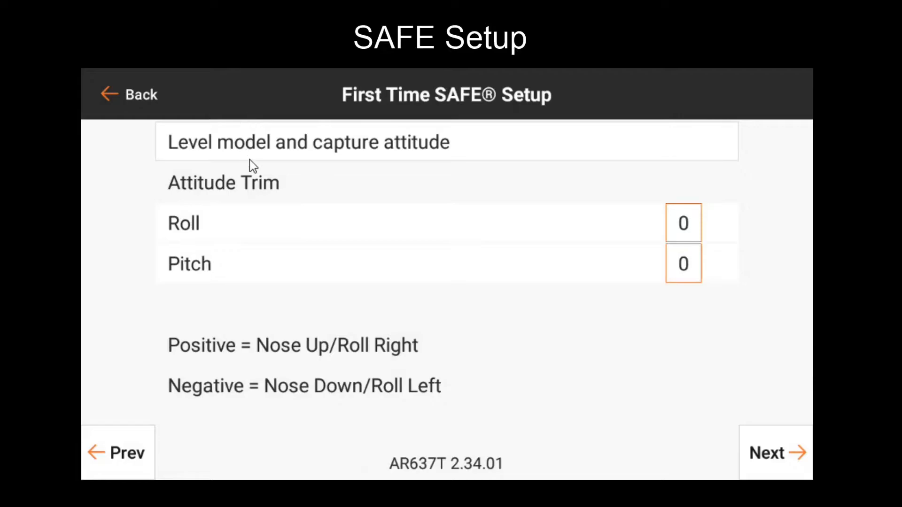
pyautogui.moveTo(377, 265)
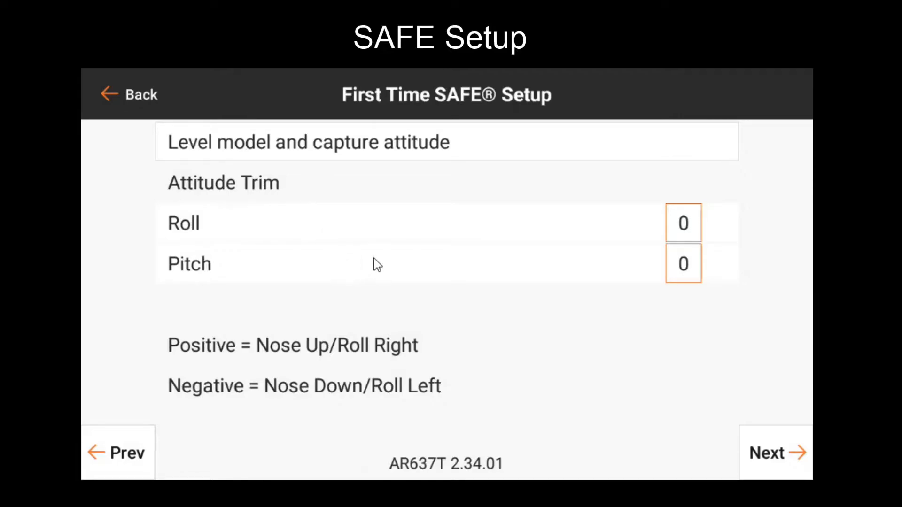
pyautogui.moveTo(418, 265)
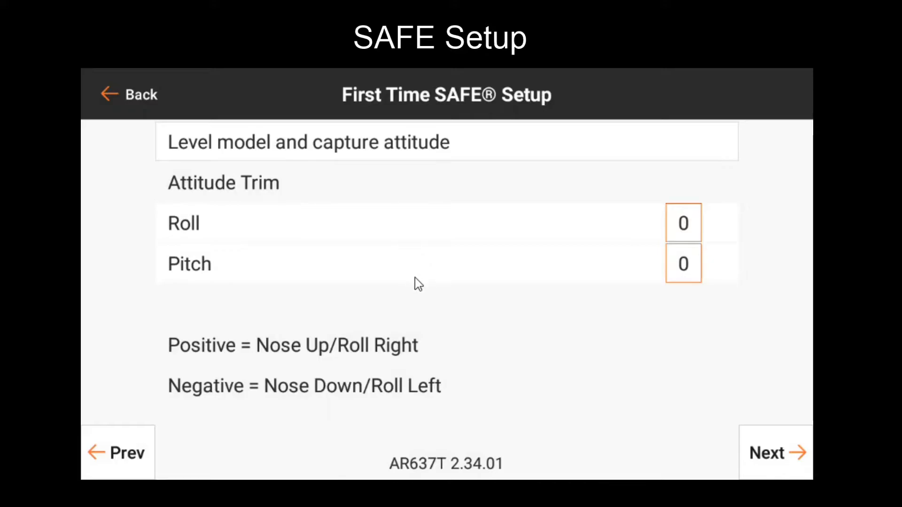
pyautogui.moveTo(418, 296)
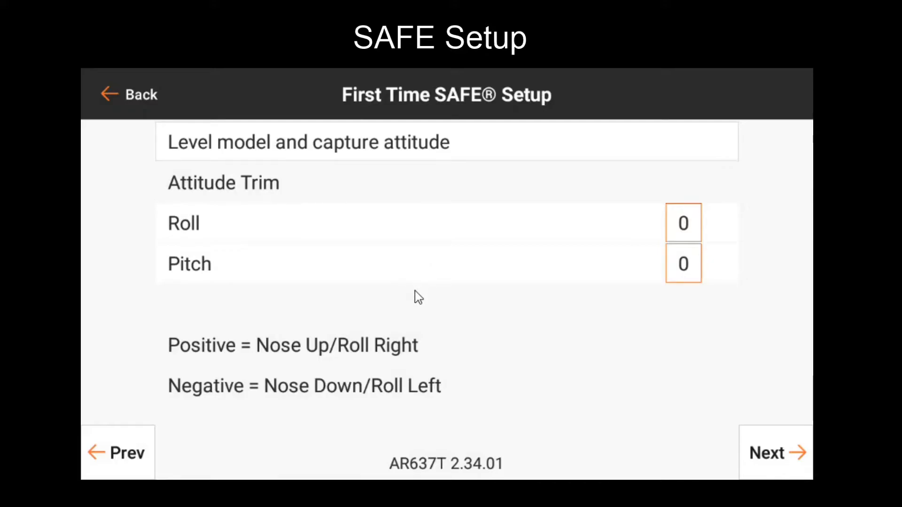
pyautogui.moveTo(404, 315)
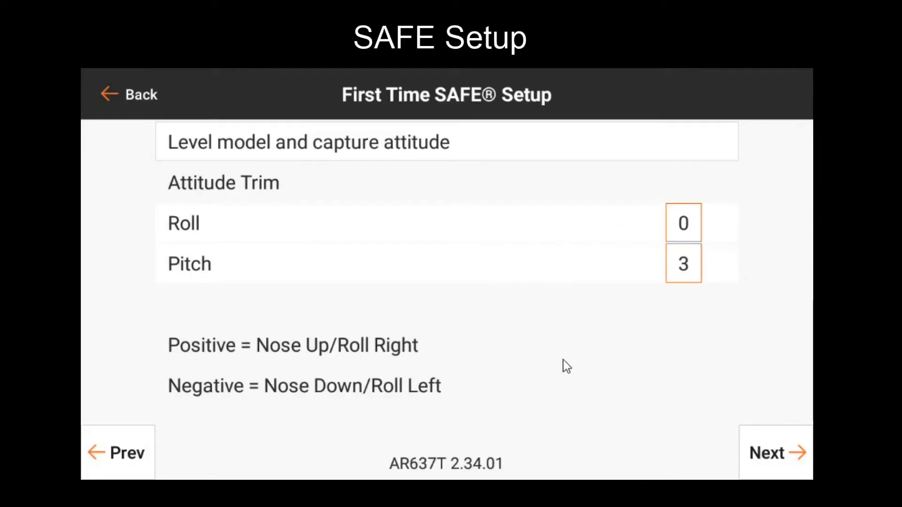
pyautogui.moveTo(403, 299)
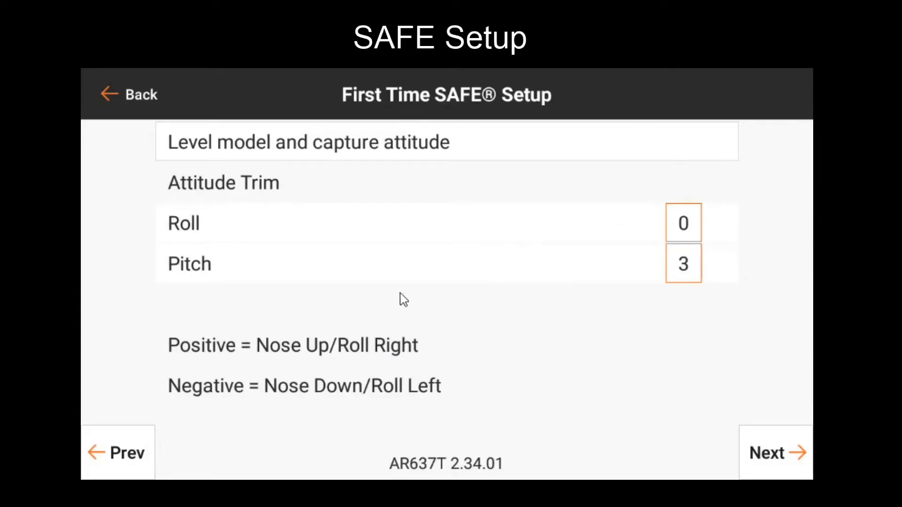
pyautogui.moveTo(176, 209)
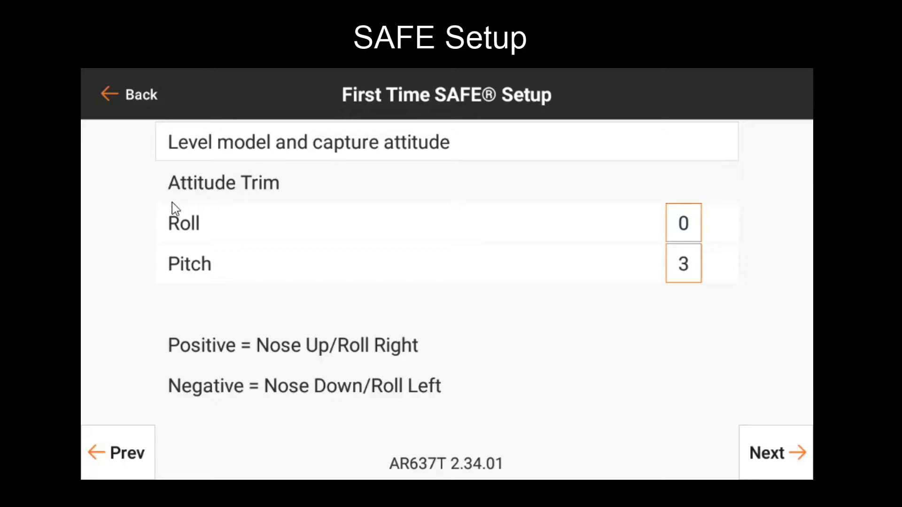
pyautogui.moveTo(464, 244)
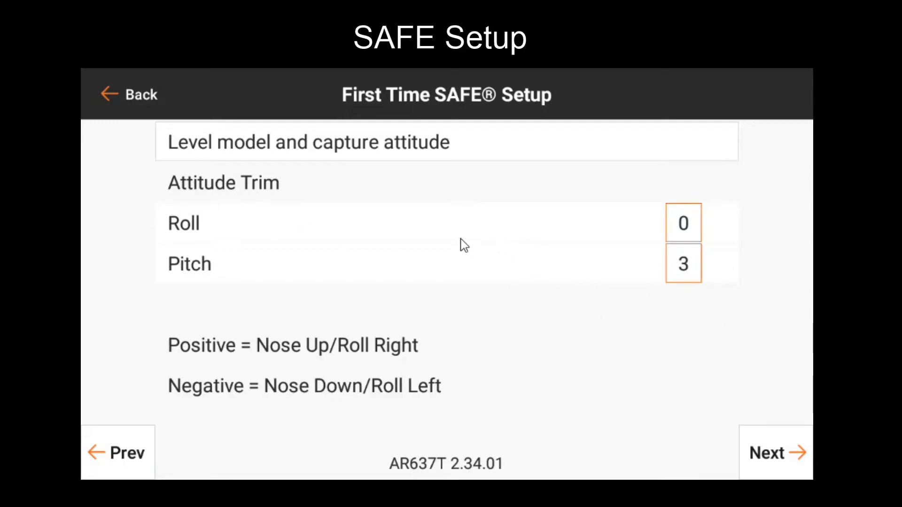
pyautogui.moveTo(589, 300)
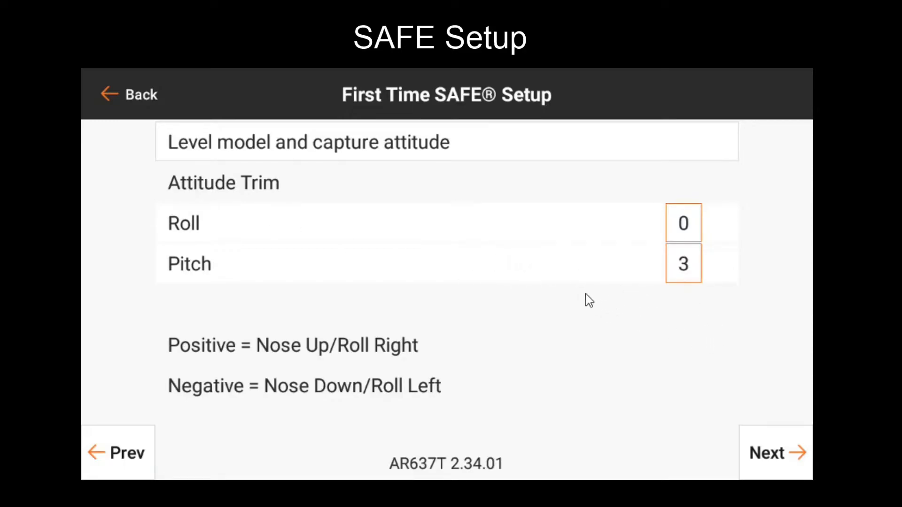
pyautogui.moveTo(634, 291)
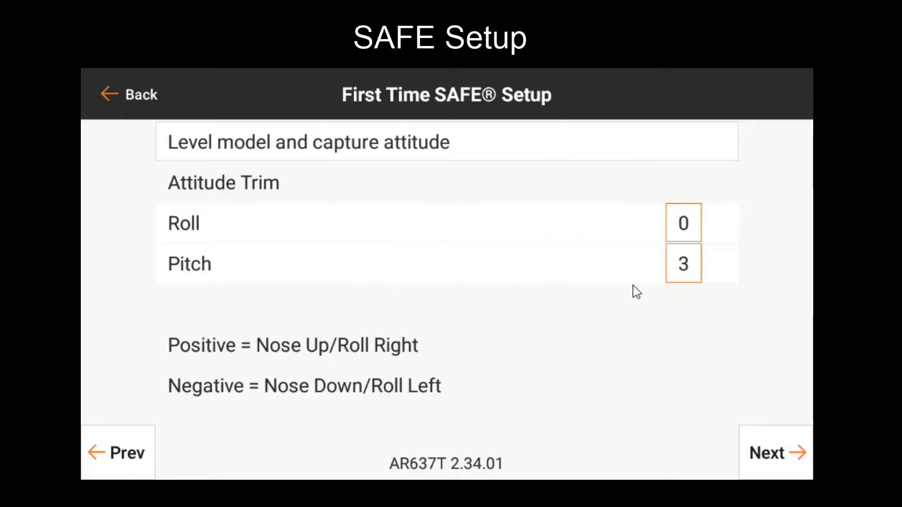
pyautogui.moveTo(683, 290)
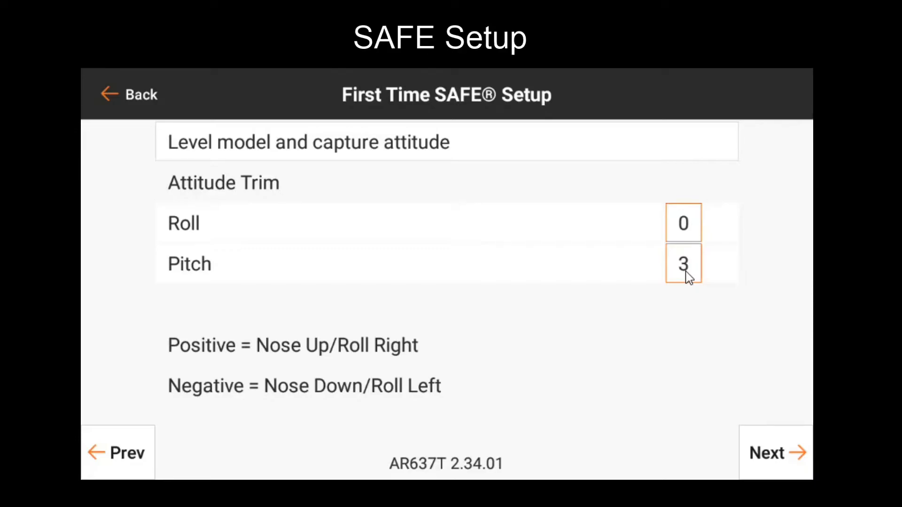
pyautogui.moveTo(693, 368)
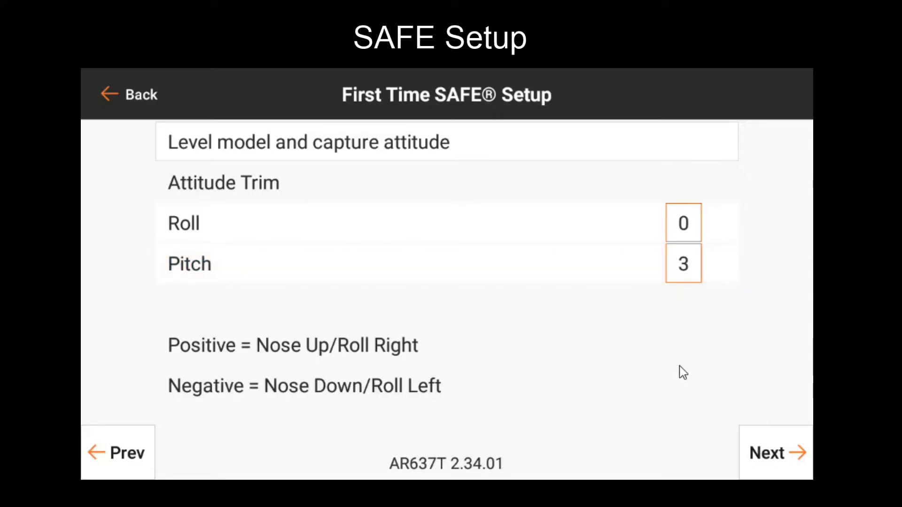
pyautogui.moveTo(375, 214)
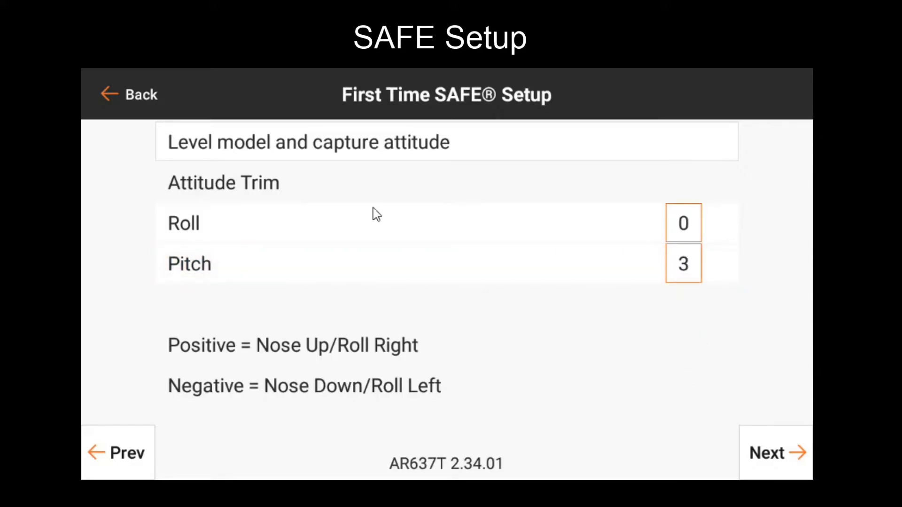
pyautogui.moveTo(574, 195)
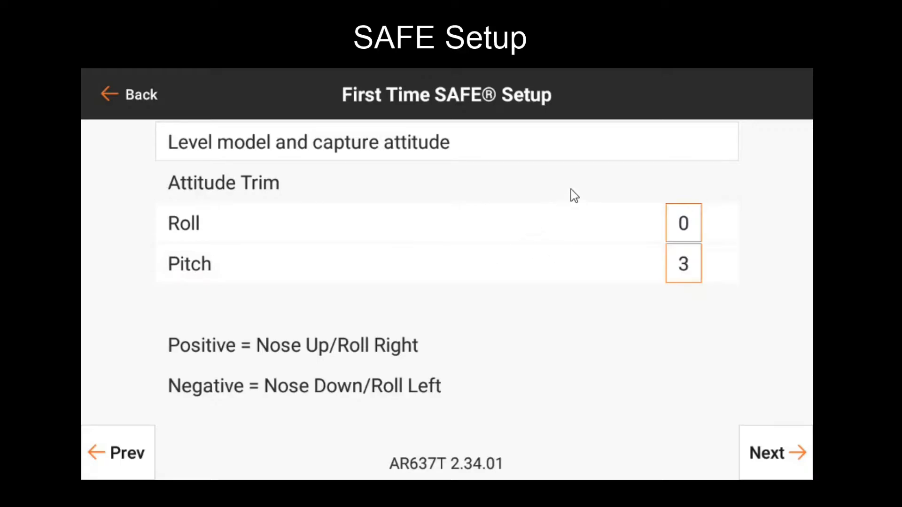
pyautogui.moveTo(725, 303)
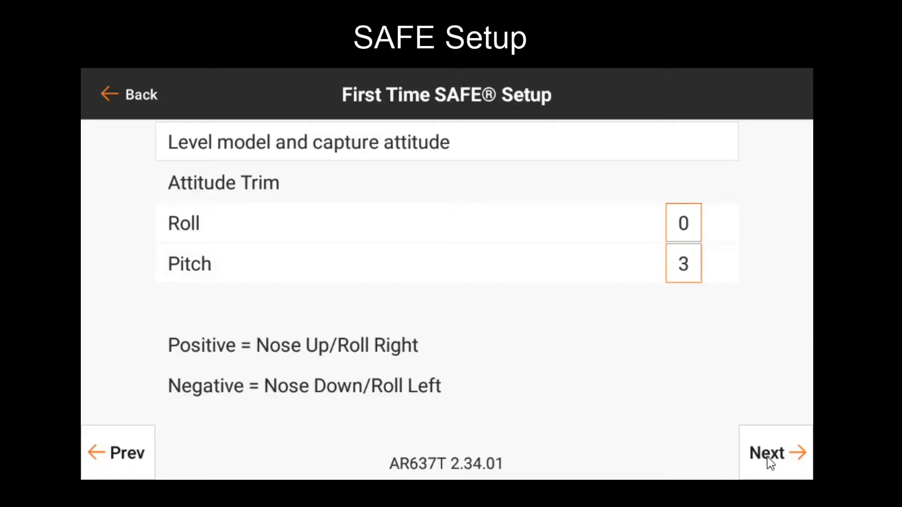
# - Advance the SAFE wizard to the per-flight-mode page showing inhibited mode and limits 60/60/40/50
pyautogui.click(775, 452)
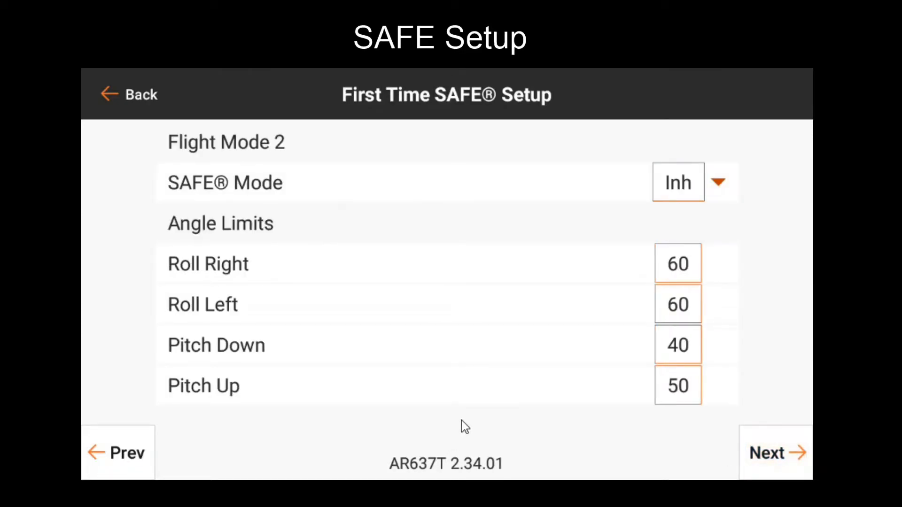
pyautogui.moveTo(552, 166)
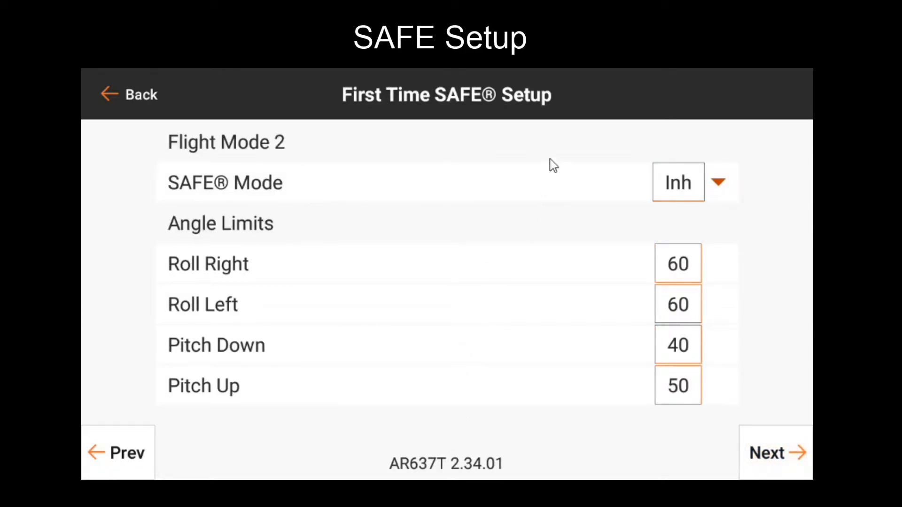
pyautogui.moveTo(507, 215)
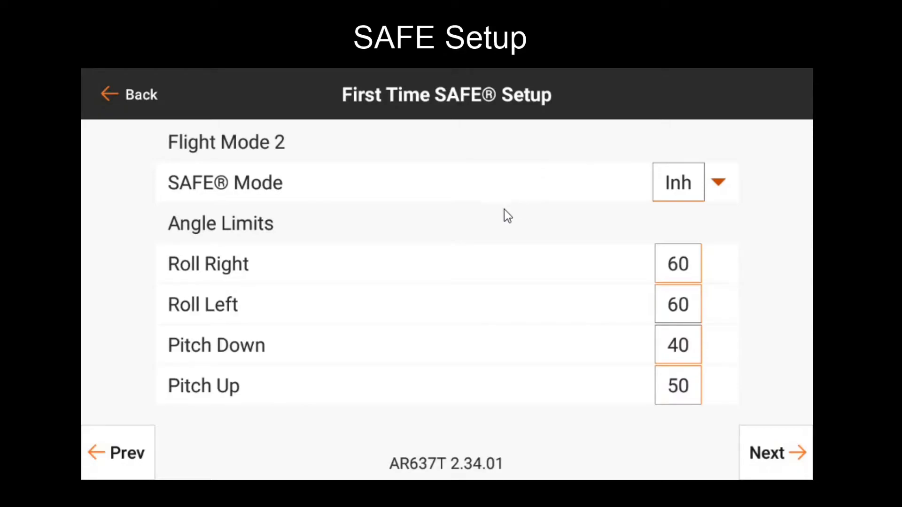
pyautogui.moveTo(482, 224)
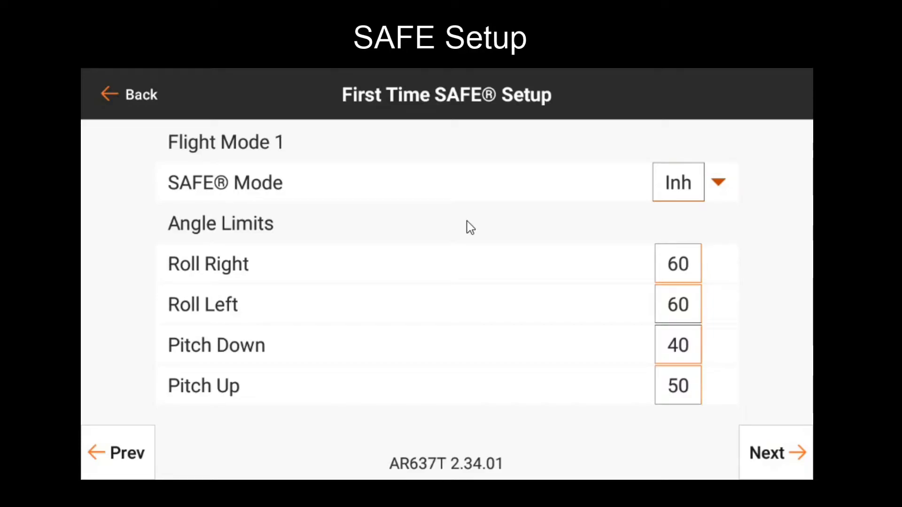
pyautogui.moveTo(453, 238)
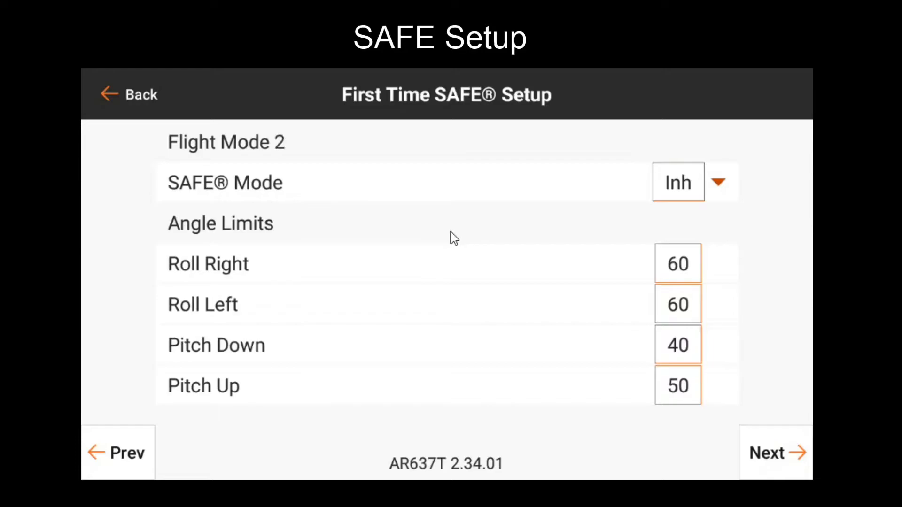
pyautogui.moveTo(449, 242)
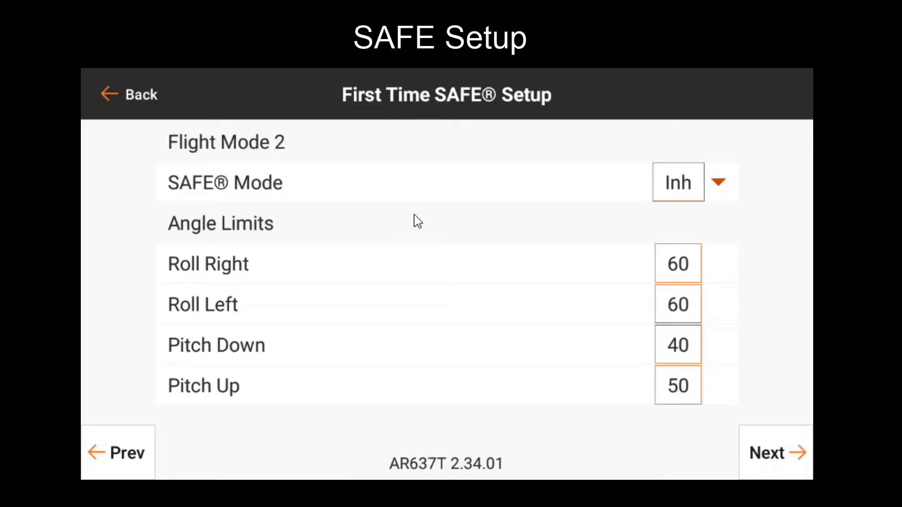
pyautogui.moveTo(414, 206)
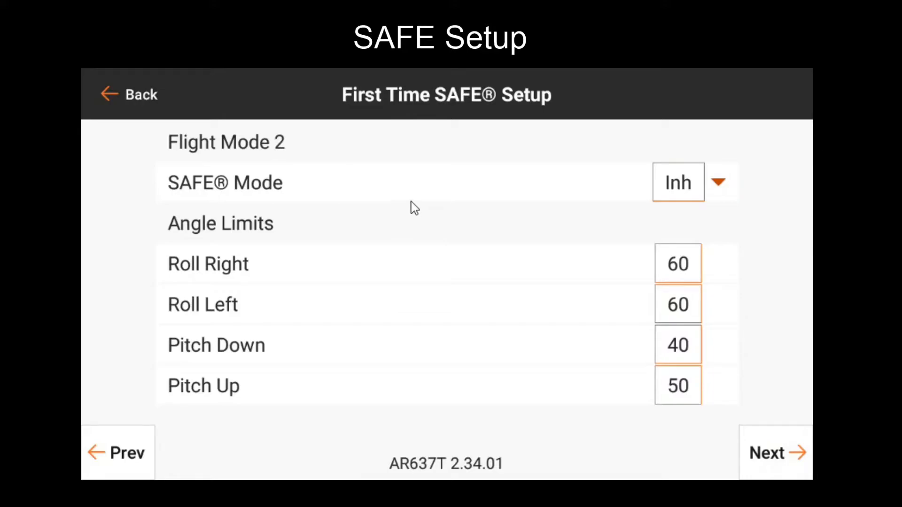
pyautogui.moveTo(482, 209)
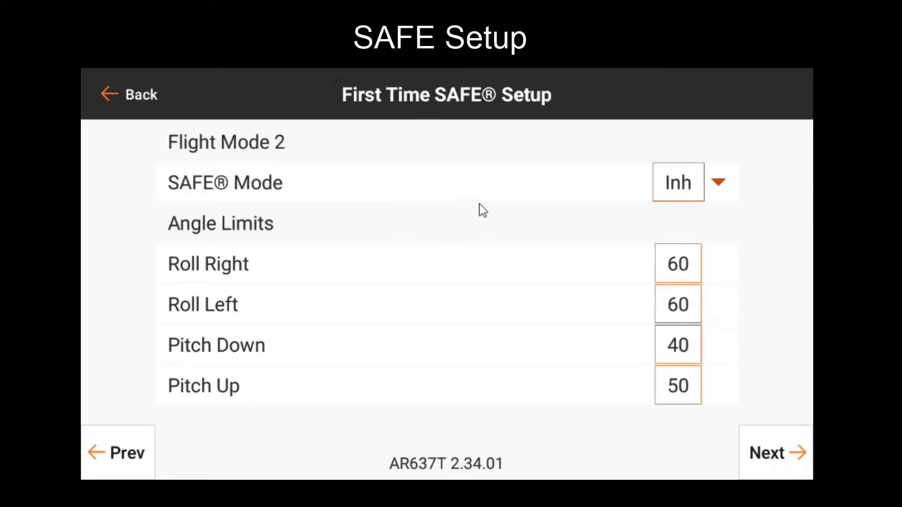
pyautogui.moveTo(445, 214)
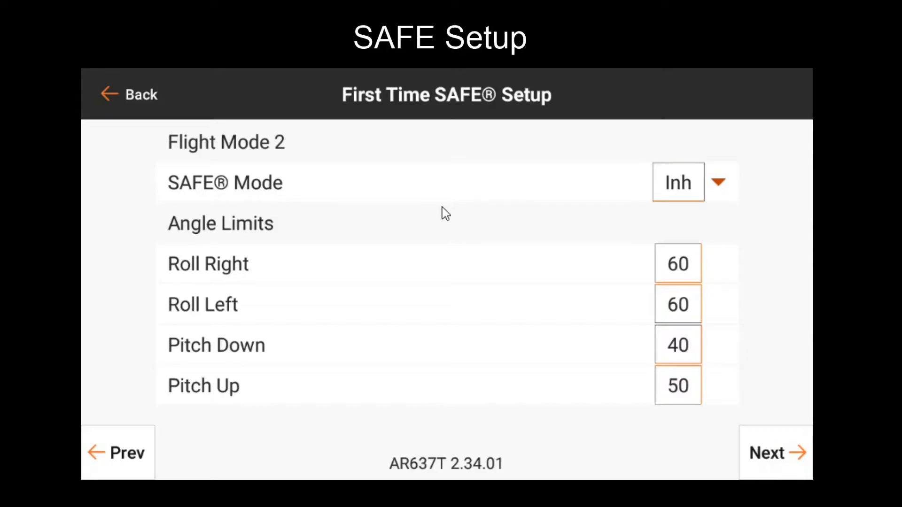
pyautogui.moveTo(449, 212)
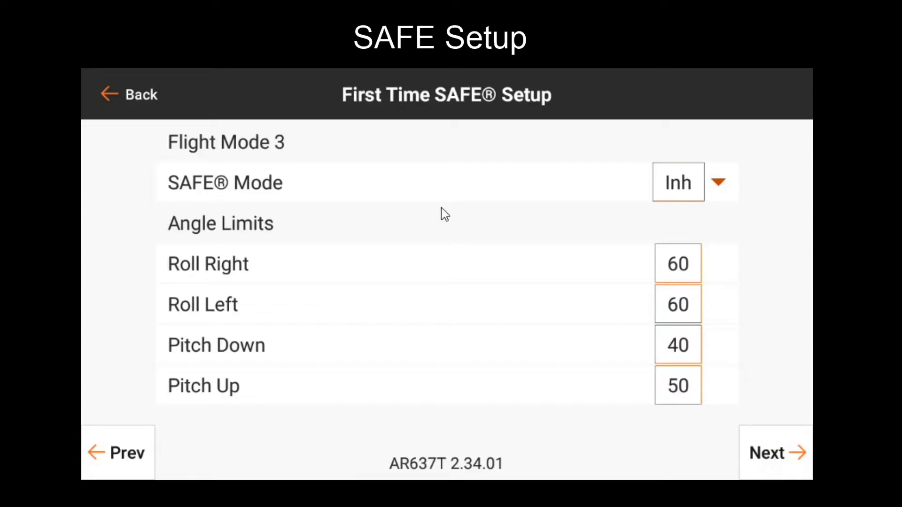
pyautogui.moveTo(406, 227)
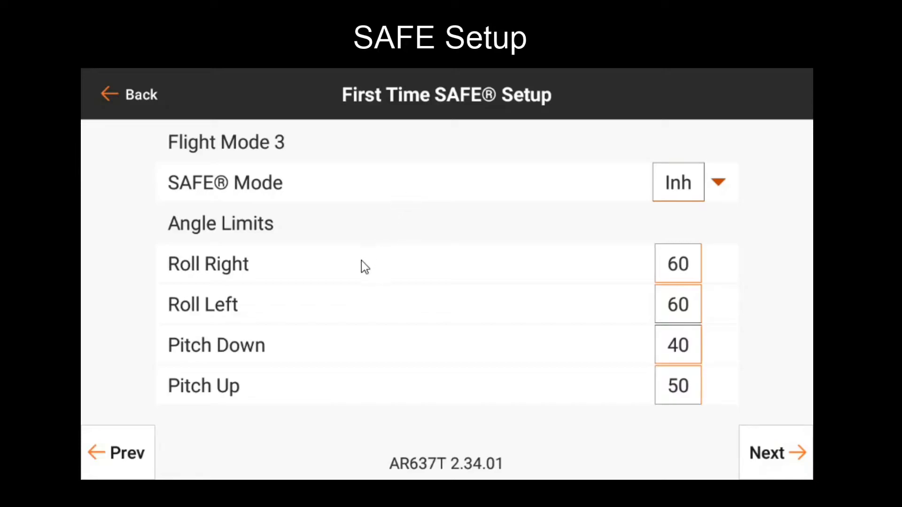
pyautogui.moveTo(564, 249)
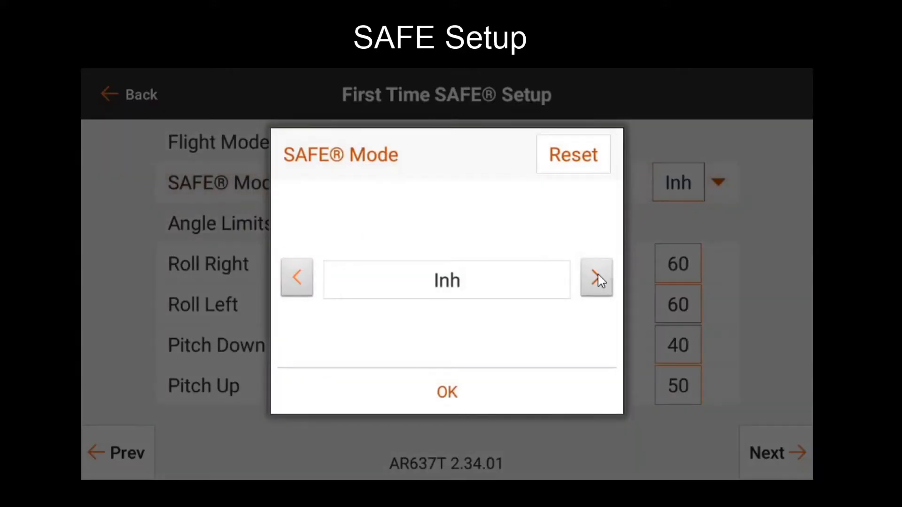
# - Try Self Level/Angle Demand for Flight Mode 3's SAFE mode, then settle on Envelope
pyautogui.click(597, 278)
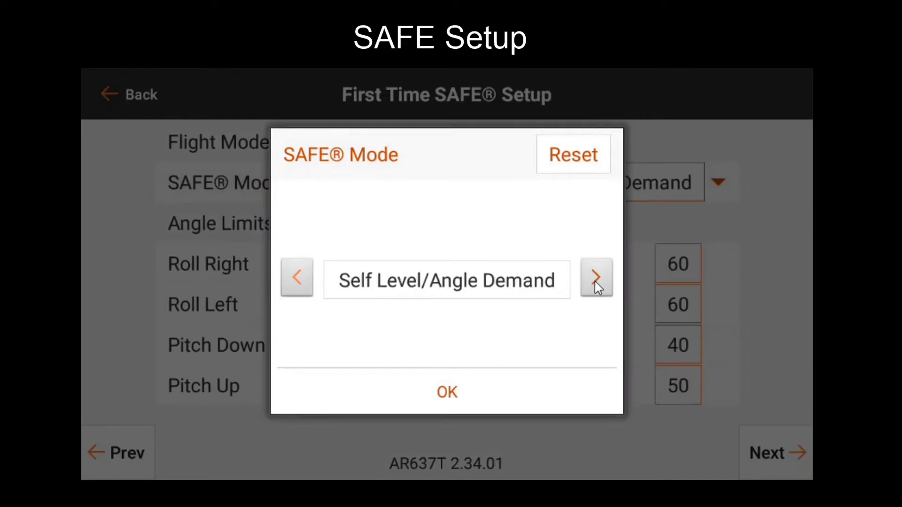
pyautogui.moveTo(596, 296)
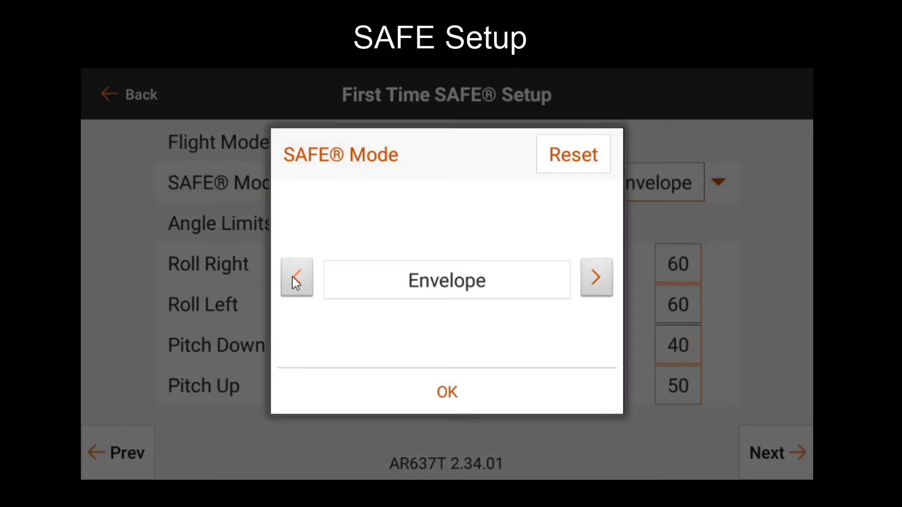
pyautogui.click(296, 278)
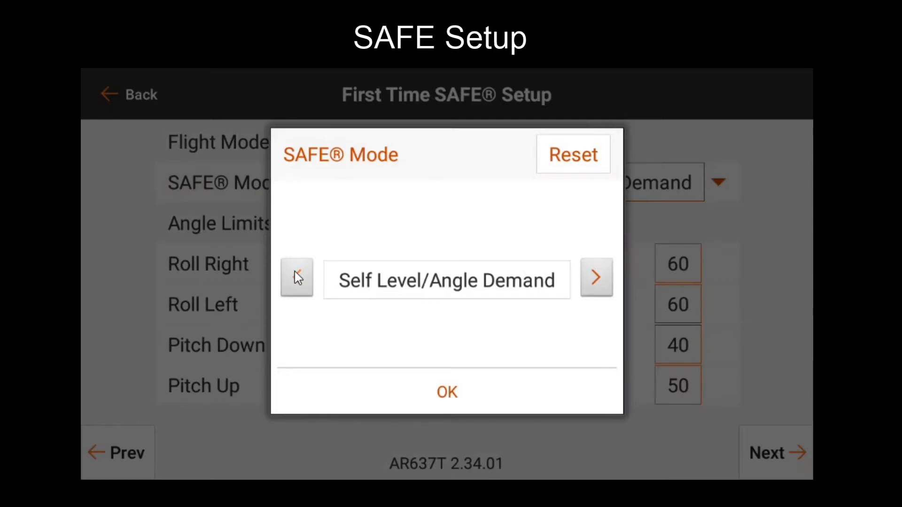
pyautogui.moveTo(361, 182)
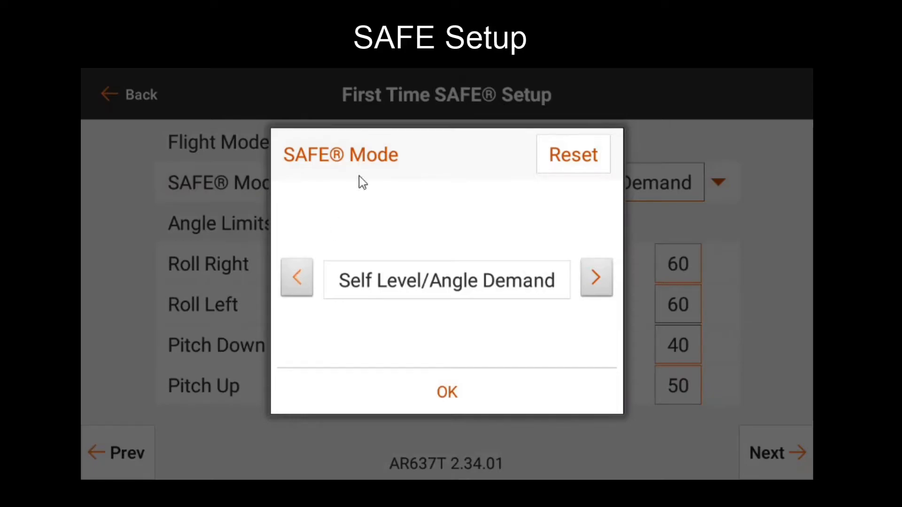
pyautogui.click(447, 392)
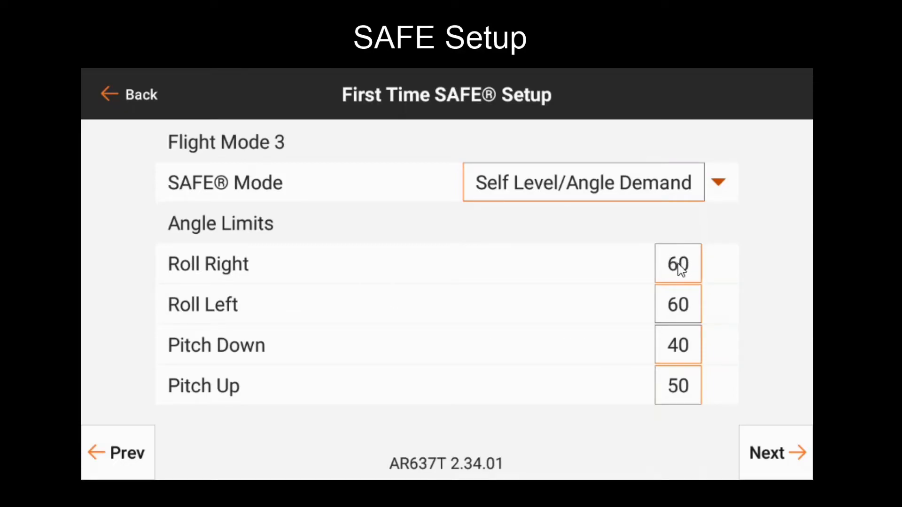
pyautogui.moveTo(545, 265)
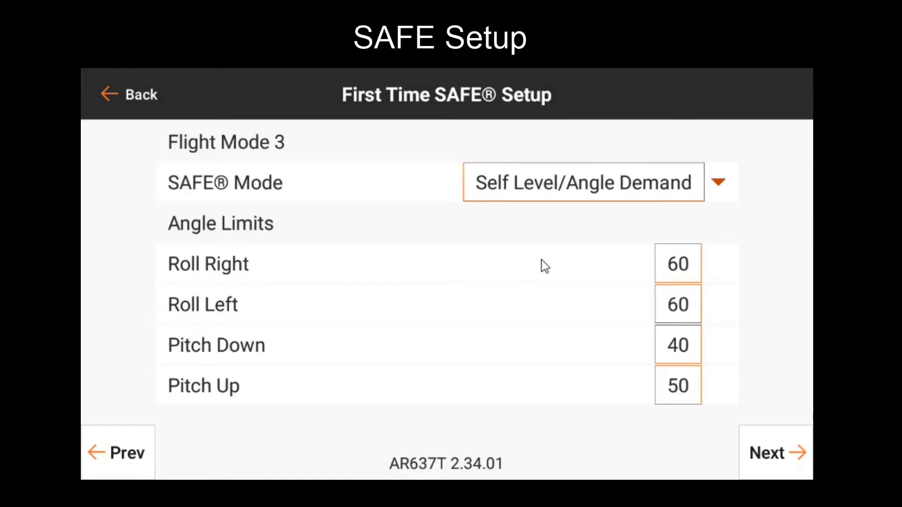
pyautogui.moveTo(600, 246)
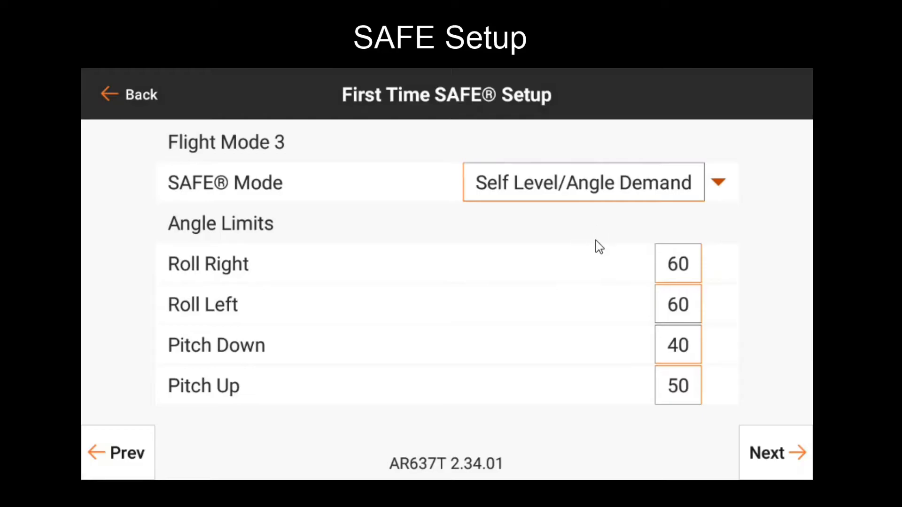
pyautogui.moveTo(629, 185)
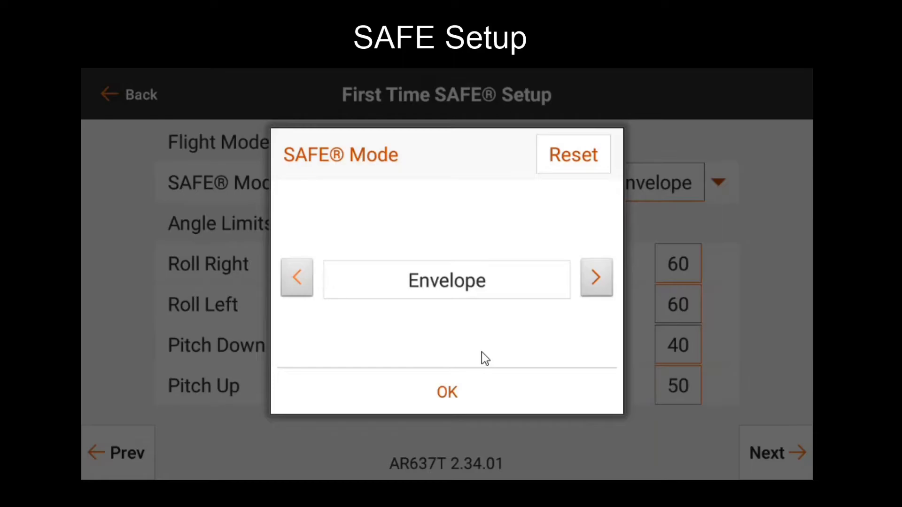
pyautogui.moveTo(477, 357)
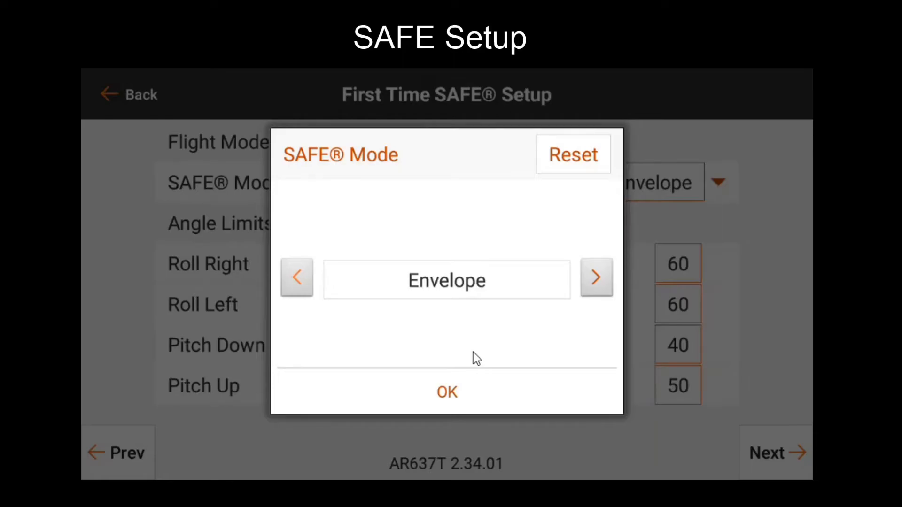
pyautogui.click(446, 392)
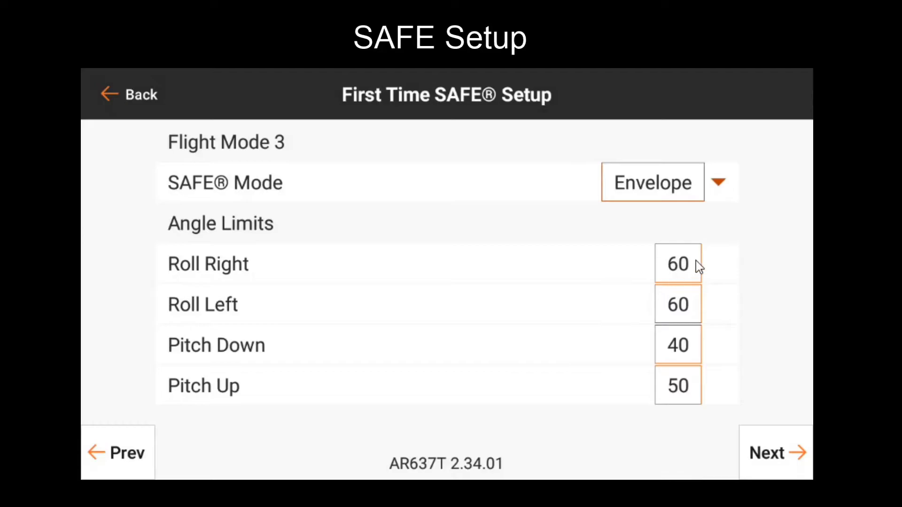
pyautogui.moveTo(696, 278)
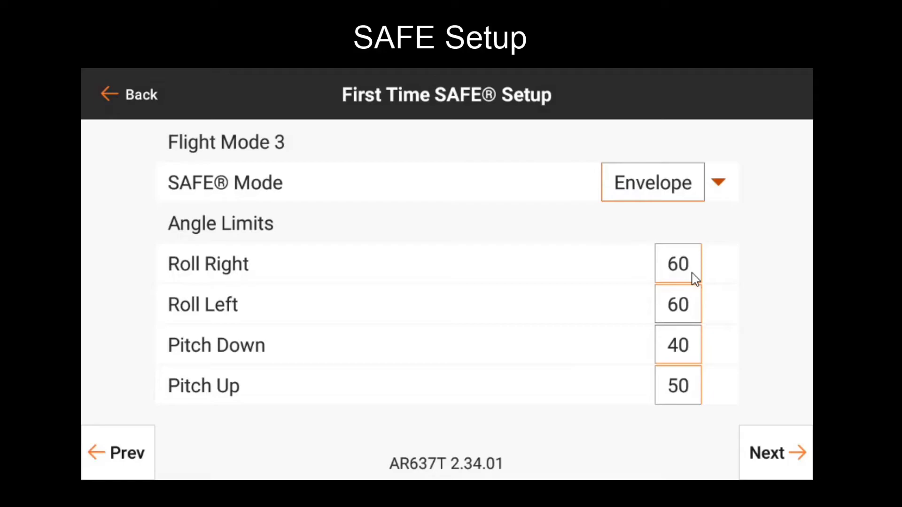
# - Change Flight Mode 3's SAFE mode from Envelope to Self Level/Angle Demand and confirm it
pyautogui.click(653, 182)
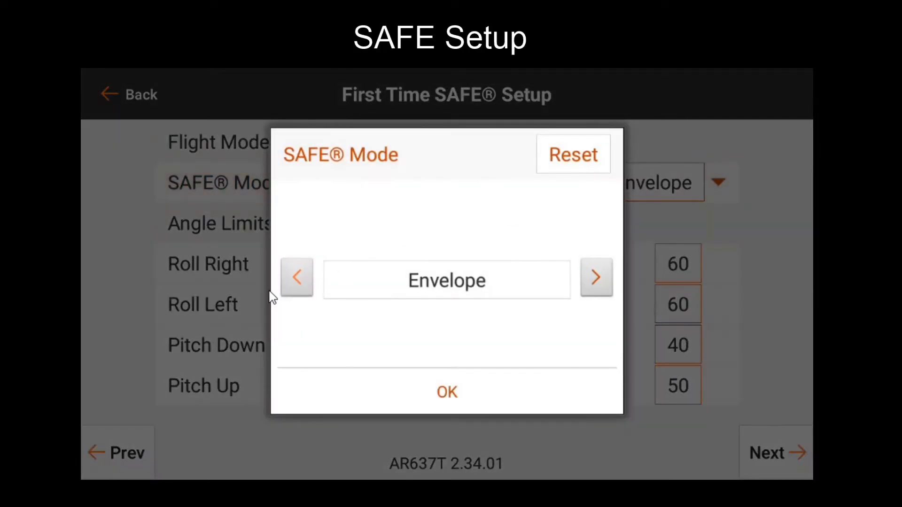
pyautogui.click(596, 277)
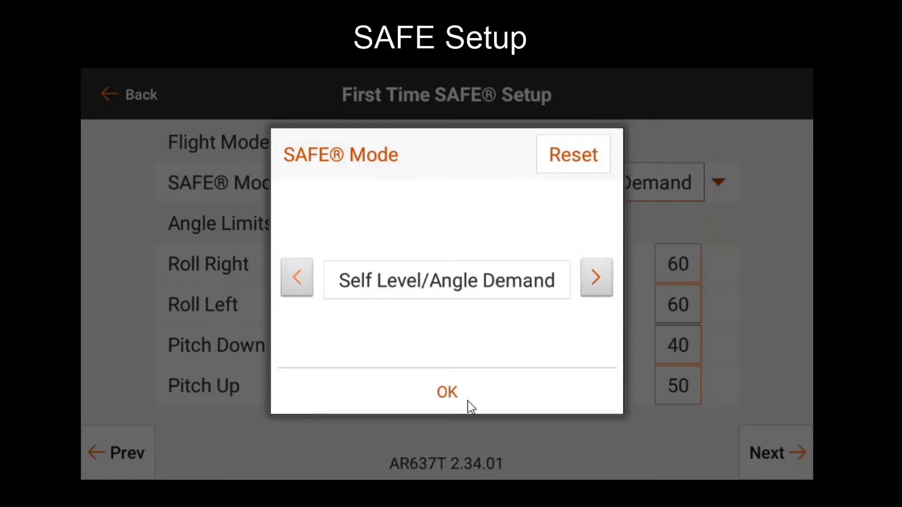
pyautogui.click(446, 391)
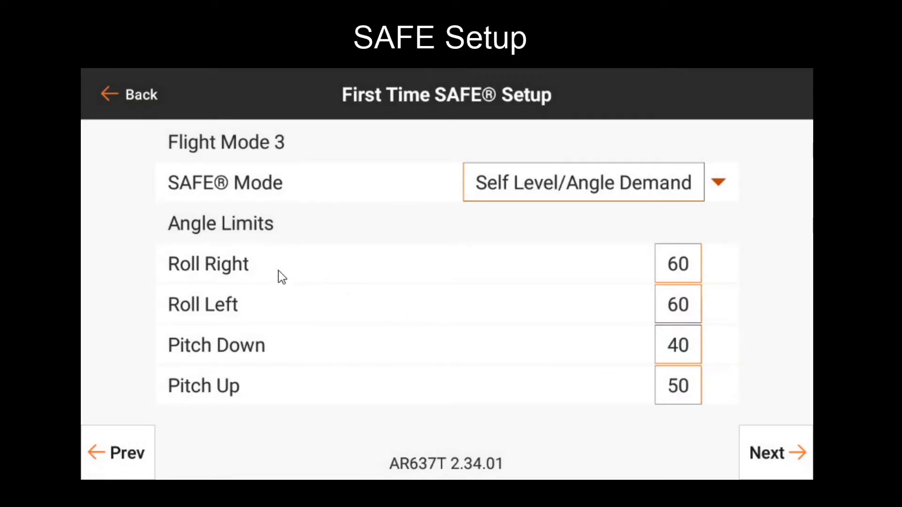
pyautogui.moveTo(533, 305)
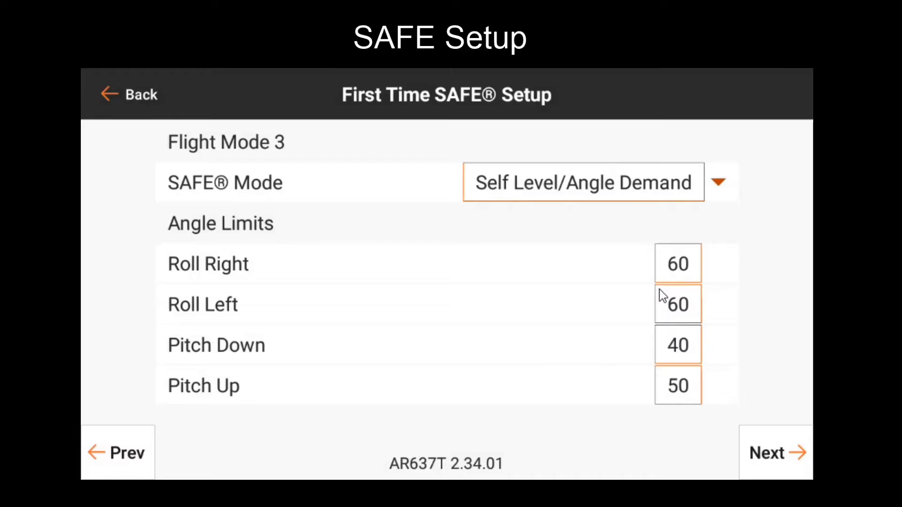
# - Slide Flight Mode 3's Roll Right angle limit up to 80
pyautogui.click(677, 263)
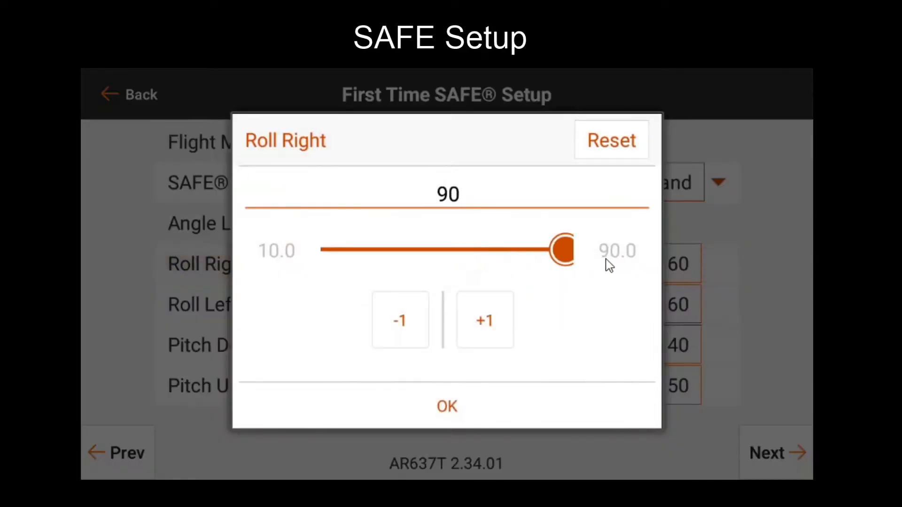
pyautogui.moveTo(562, 250); pyautogui.dragTo(331, 250)
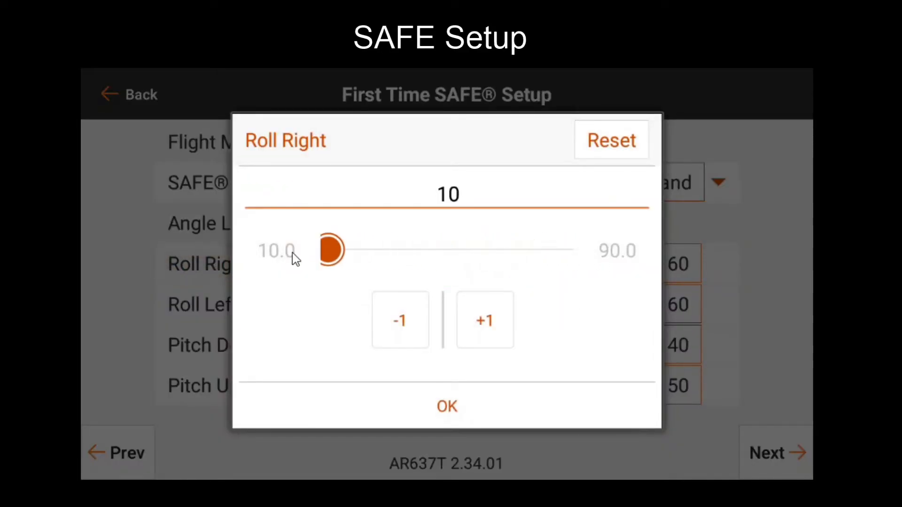
pyautogui.moveTo(331, 249); pyautogui.dragTo(364, 249)
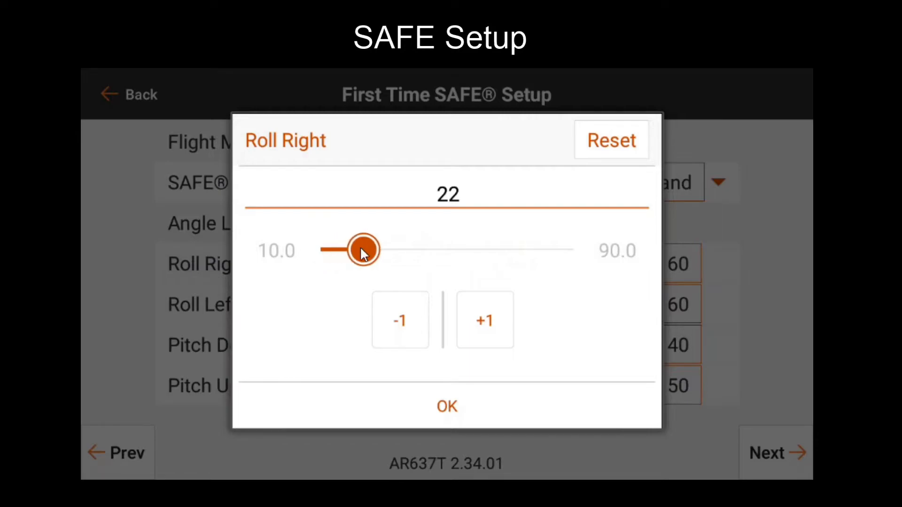
pyautogui.moveTo(361, 250); pyautogui.dragTo(482, 250)
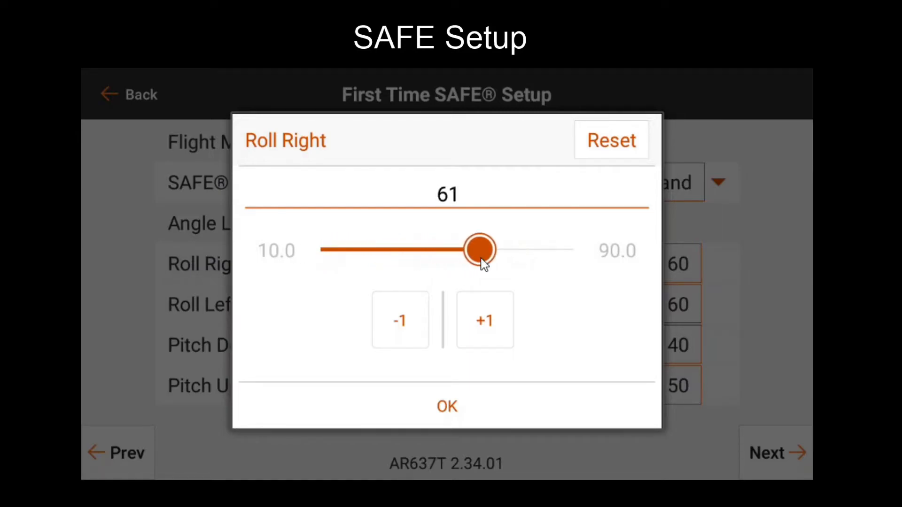
pyautogui.moveTo(482, 249); pyautogui.dragTo(506, 249)
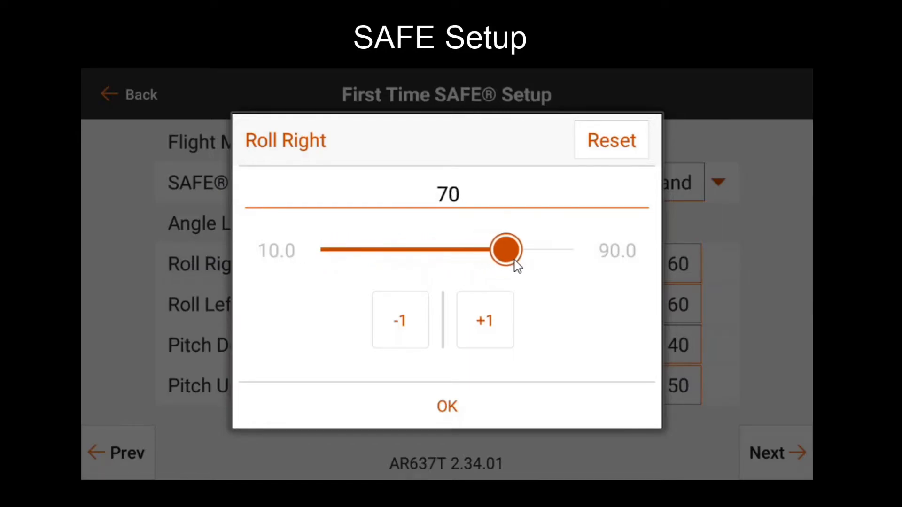
pyautogui.moveTo(506, 250); pyautogui.dragTo(530, 249)
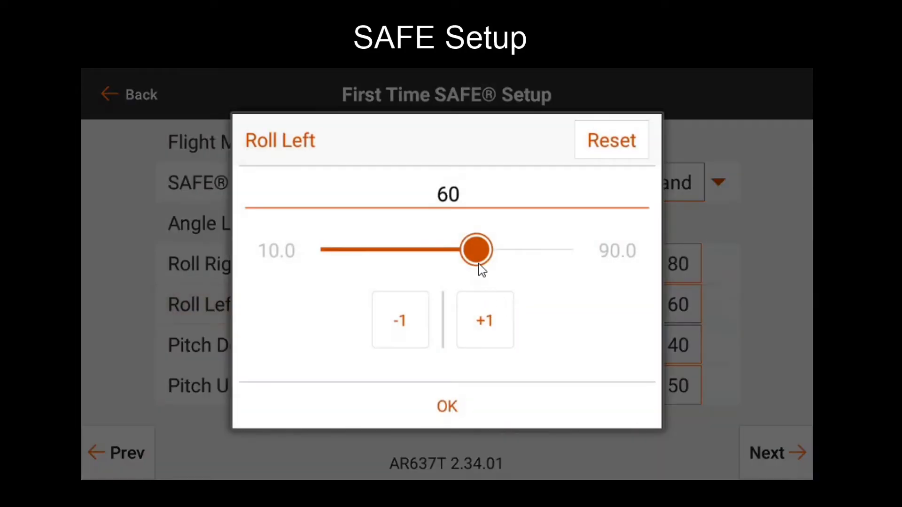
# - Set the Roll Left angle limit to 80 as well and confirm the roll limits
pyautogui.moveTo(472, 249); pyautogui.dragTo(535, 249)
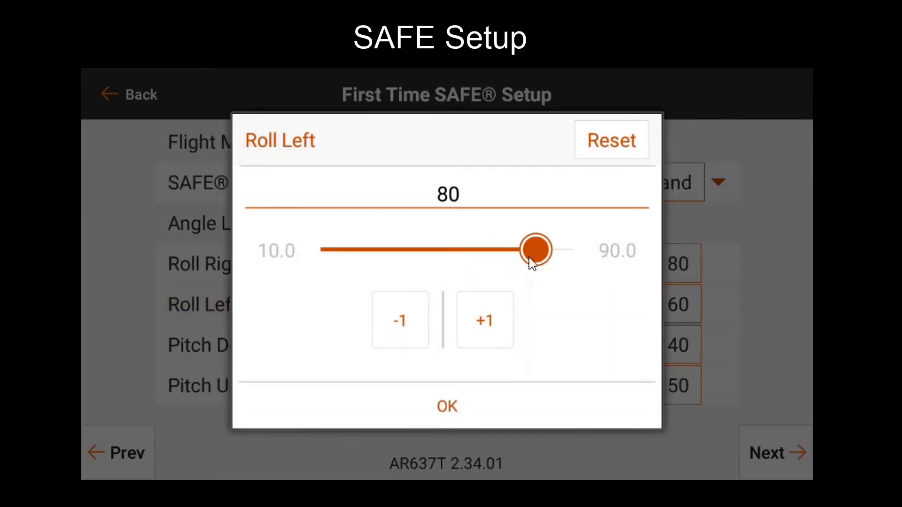
pyautogui.click(446, 405)
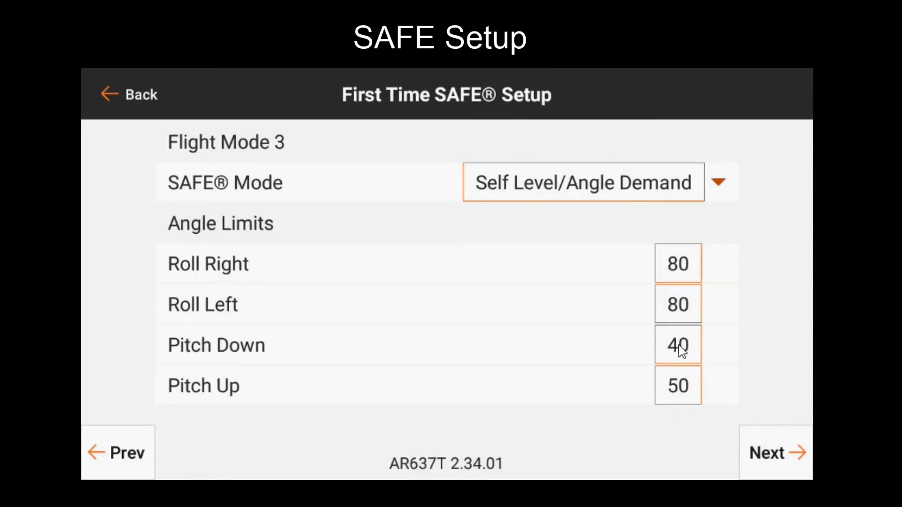
pyautogui.click(677, 344)
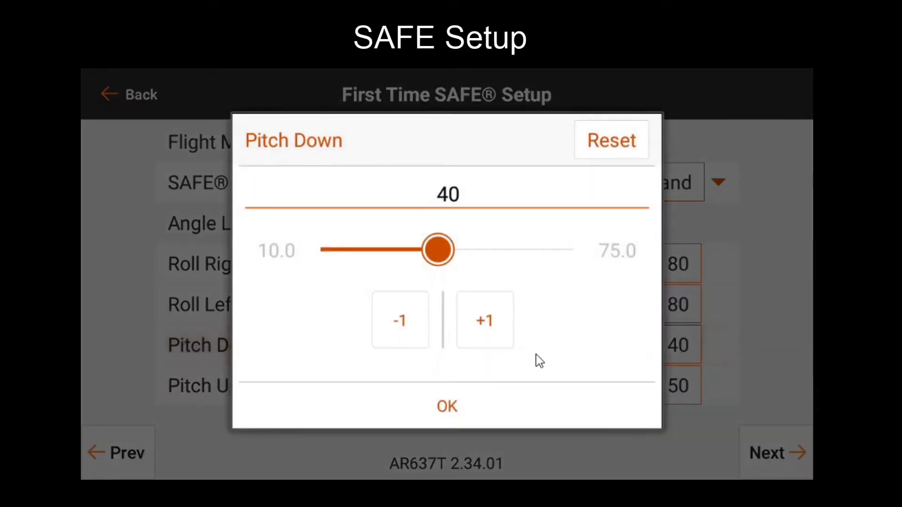
# - Set Flight Mode 3's Pitch Down angle limit to 70
pyautogui.click(447, 406)
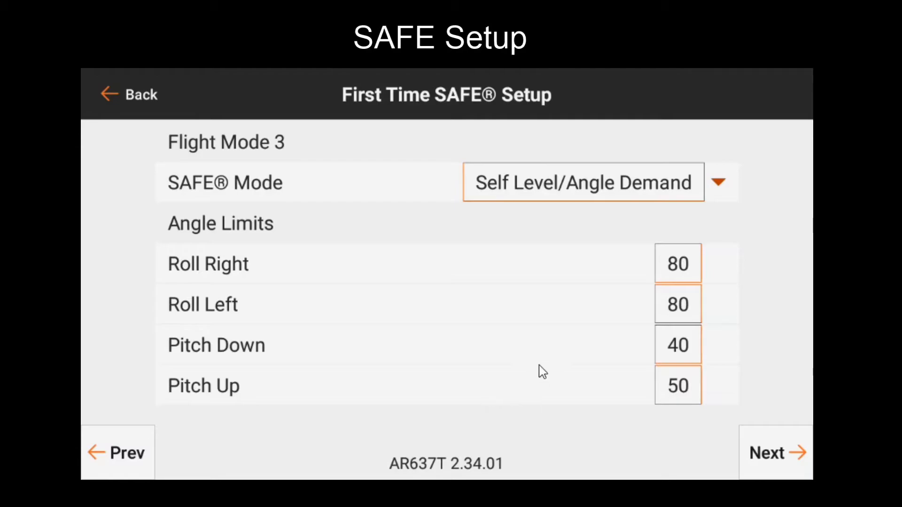
pyautogui.moveTo(547, 361)
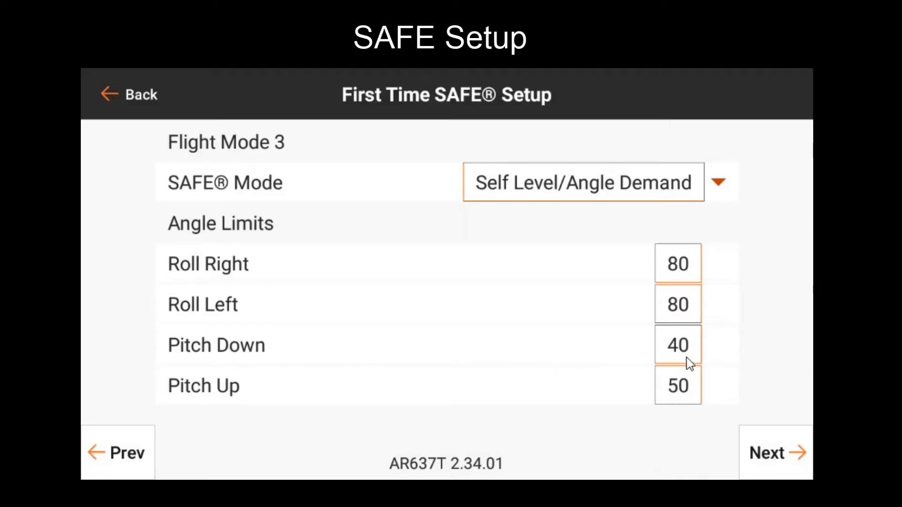
pyautogui.moveTo(579, 378)
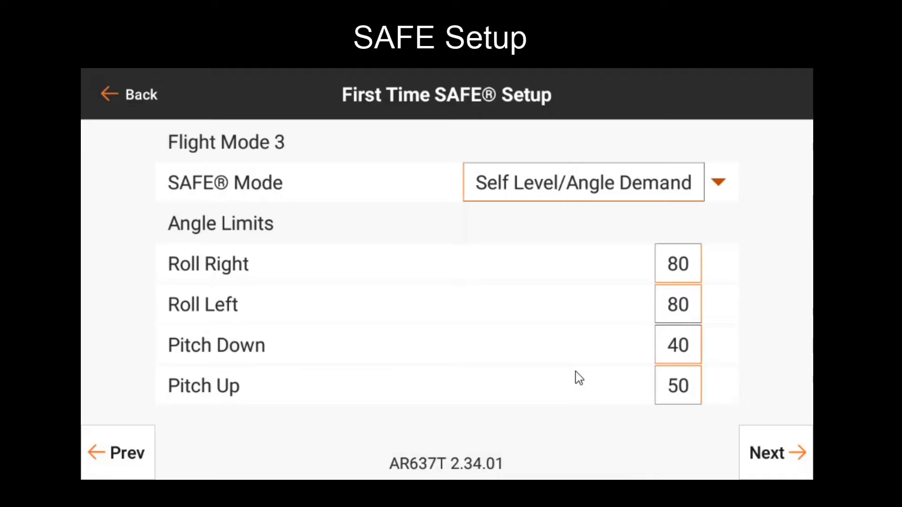
pyautogui.moveTo(585, 454)
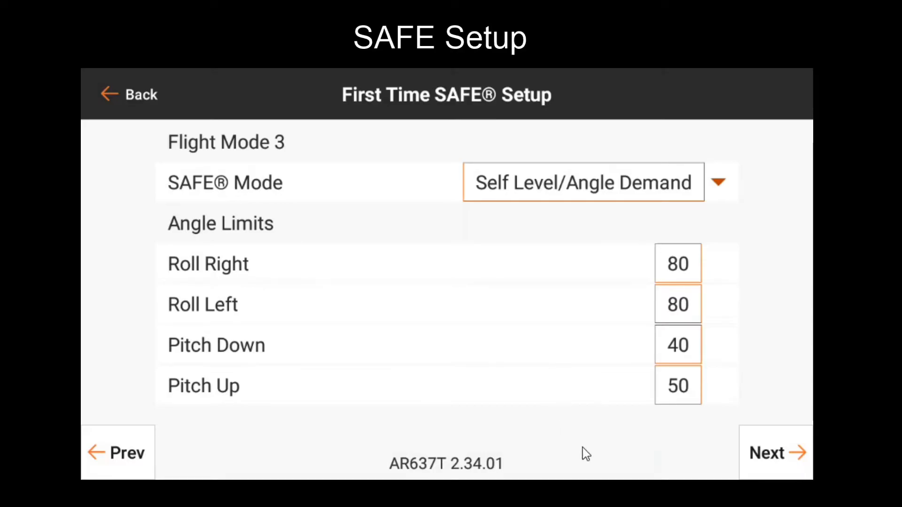
pyautogui.click(678, 345)
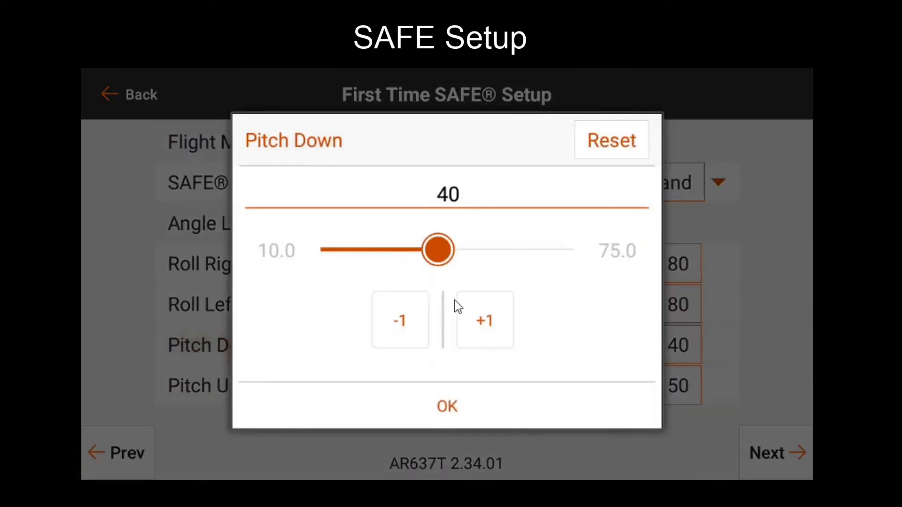
pyautogui.moveTo(438, 249); pyautogui.dragTo(487, 249)
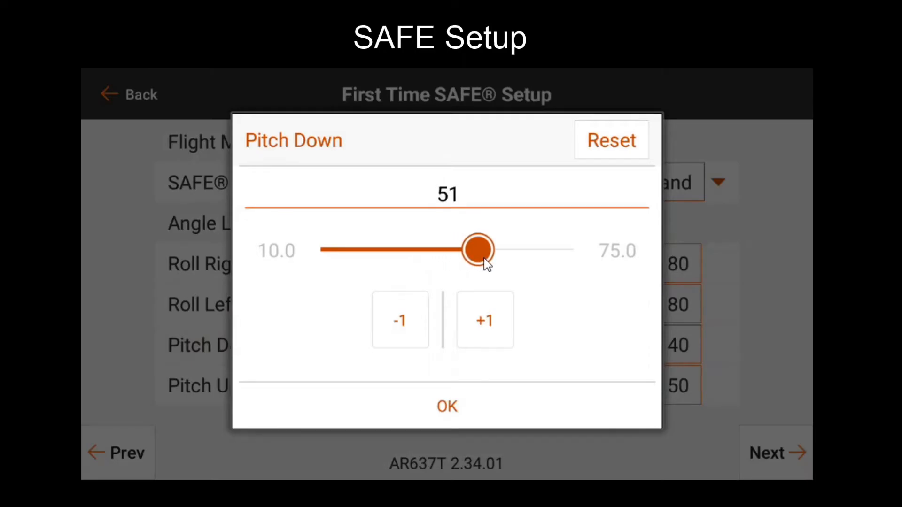
pyautogui.moveTo(482, 249); pyautogui.dragTo(522, 249)
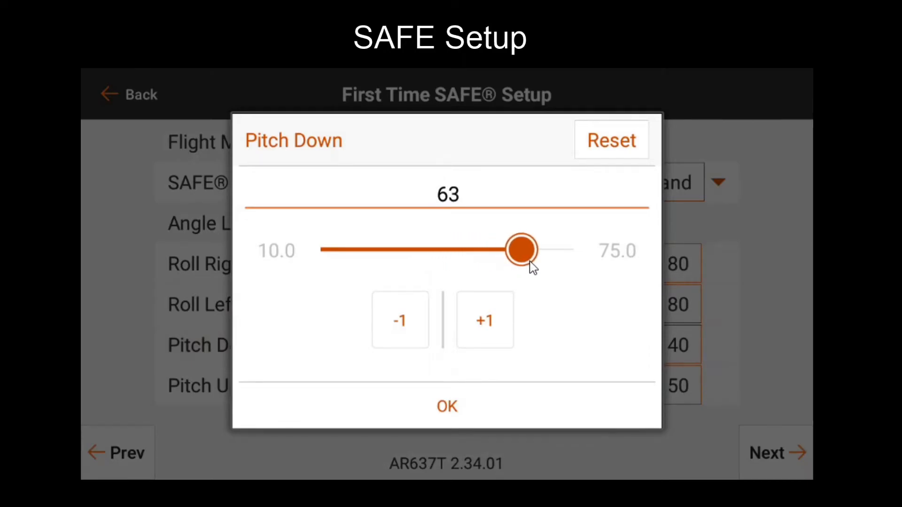
pyautogui.moveTo(521, 249); pyautogui.dragTo(544, 249)
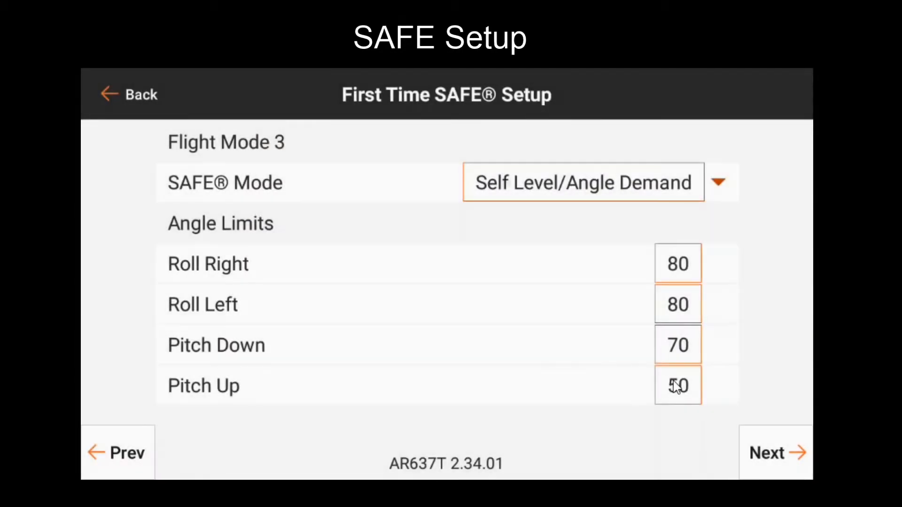
# - Set the Pitch Up limit to its 75 maximum, confirm, and advance to the Apply page
pyautogui.click(677, 385)
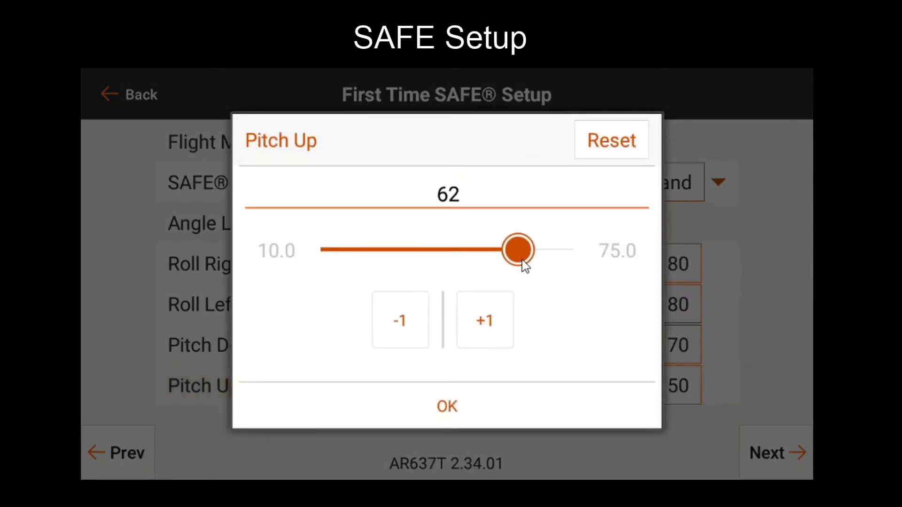
pyautogui.moveTo(517, 250); pyautogui.dragTo(536, 250)
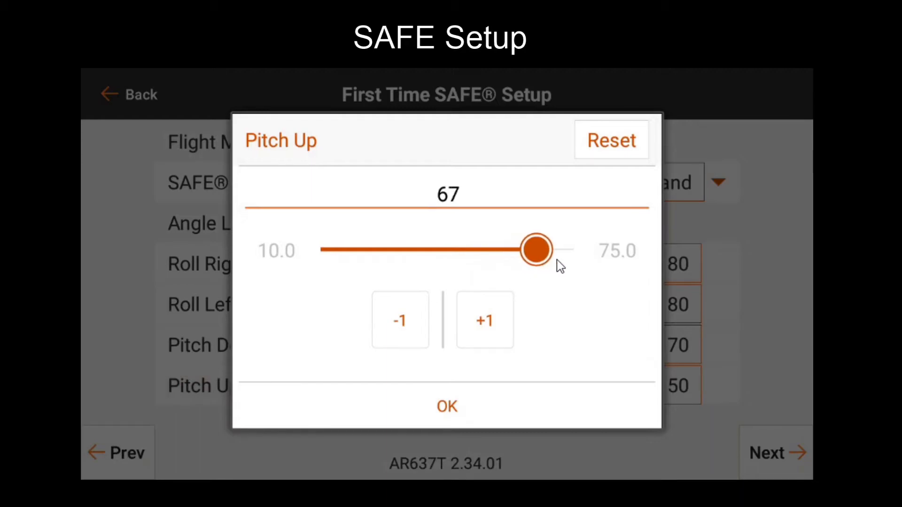
pyautogui.moveTo(537, 250); pyautogui.dragTo(565, 250)
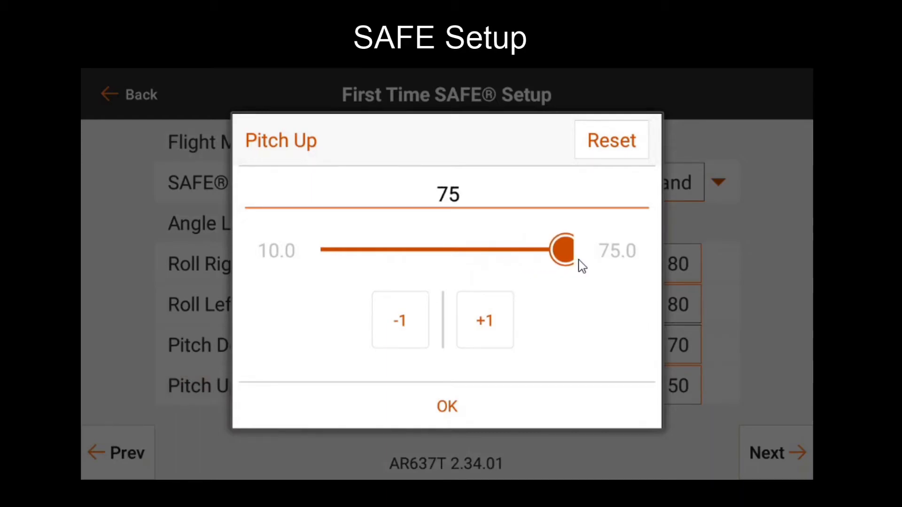
pyautogui.click(446, 406)
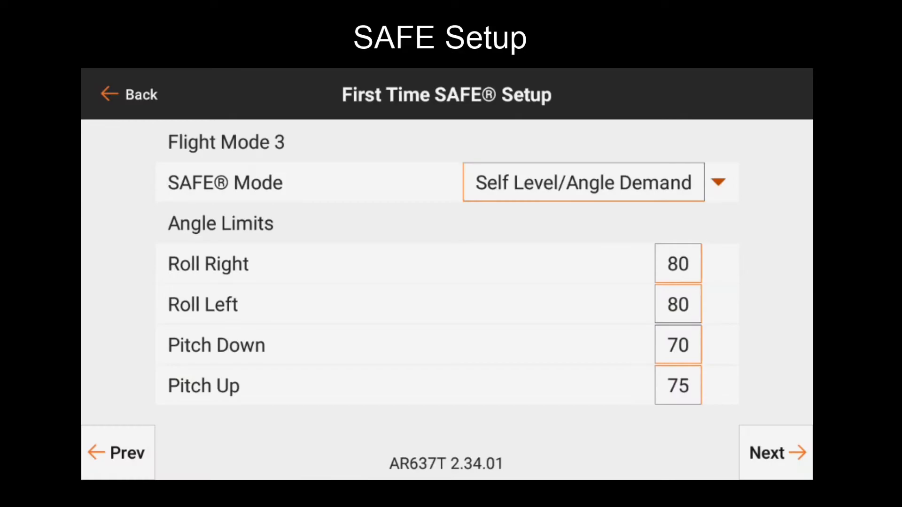
pyautogui.click(776, 453)
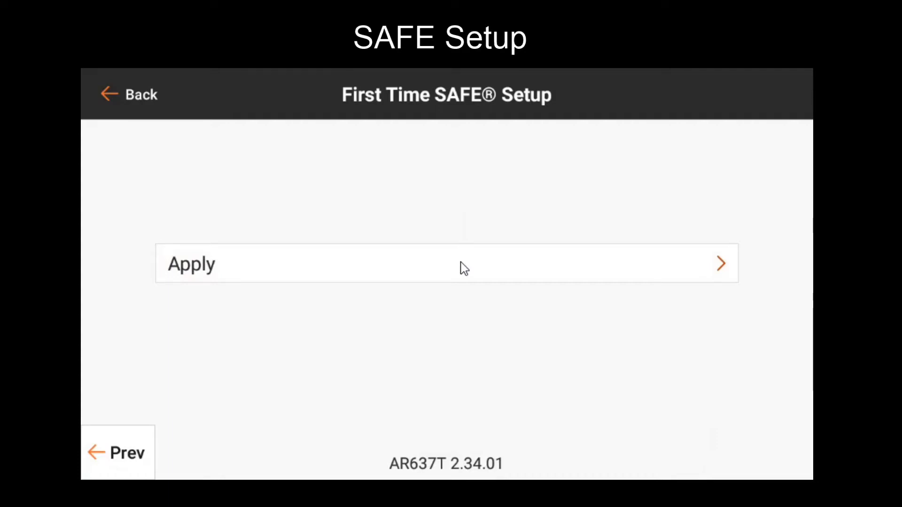
# - Apply the completed first-time SAFE setup to the AR637T receiver
pyautogui.click(445, 264)
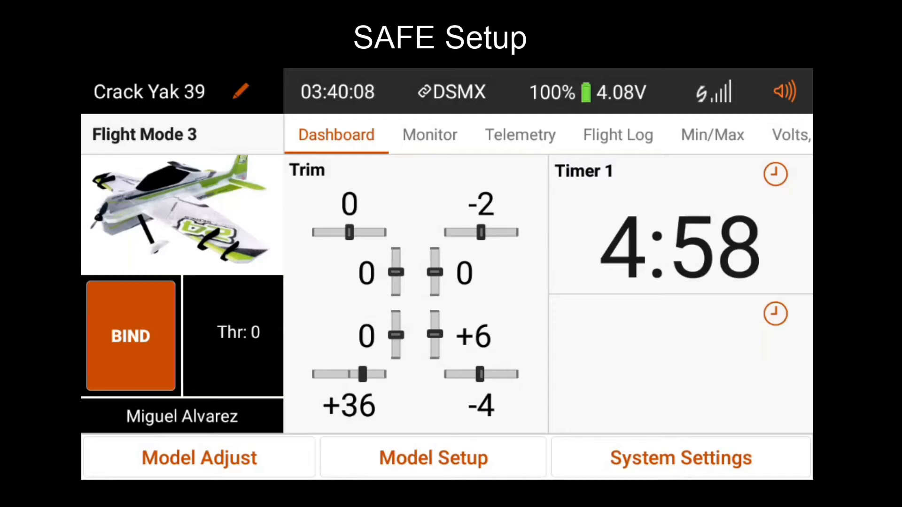
# - Navigate through Model Adjust and Gyro Settings into the receiver's SAFE Settings menu
pyautogui.click(198, 458)
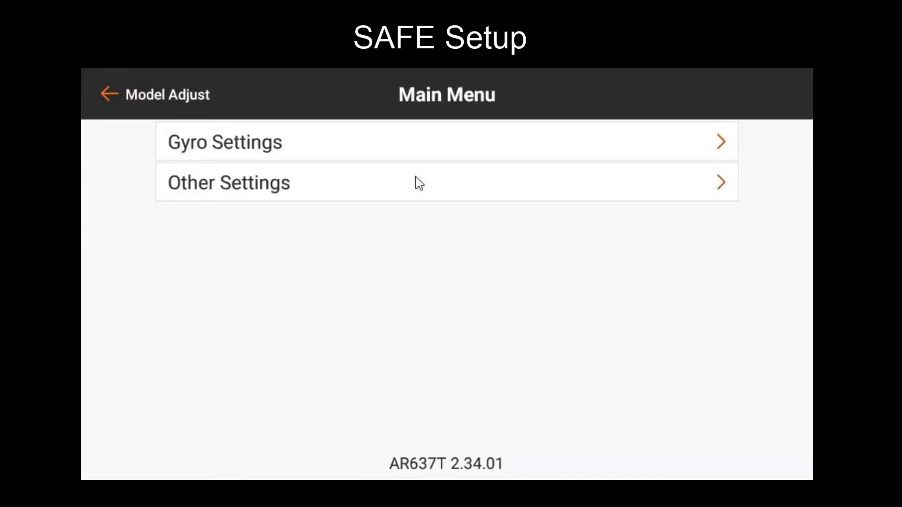
pyautogui.click(223, 142)
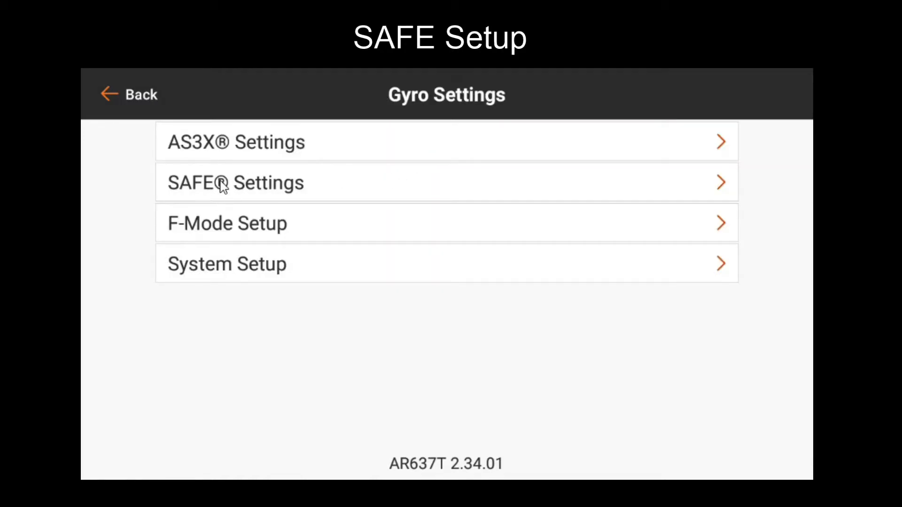
pyautogui.click(235, 183)
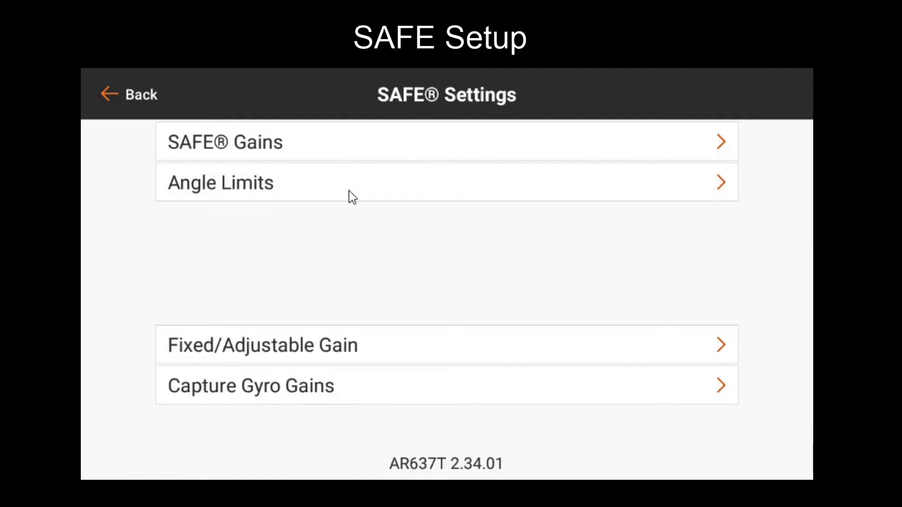
pyautogui.moveTo(339, 156)
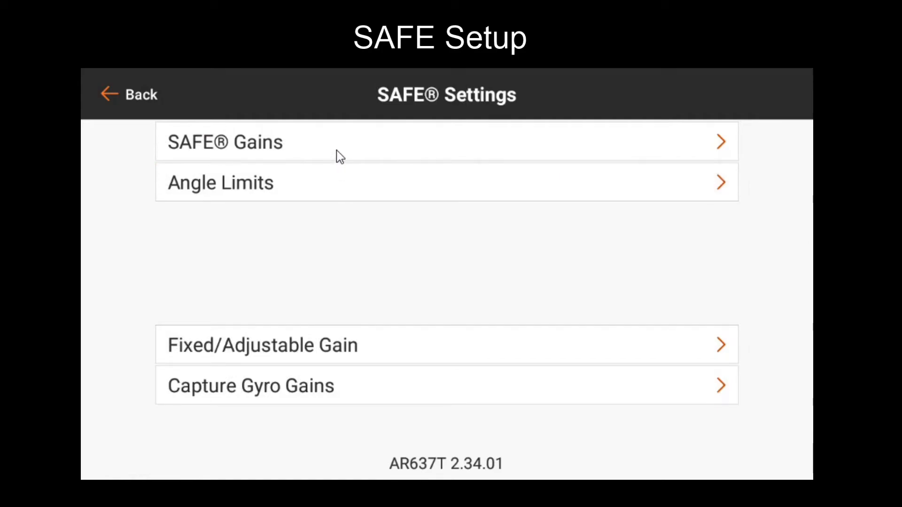
# - View Flight Mode 3's SAFE gains (Roll 35, Pitch 35), then back out to Gyro Settings
pyautogui.click(224, 141)
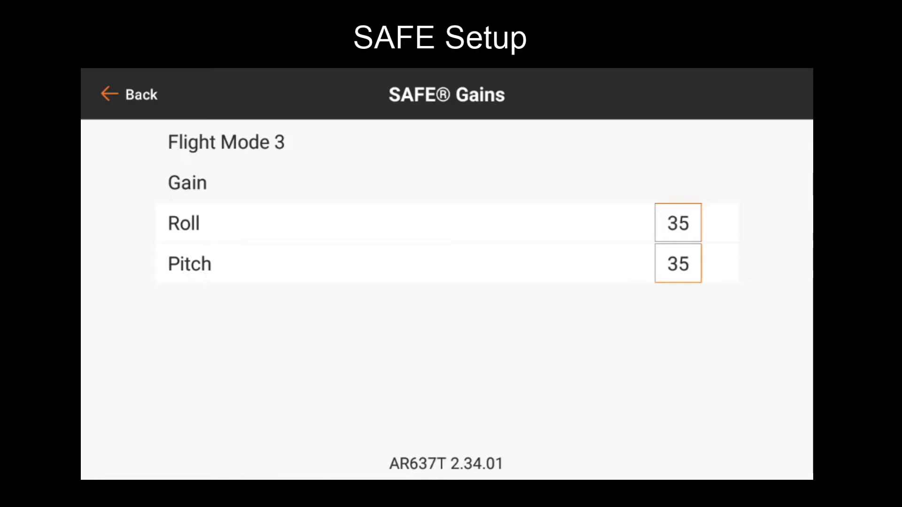
pyautogui.click(134, 93)
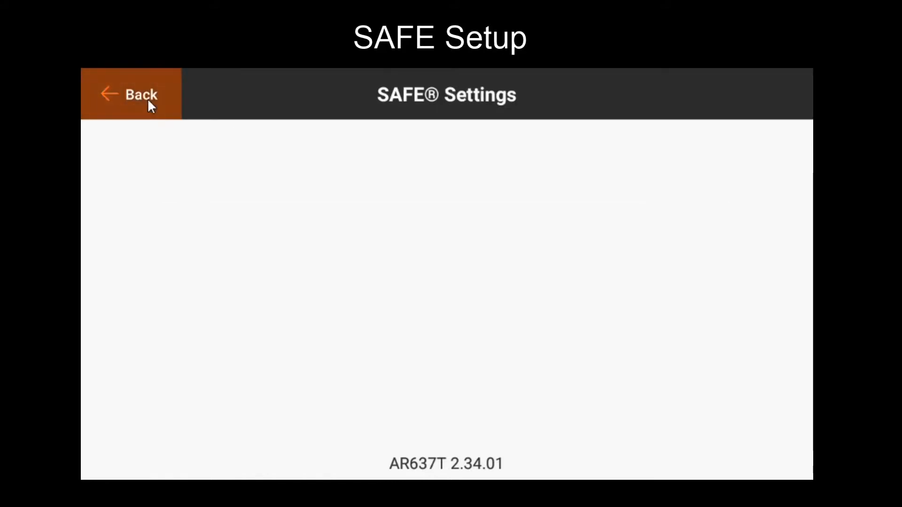
pyautogui.click(138, 94)
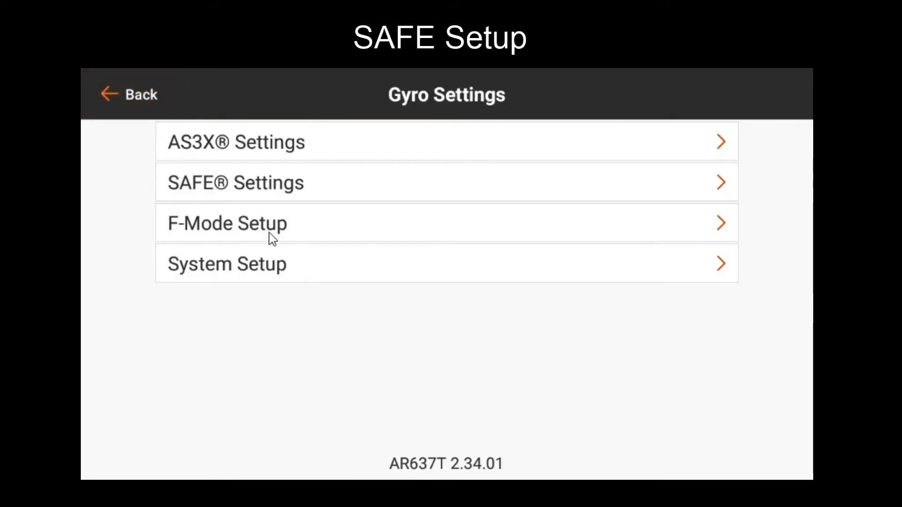
pyautogui.moveTo(299, 230)
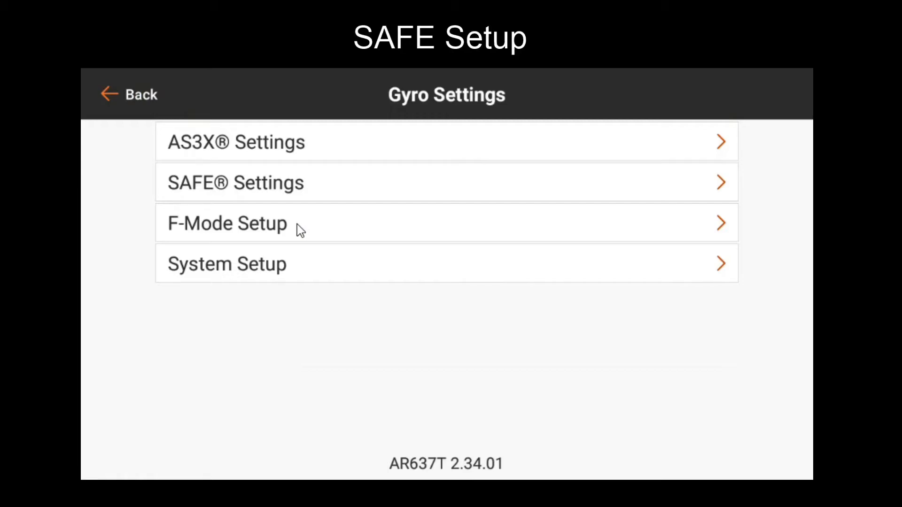
# - Review Flight Mode 3's F-Mode Setup (AS3X active, Self Level, Panic inhibited) and go back to Gyro Settings
pyautogui.click(228, 224)
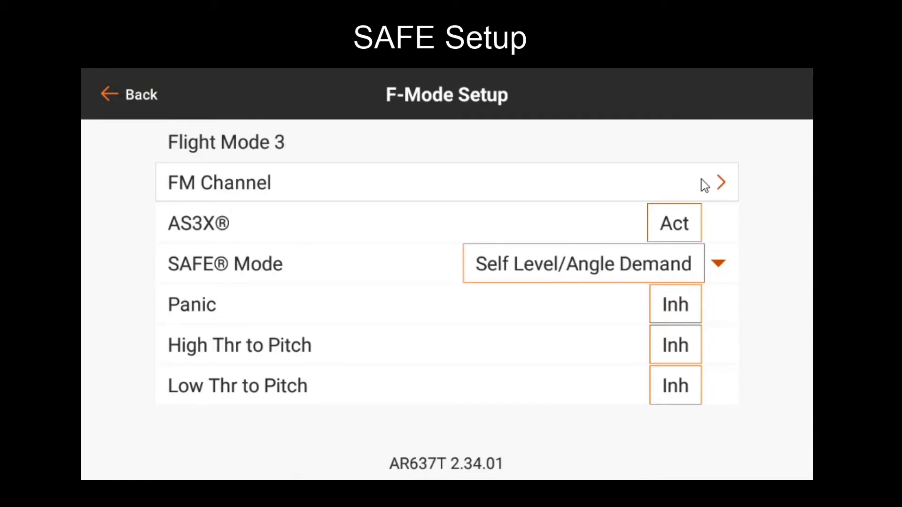
pyautogui.moveTo(199, 230)
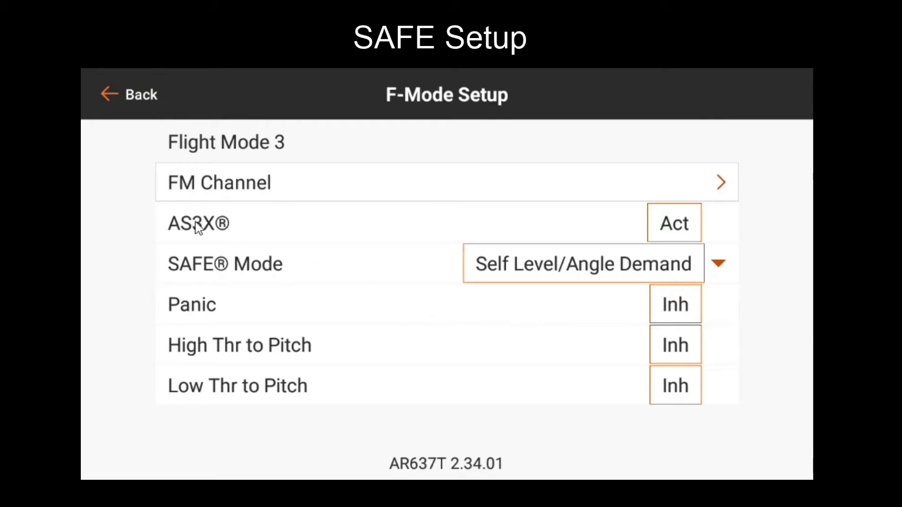
pyautogui.moveTo(187, 311)
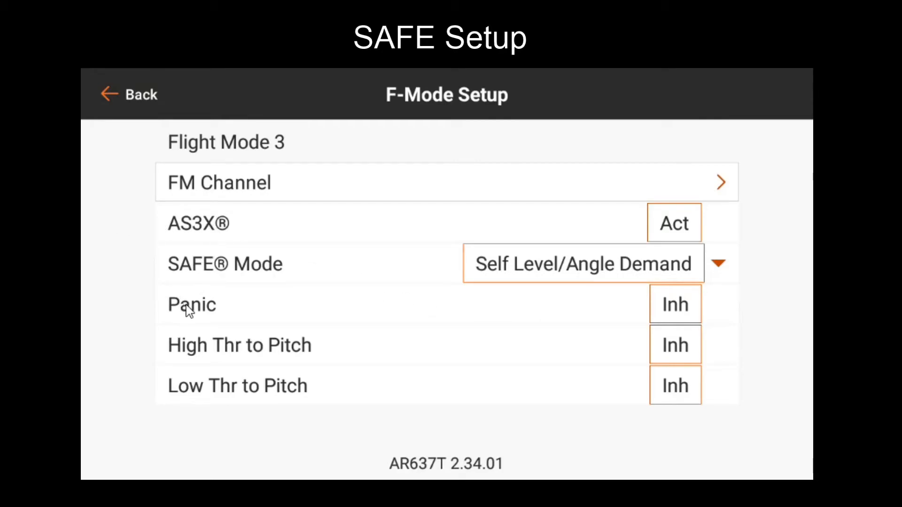
pyautogui.moveTo(236, 367)
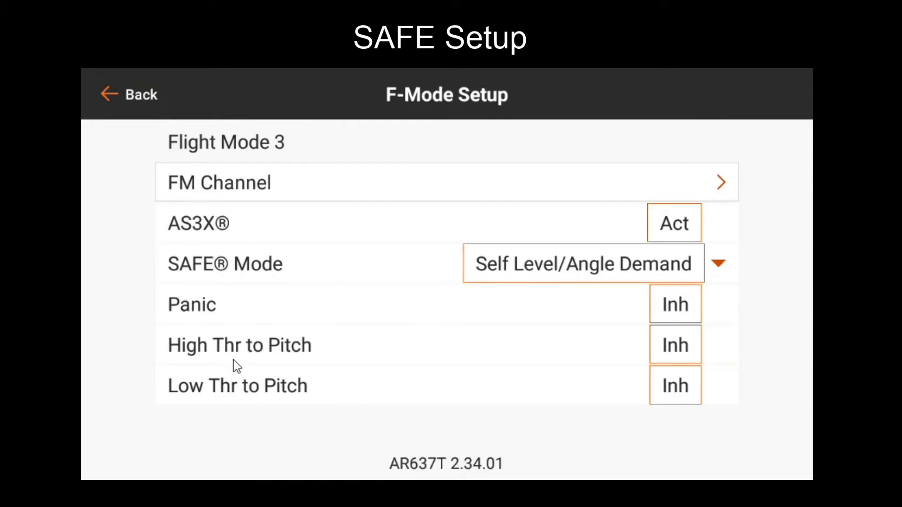
pyautogui.moveTo(385, 403)
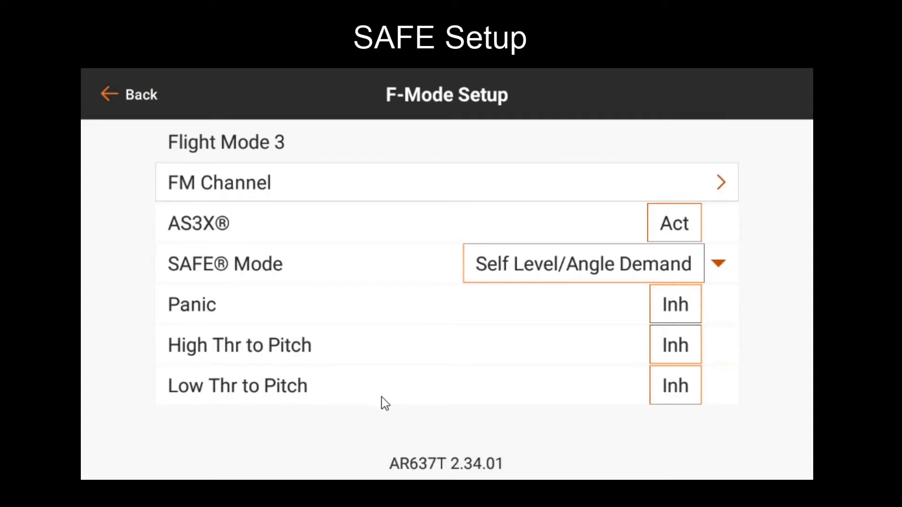
pyautogui.moveTo(595, 429)
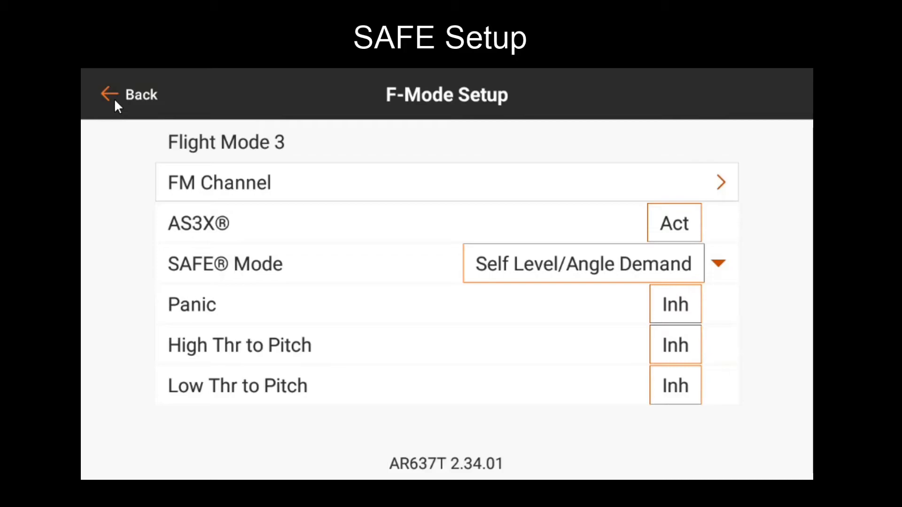
pyautogui.click(129, 94)
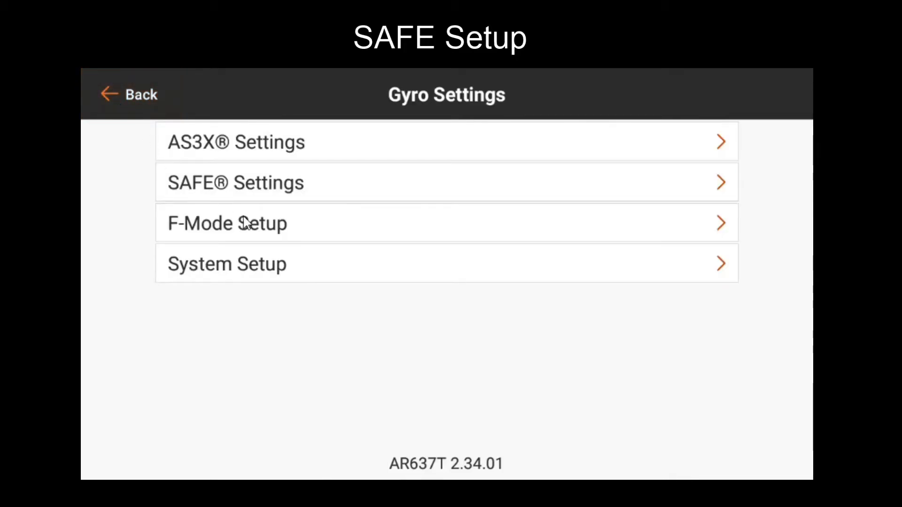
# - Enter the receiver's SAFE Settings to review flight mode 3's angle limits 80, 80, 70, 75
pyautogui.click(235, 182)
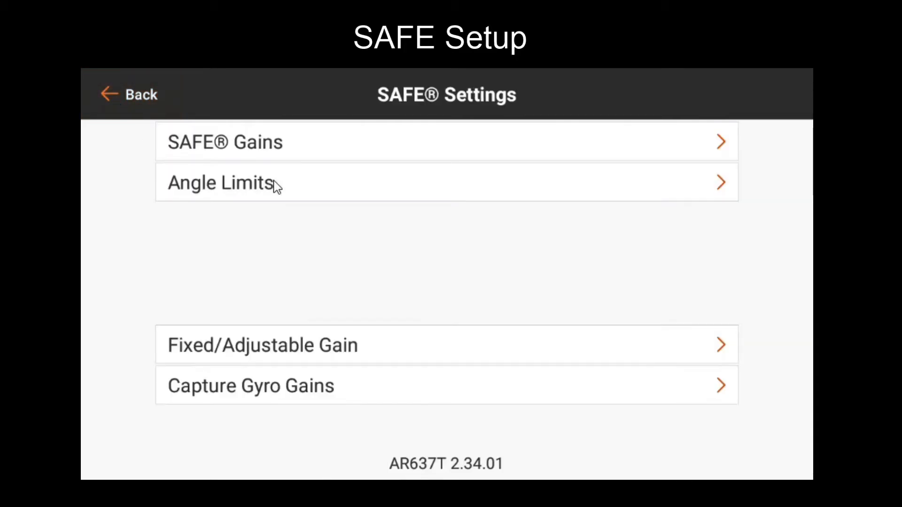
pyautogui.moveTo(271, 217)
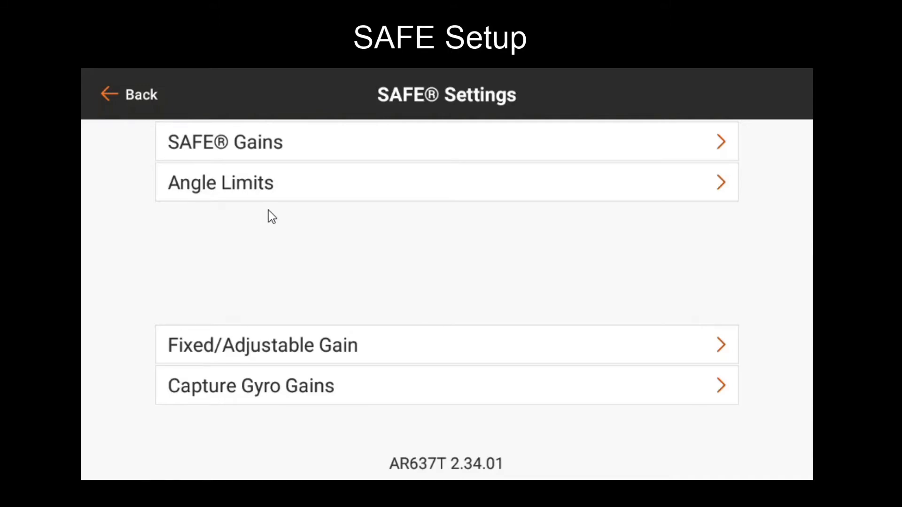
pyautogui.moveTo(272, 209)
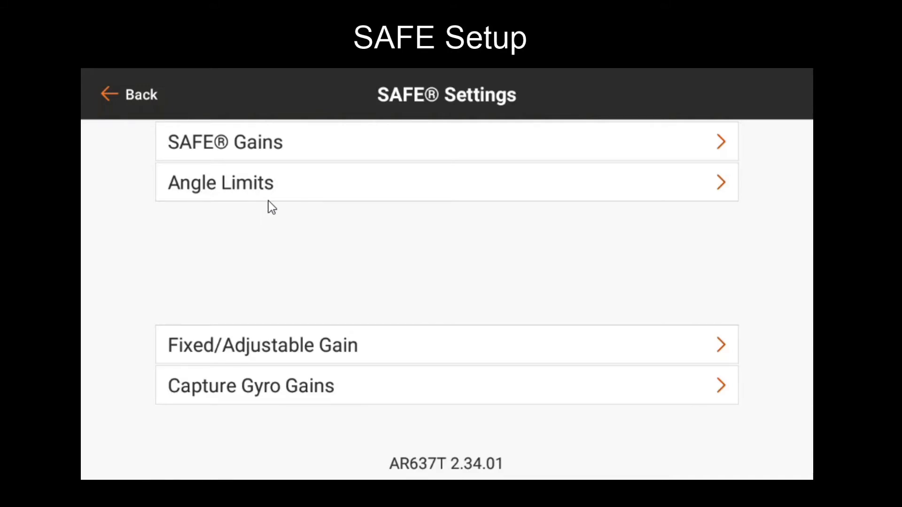
pyautogui.moveTo(282, 214)
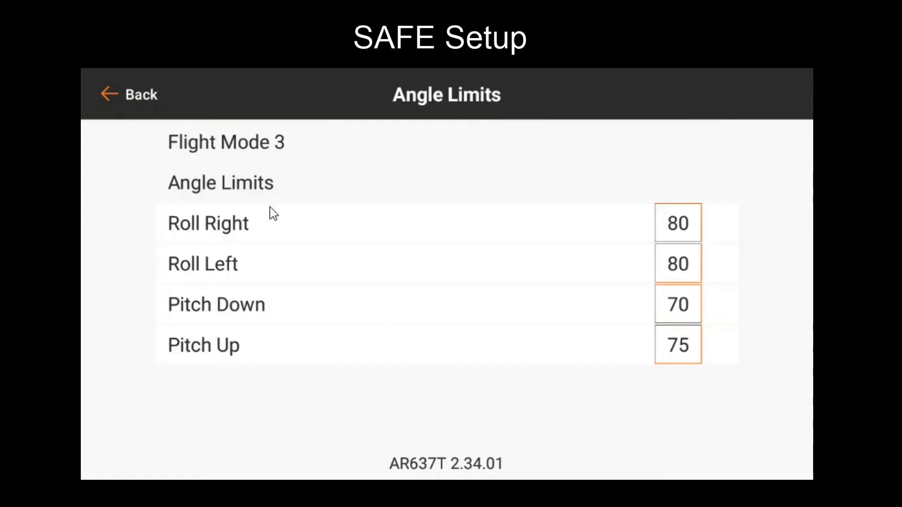
pyautogui.moveTo(379, 230)
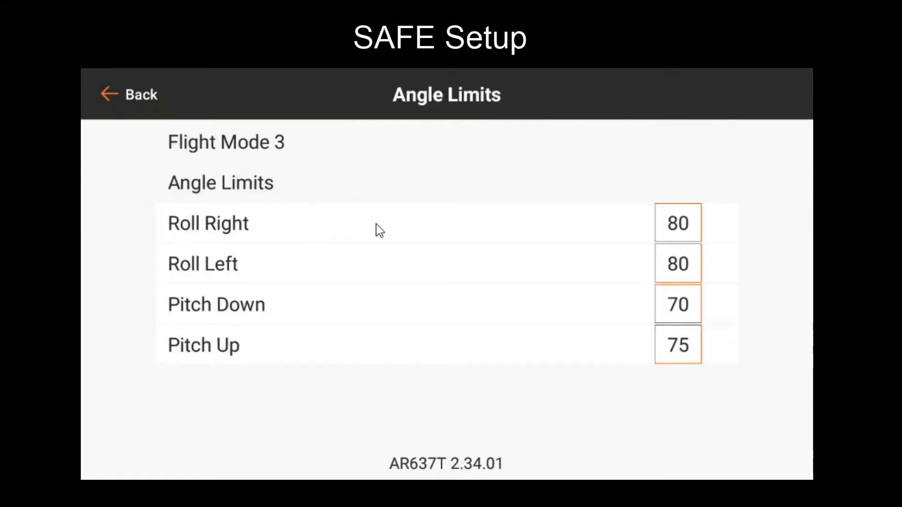
pyautogui.moveTo(453, 258)
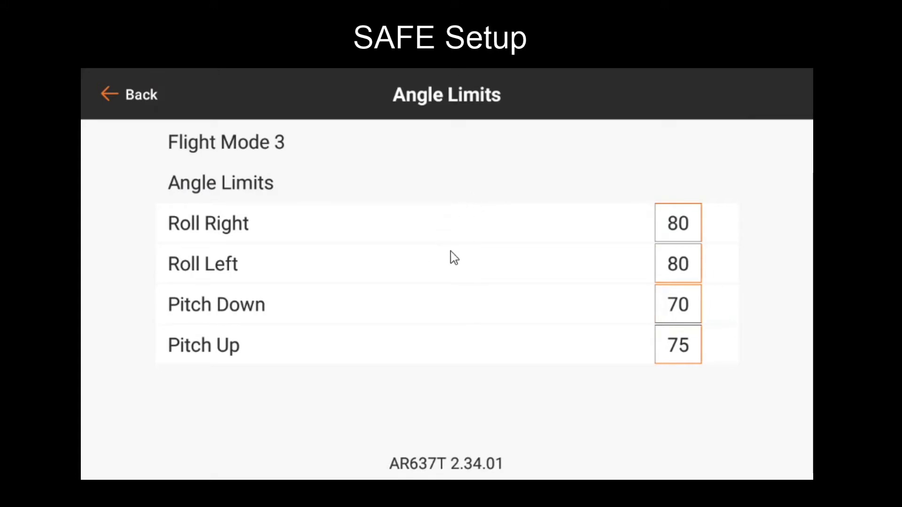
pyautogui.moveTo(449, 263)
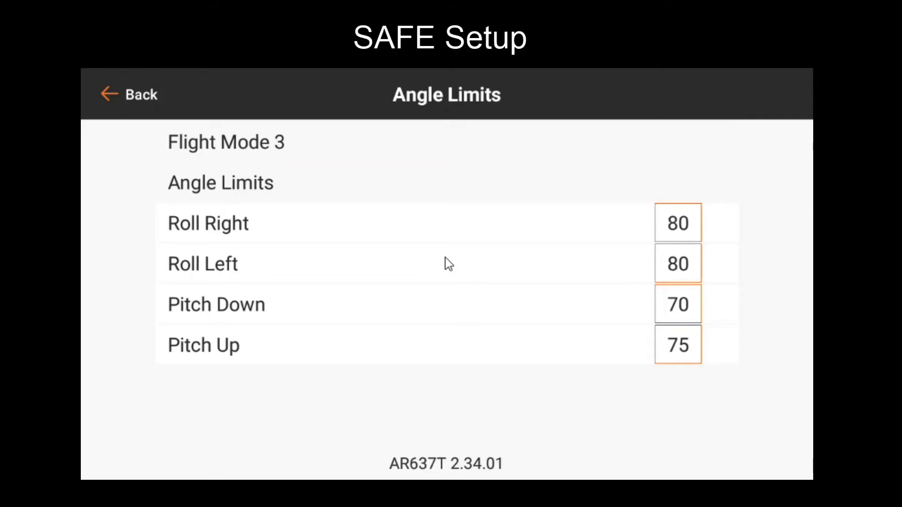
pyautogui.moveTo(542, 226)
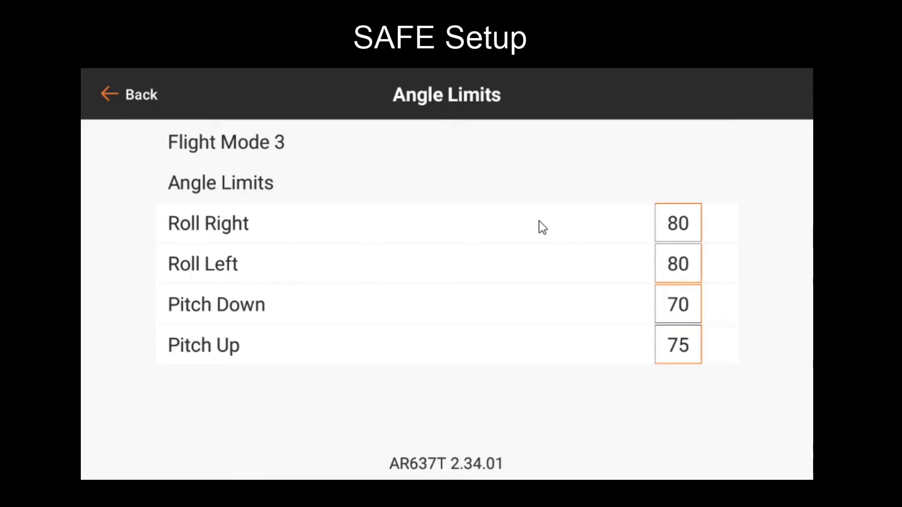
pyautogui.moveTo(469, 254)
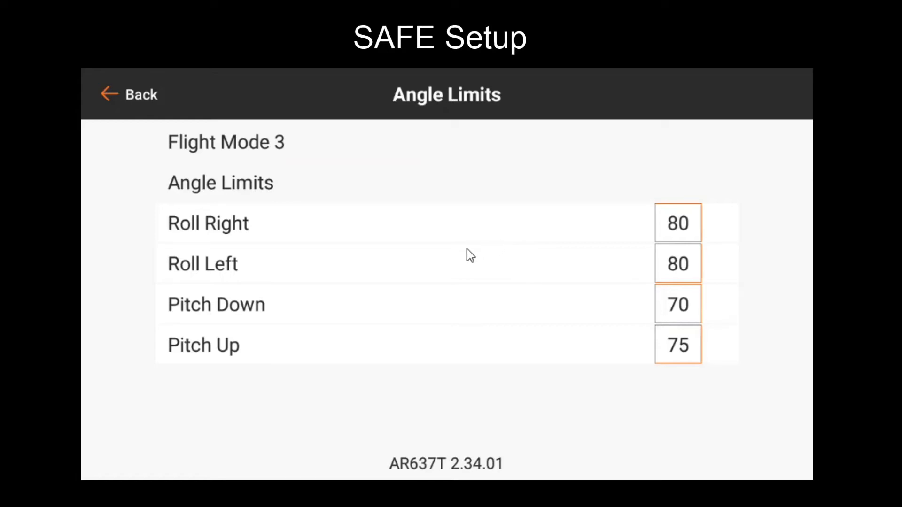
pyautogui.moveTo(555, 250)
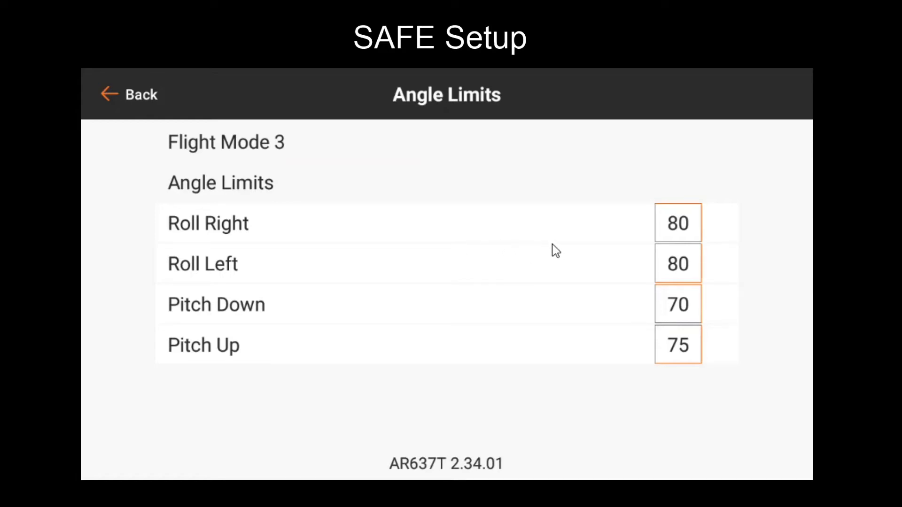
pyautogui.moveTo(521, 262)
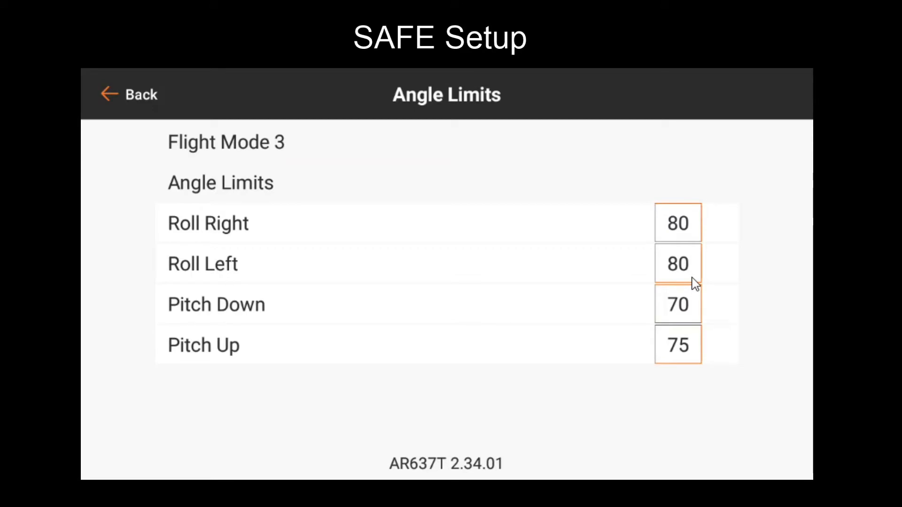
pyautogui.moveTo(683, 316)
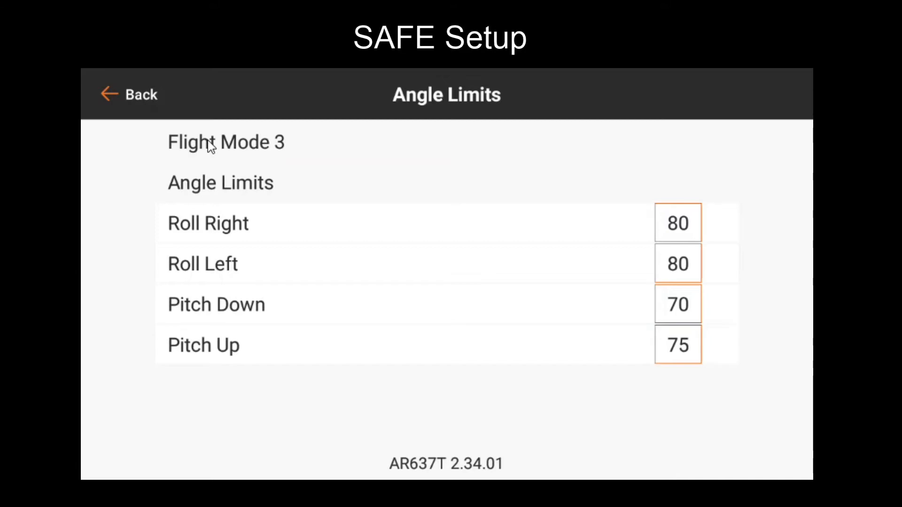
pyautogui.moveTo(225, 89)
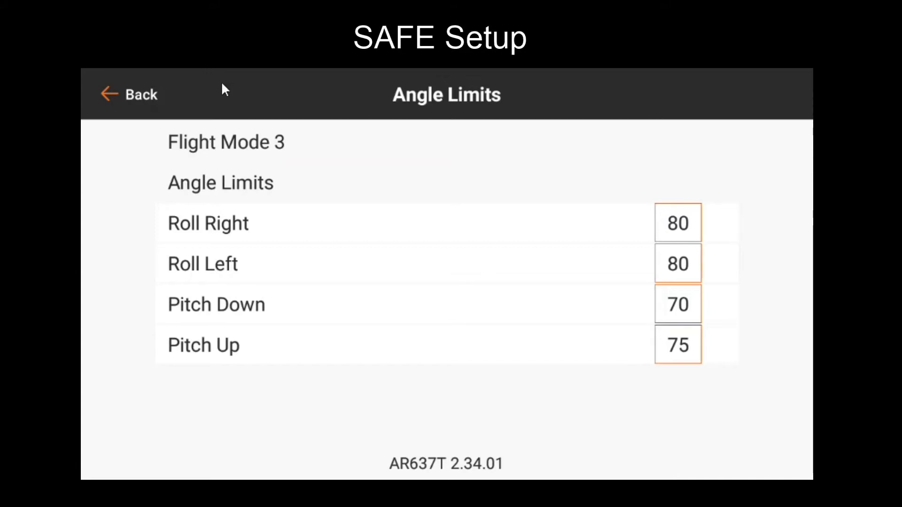
pyautogui.moveTo(440, 247)
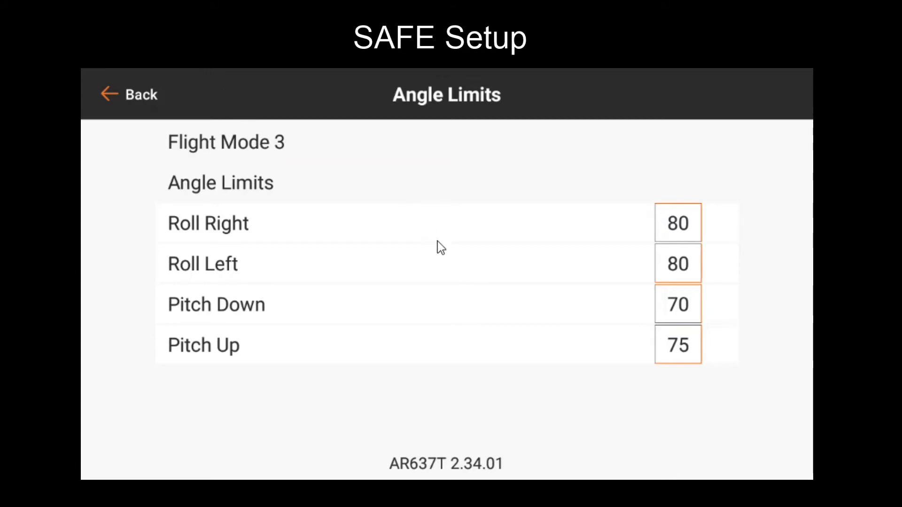
pyautogui.moveTo(490, 255)
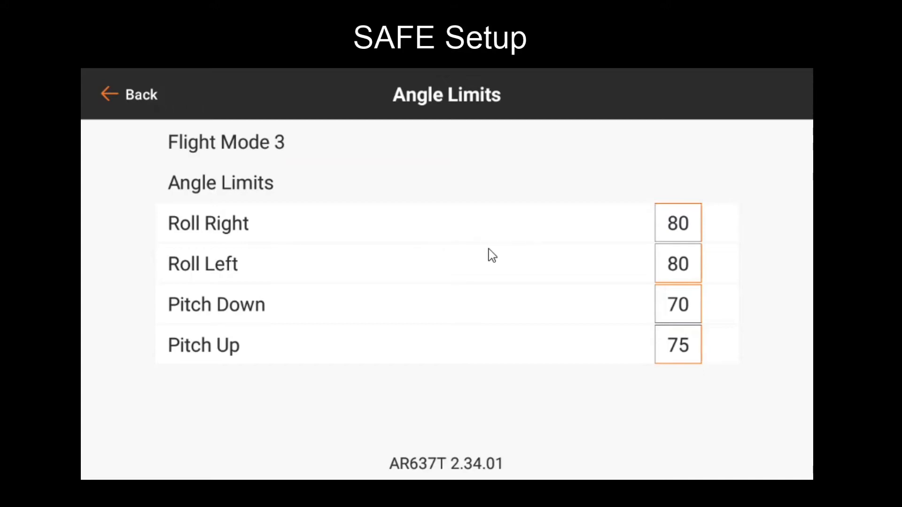
pyautogui.moveTo(682, 260)
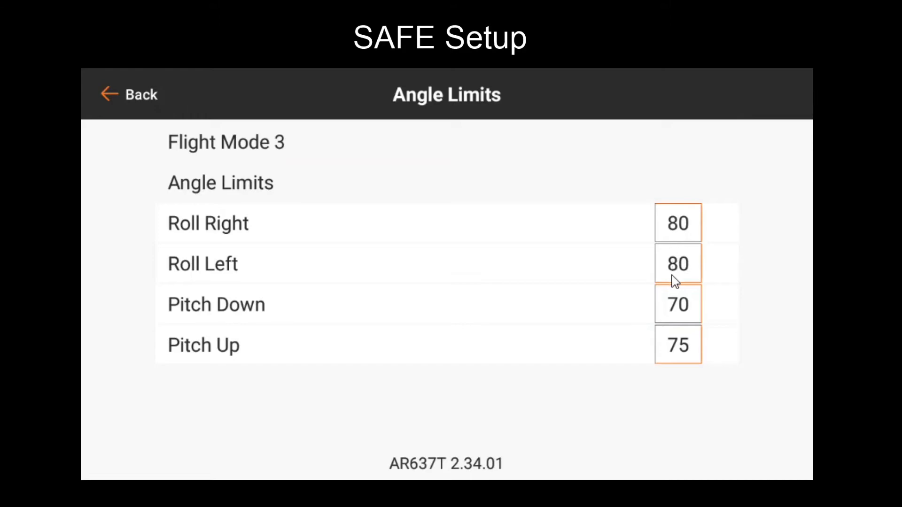
pyautogui.moveTo(144, 114)
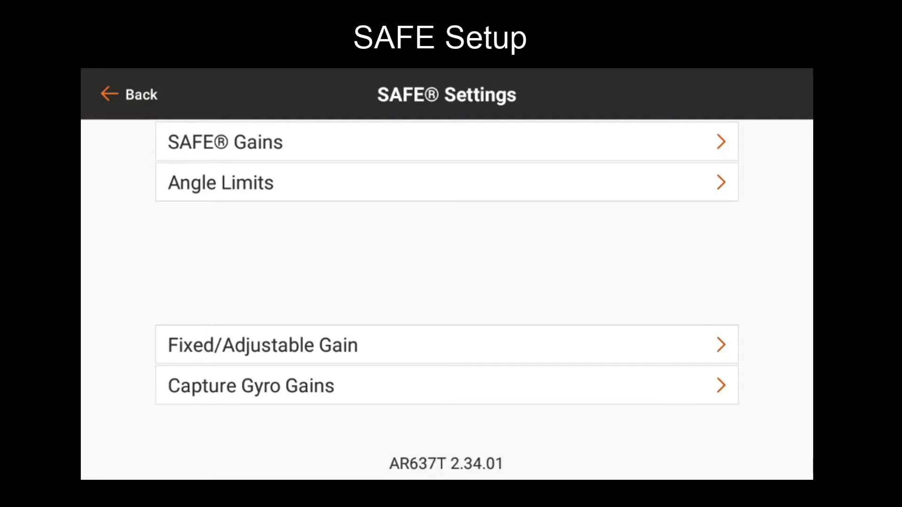
pyautogui.moveTo(340, 341)
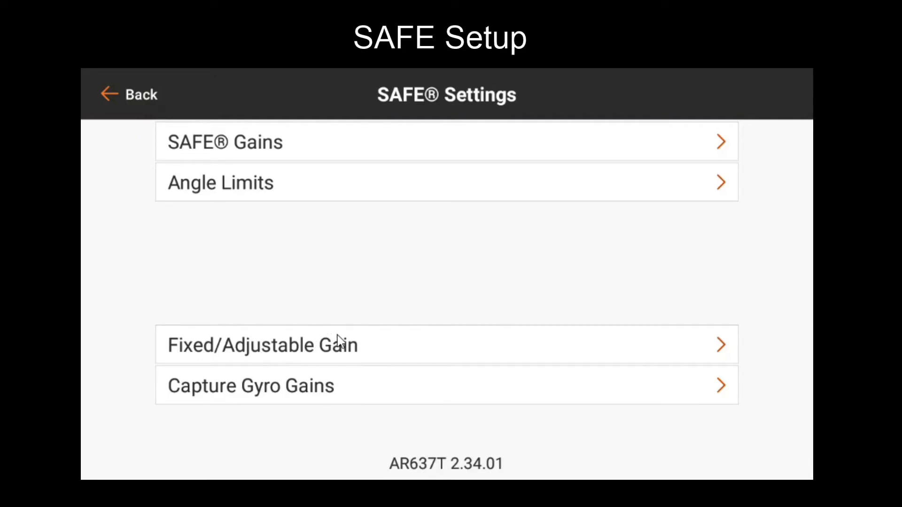
pyautogui.moveTo(294, 373)
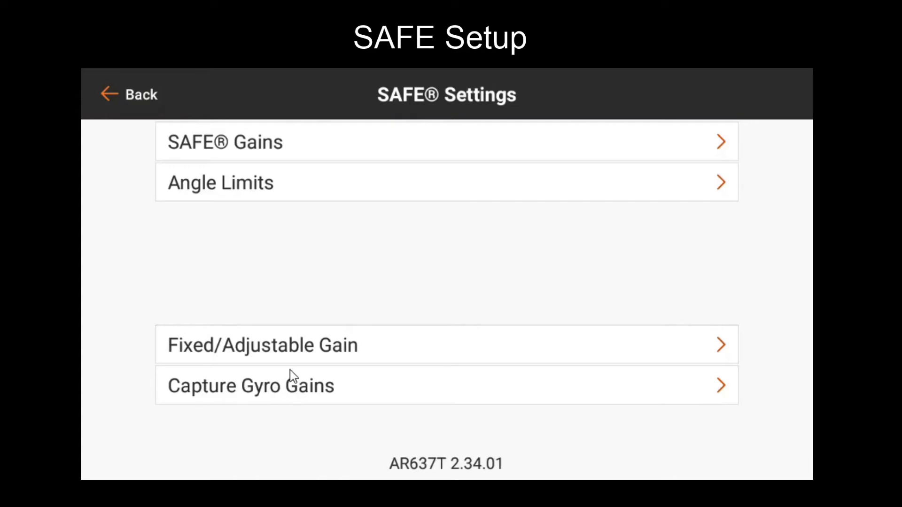
pyautogui.click(262, 345)
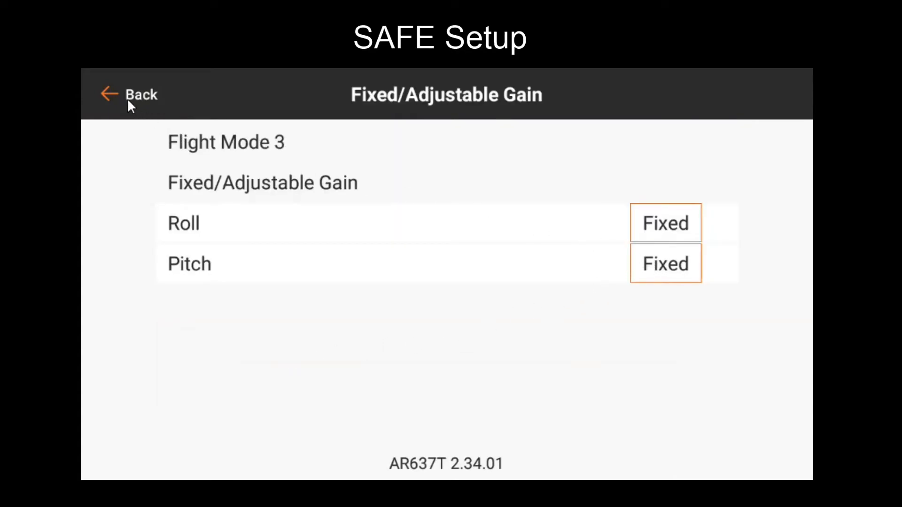
pyautogui.click(132, 94)
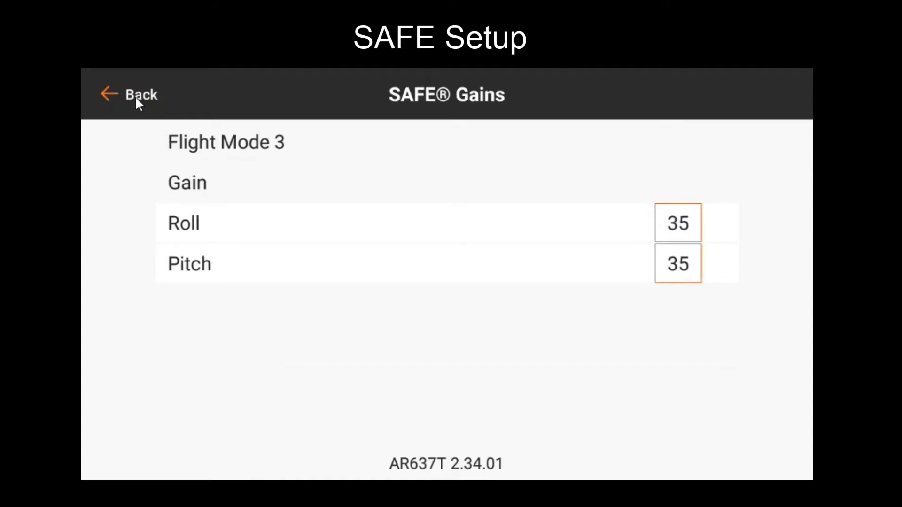
pyautogui.click(132, 94)
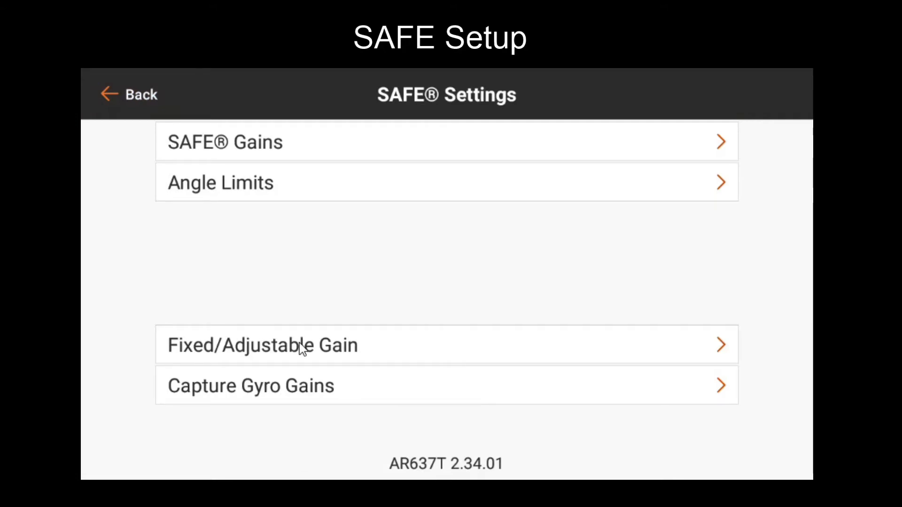
pyautogui.moveTo(278, 152)
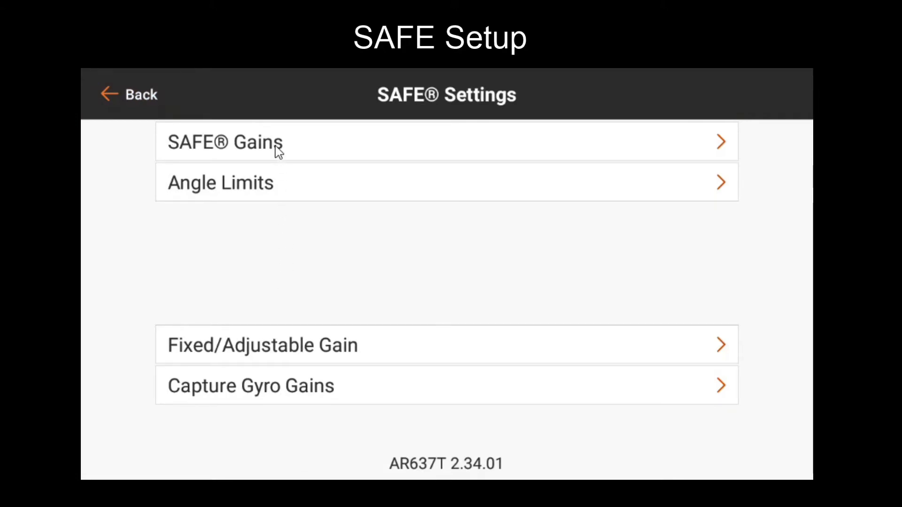
pyautogui.click(224, 142)
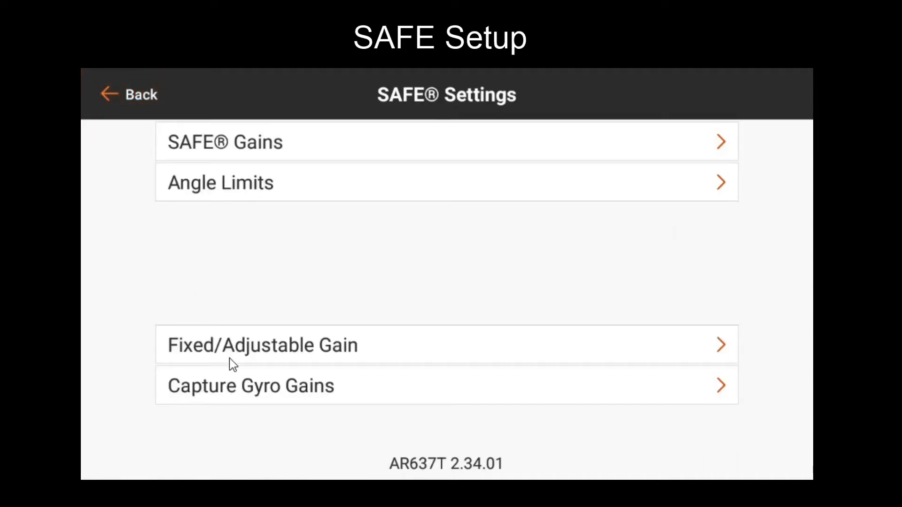
pyautogui.click(262, 345)
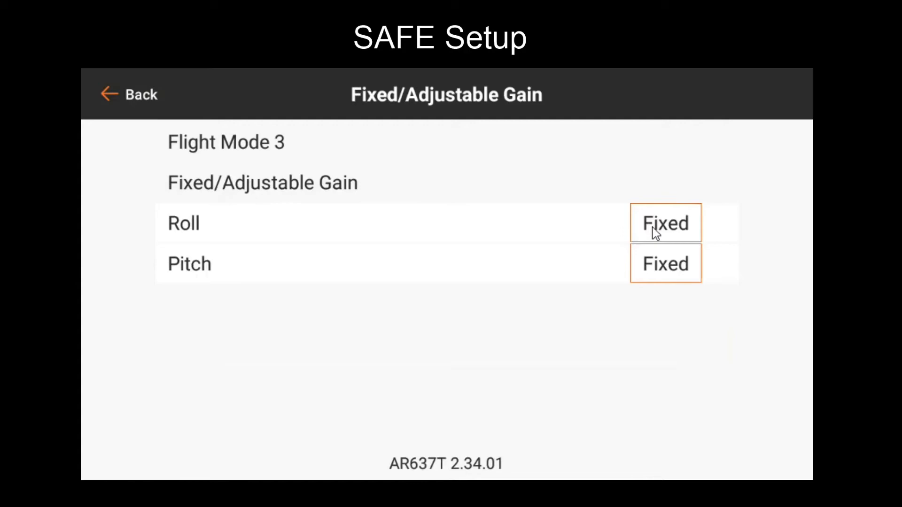
# - Switch Flight Mode 3's Roll and Pitch gains to Adjustable and go back to Gyro Settings
pyautogui.click(665, 264)
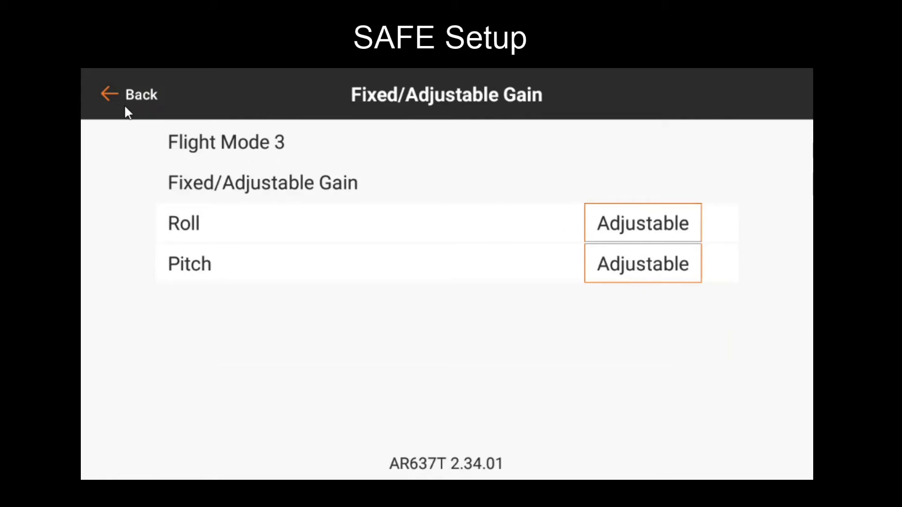
pyautogui.click(131, 94)
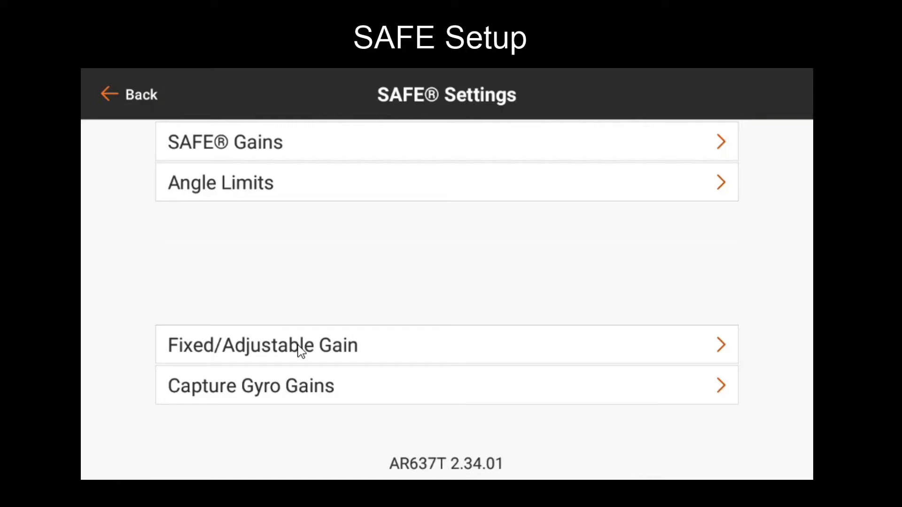
pyautogui.moveTo(266, 326)
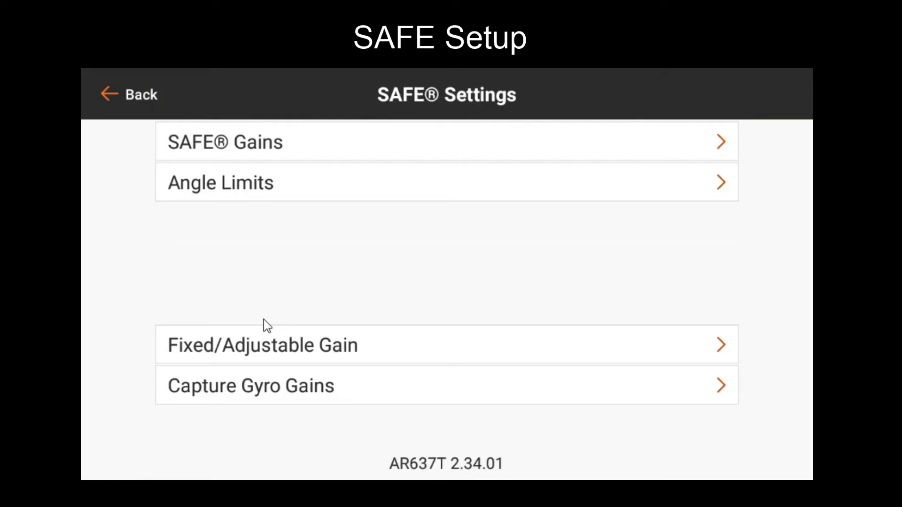
pyautogui.moveTo(203, 209)
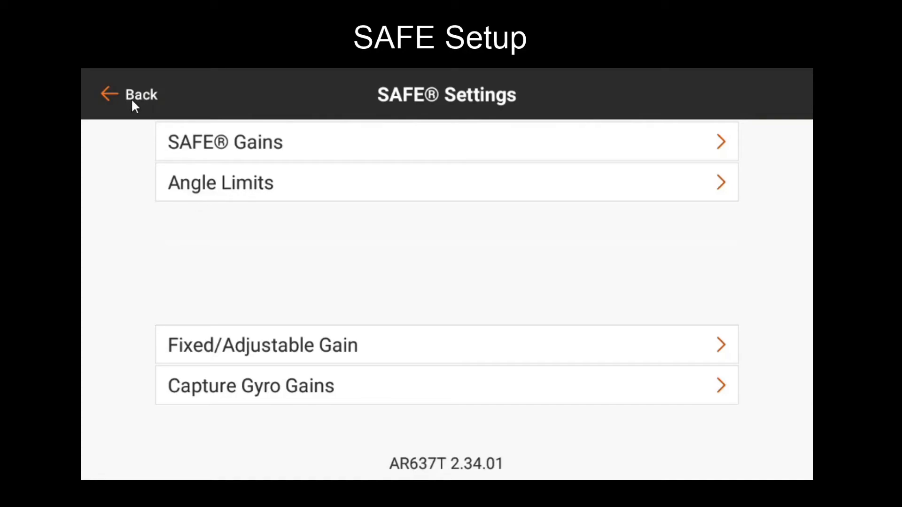
pyautogui.click(132, 94)
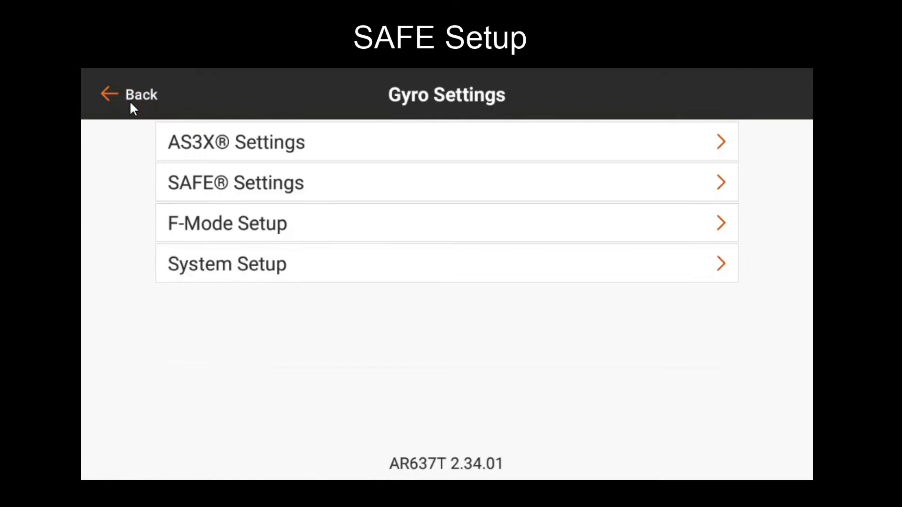
# - Review Gain Channel Select, leaving SAFE Roll and all AS3X/SAFE gain channels at Inhibit, back to System Setup
pyautogui.click(226, 263)
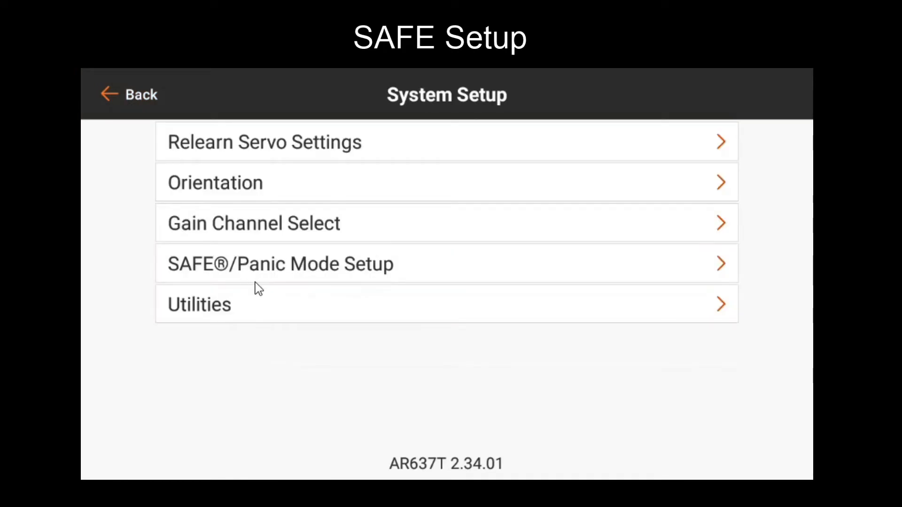
pyautogui.click(253, 224)
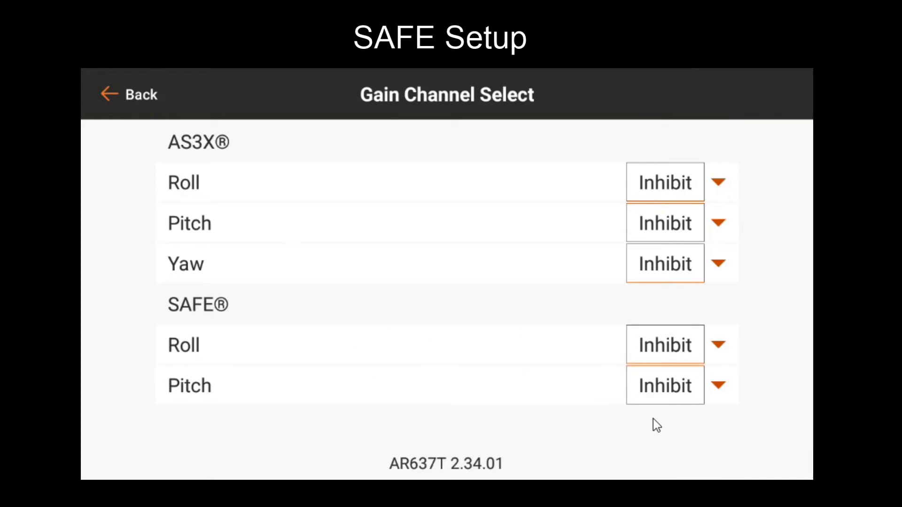
pyautogui.moveTo(217, 347)
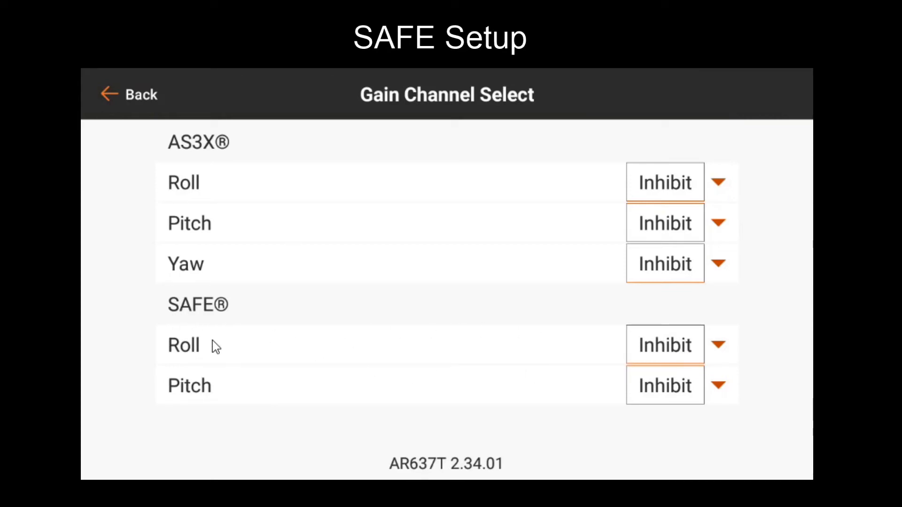
pyautogui.moveTo(277, 333)
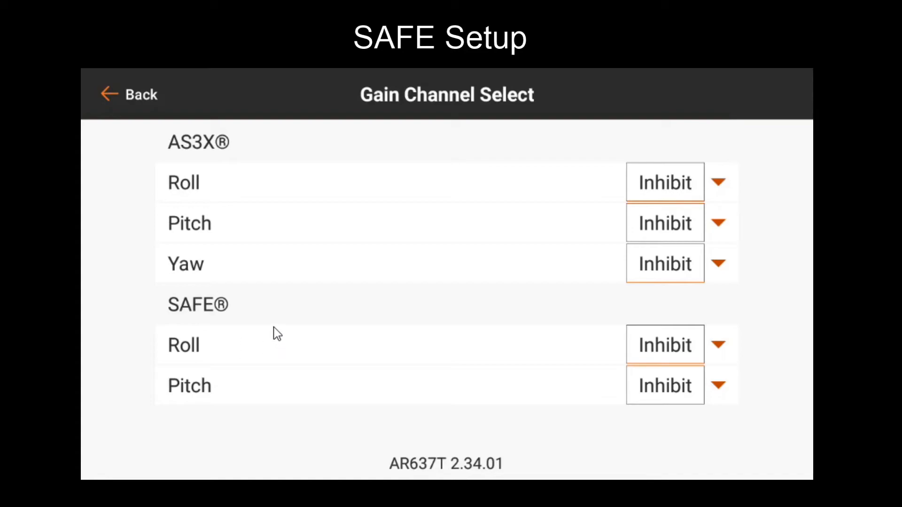
pyautogui.moveTo(304, 271)
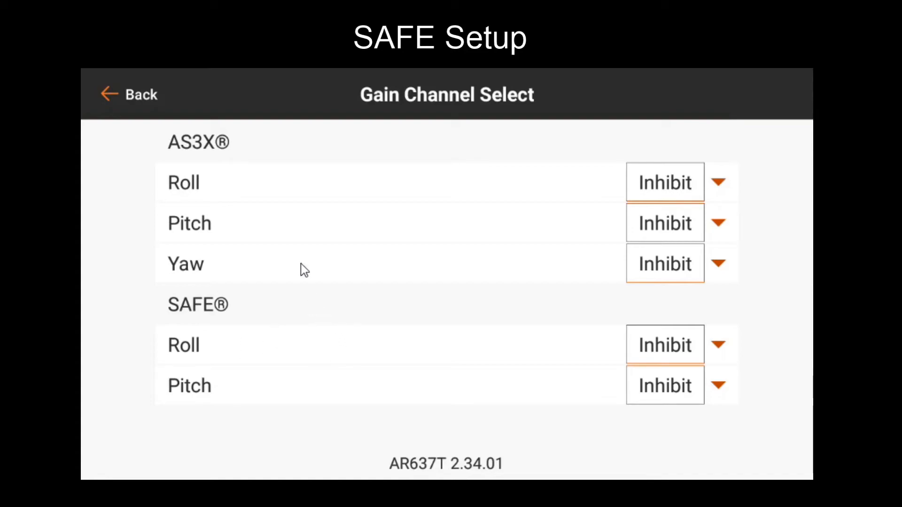
pyautogui.moveTo(437, 229)
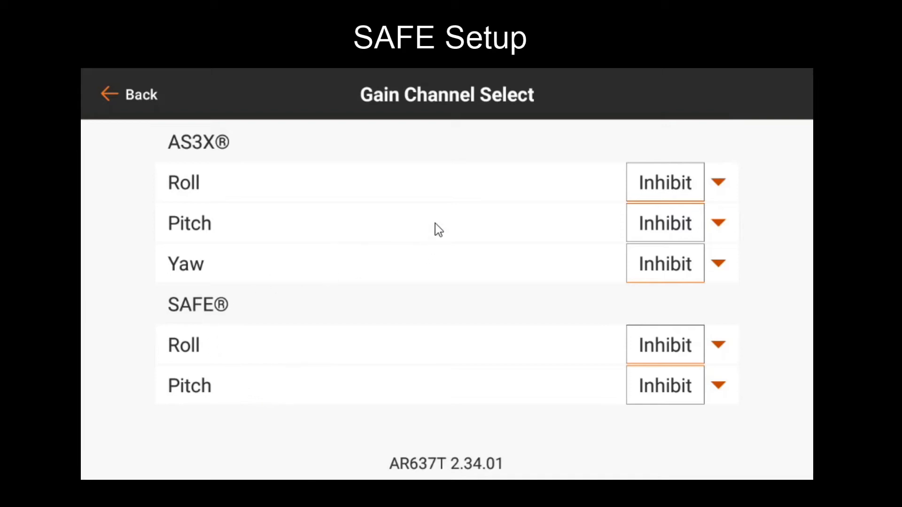
pyautogui.moveTo(477, 265)
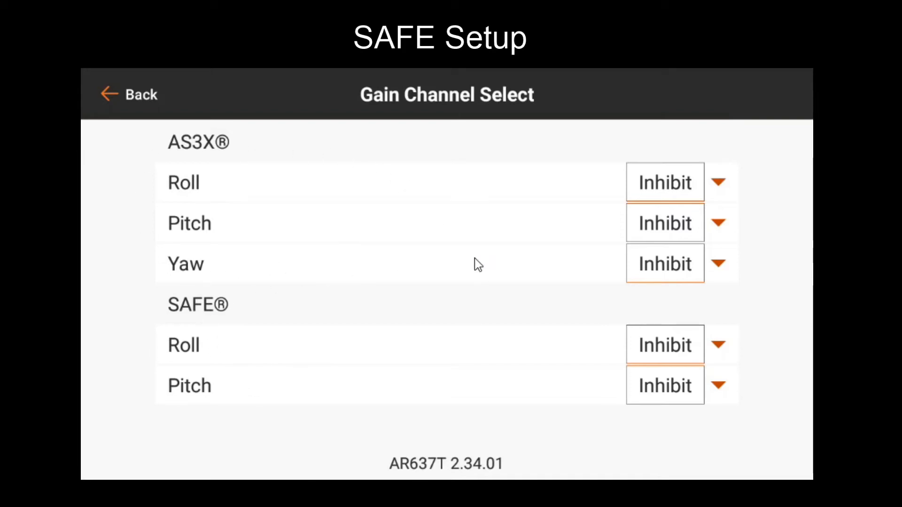
pyautogui.moveTo(665, 345)
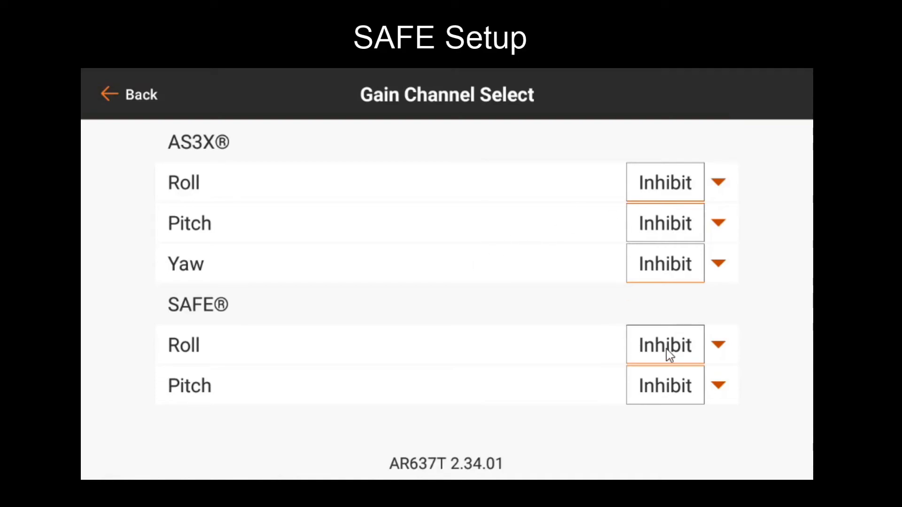
pyautogui.click(664, 345)
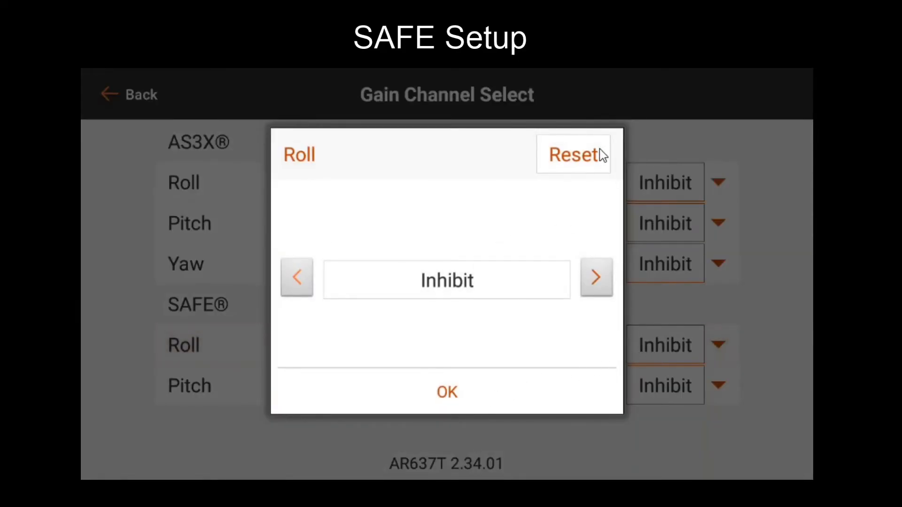
pyautogui.click(447, 391)
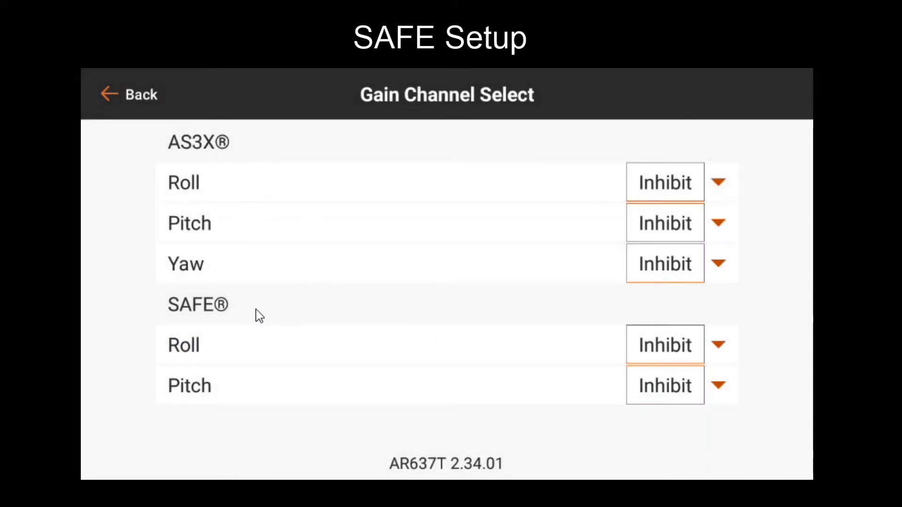
pyautogui.moveTo(233, 325)
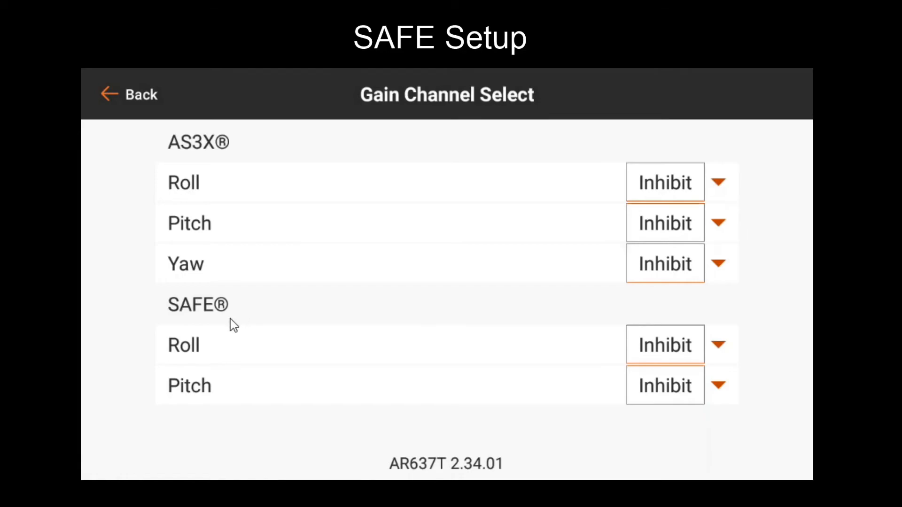
pyautogui.moveTo(642, 373)
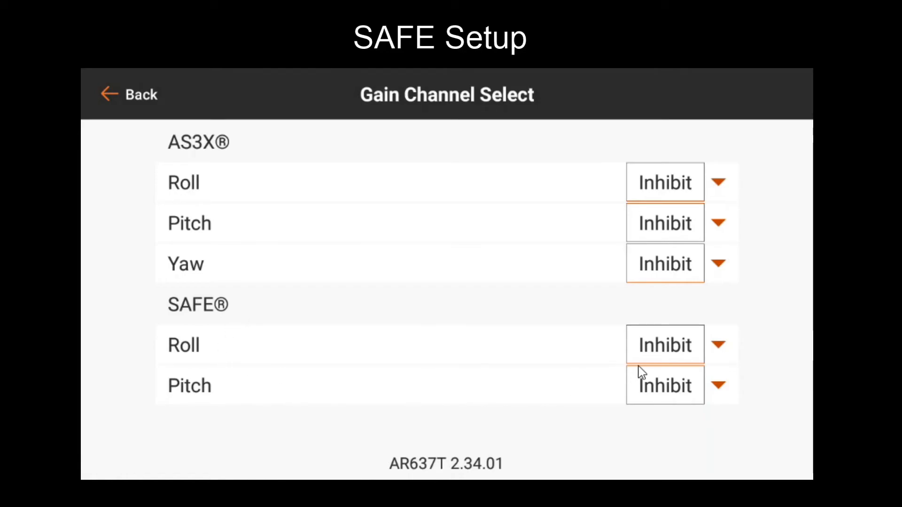
pyautogui.click(665, 345)
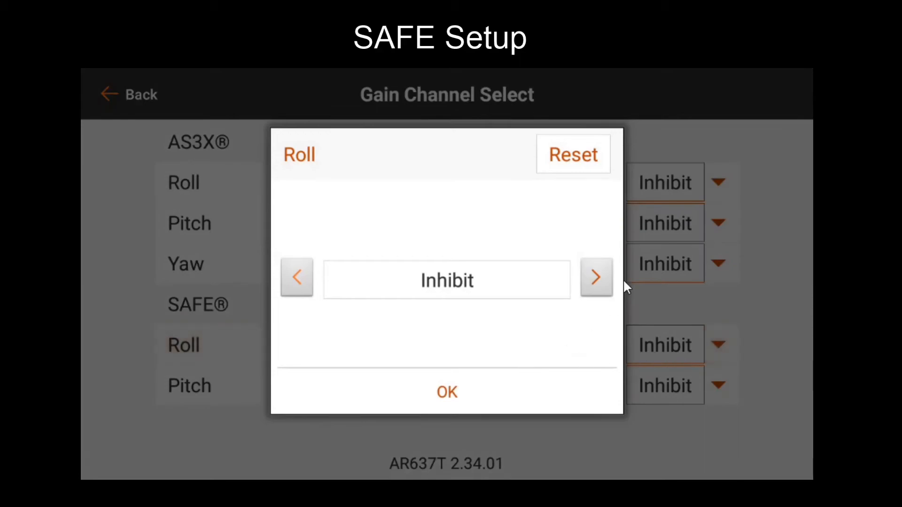
pyautogui.click(596, 278)
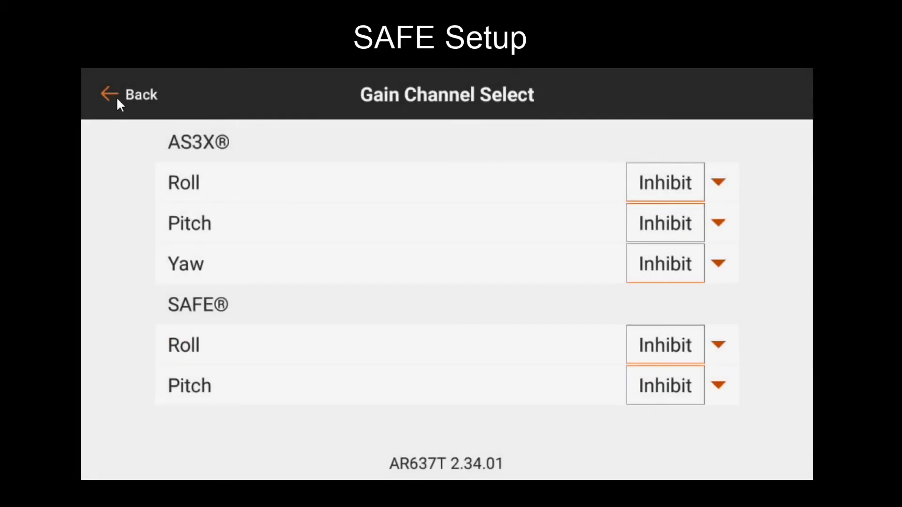
pyautogui.click(128, 94)
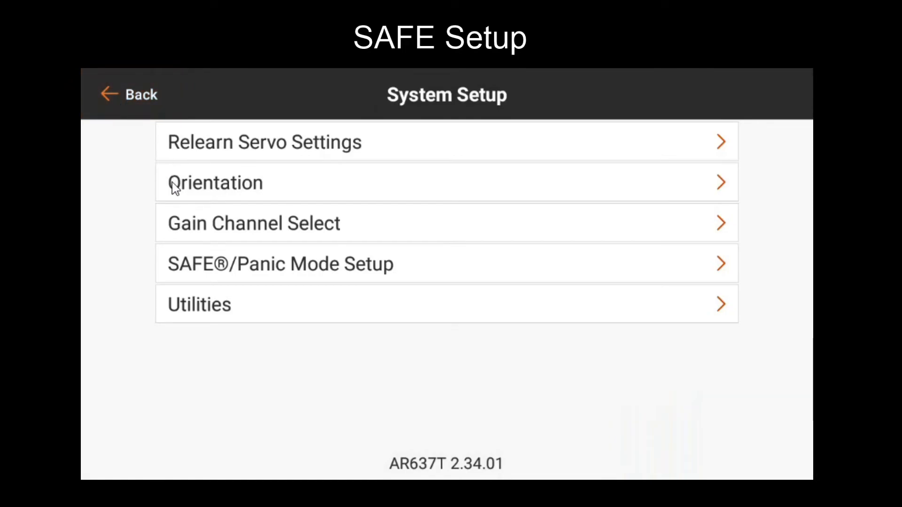
pyautogui.moveTo(143, 95)
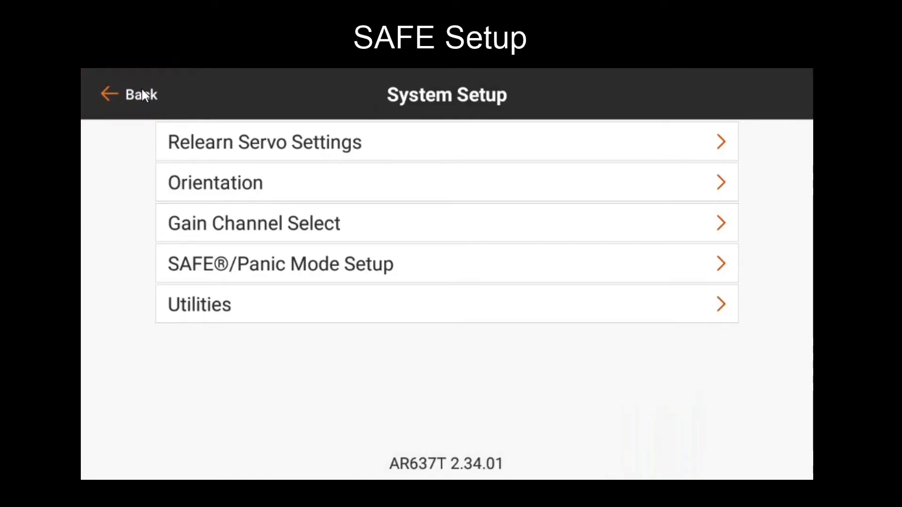
# - Review the SAFE gyro gain capture page, then reach the SAFE/Panic Mode Setup via System Setup
pyautogui.click(131, 94)
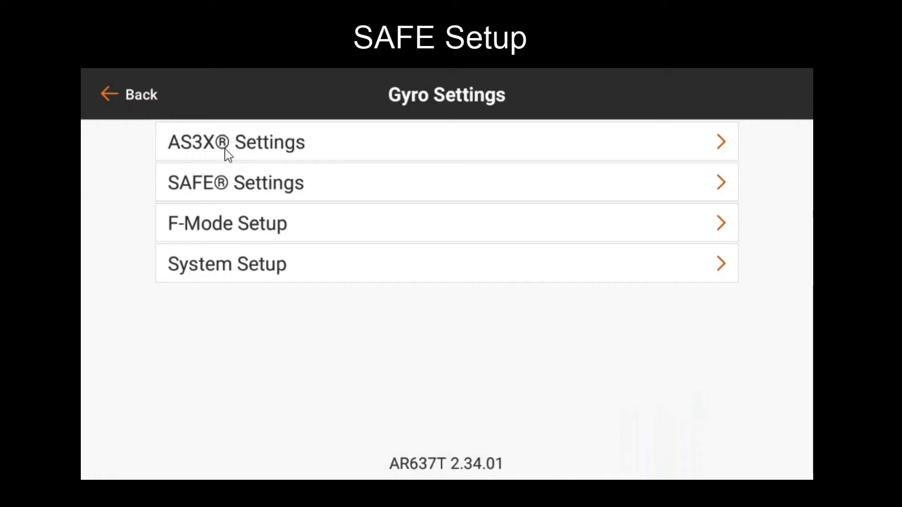
pyautogui.click(234, 182)
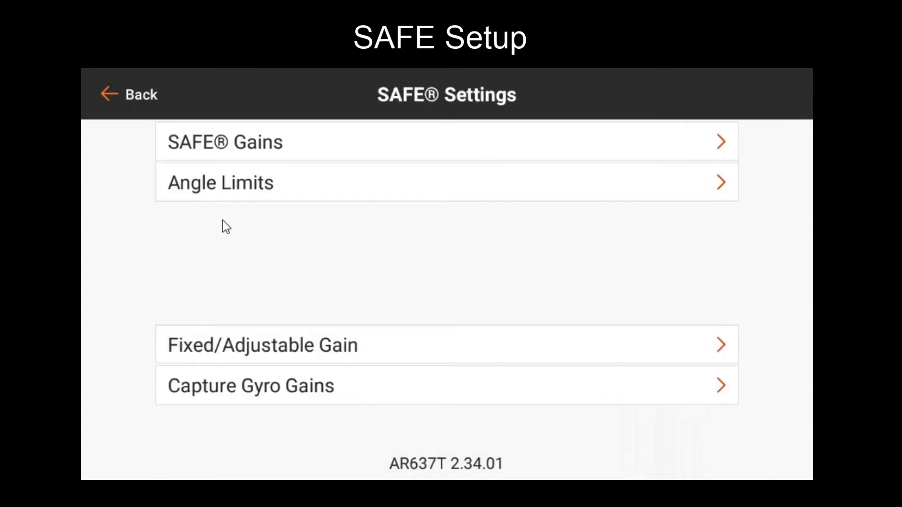
pyautogui.moveTo(239, 233)
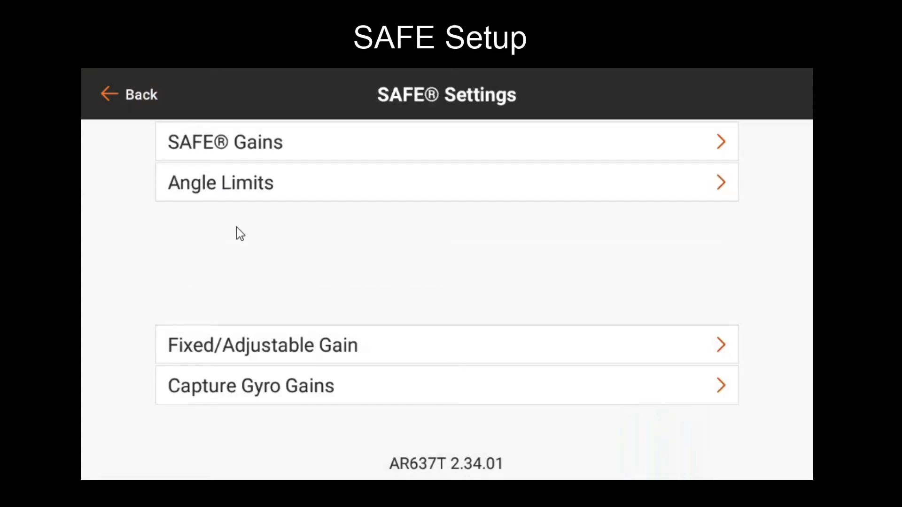
pyautogui.click(250, 385)
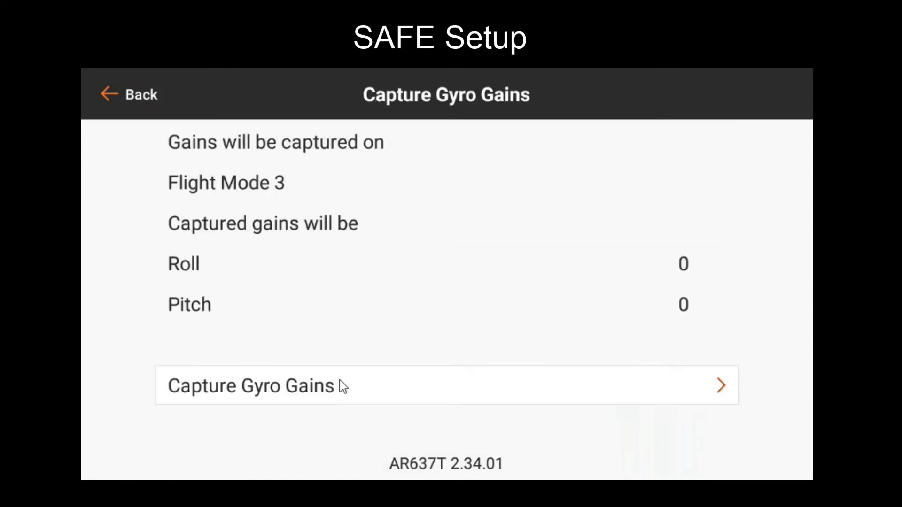
pyautogui.moveTo(267, 246)
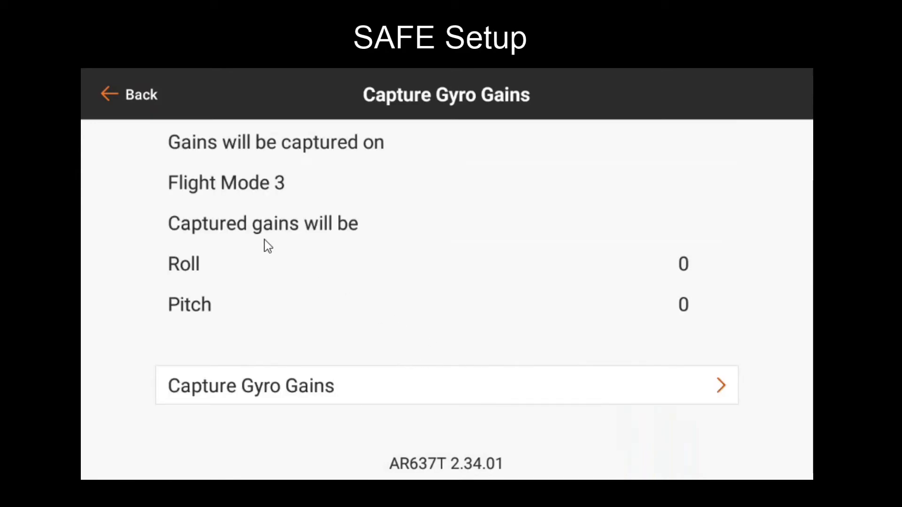
pyautogui.moveTo(210, 170)
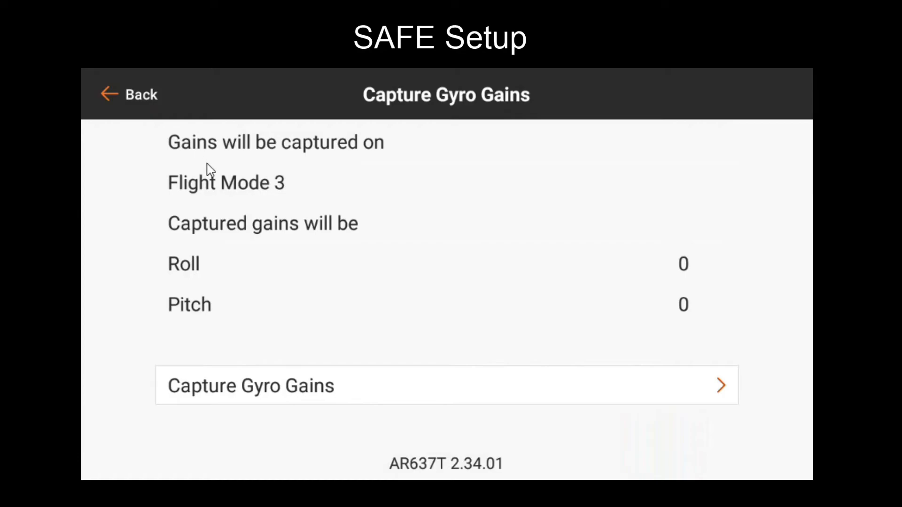
pyautogui.moveTo(670, 292)
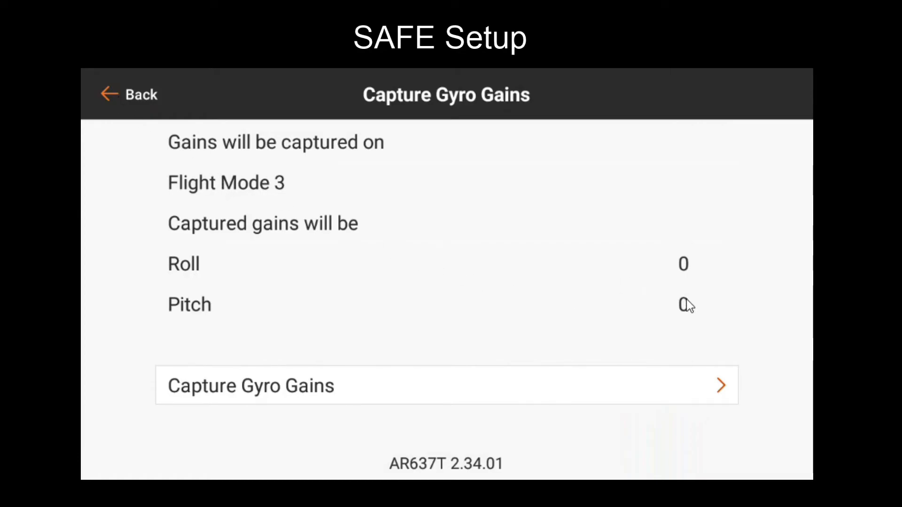
pyautogui.moveTo(294, 472)
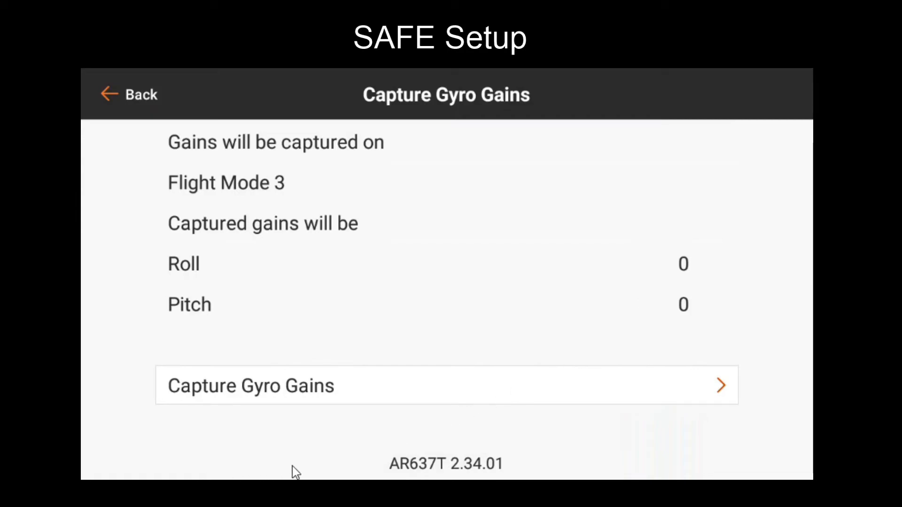
pyautogui.moveTo(617, 301)
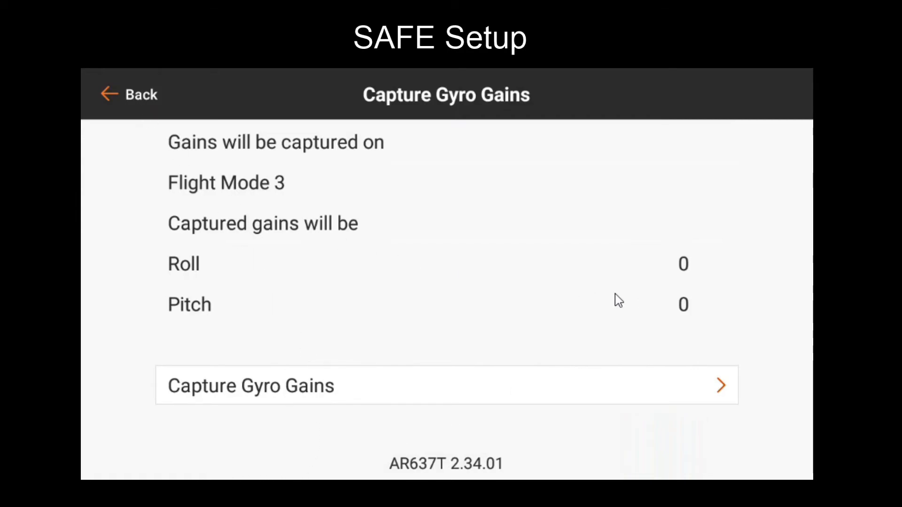
pyautogui.moveTo(335, 299)
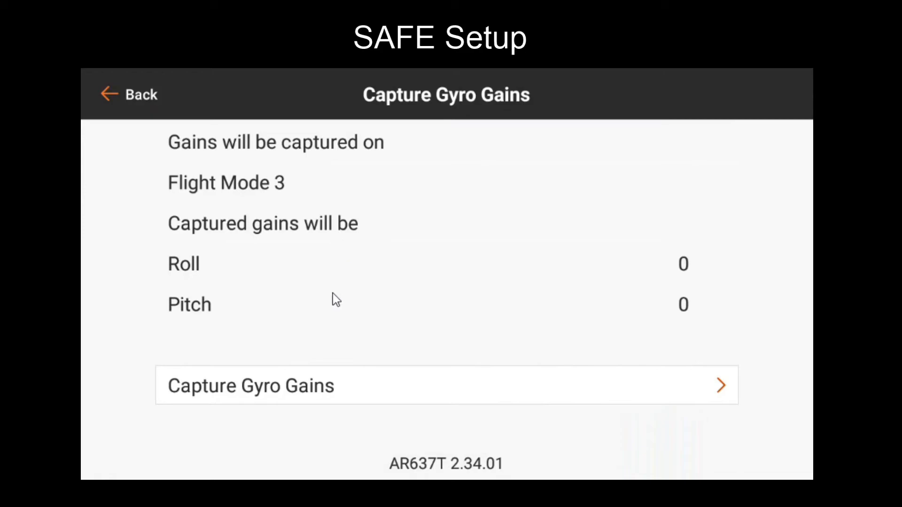
pyautogui.moveTo(568, 330)
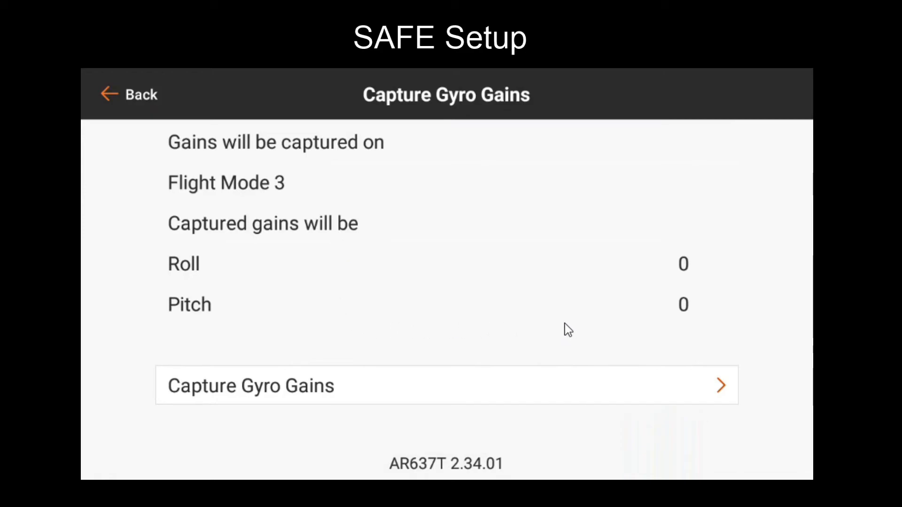
pyautogui.click(131, 94)
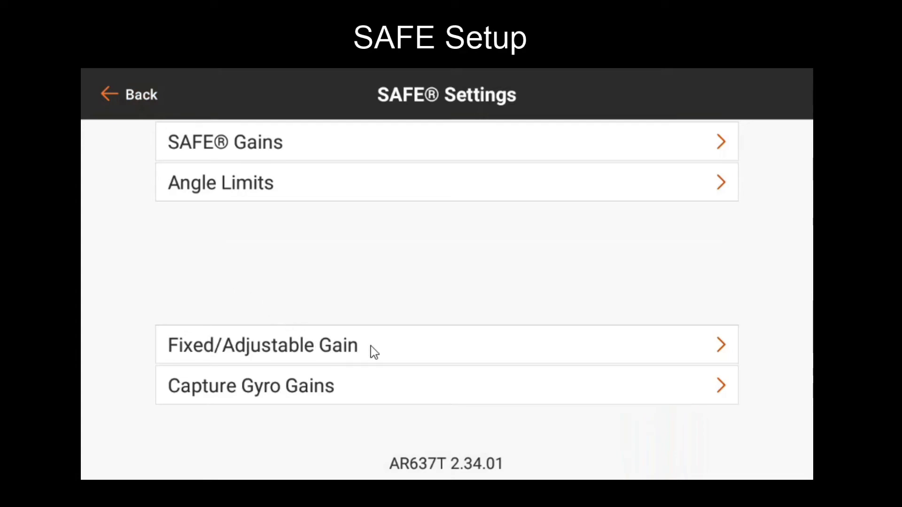
pyautogui.moveTo(364, 379)
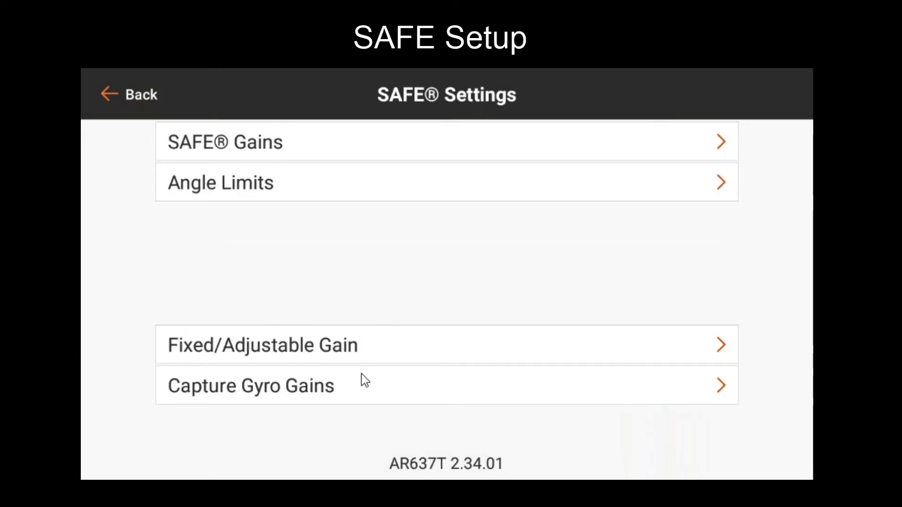
pyautogui.moveTo(255, 399)
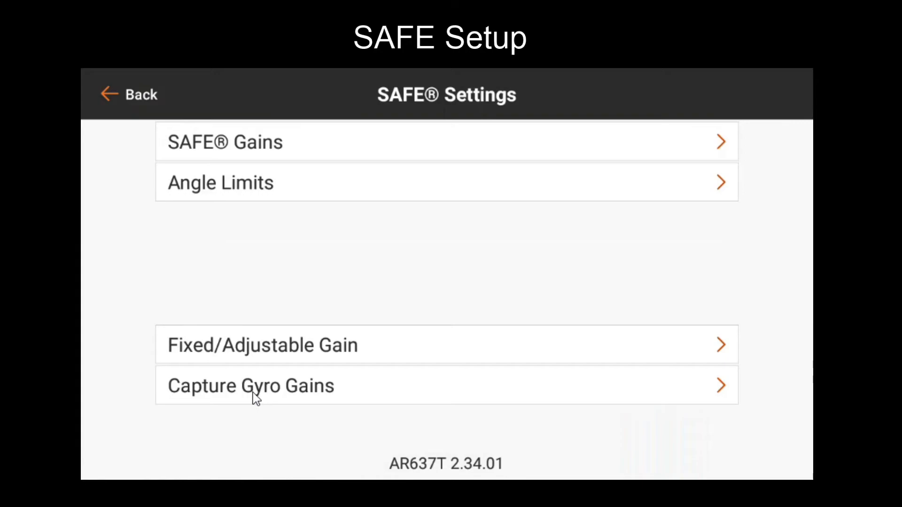
pyautogui.moveTo(255, 365)
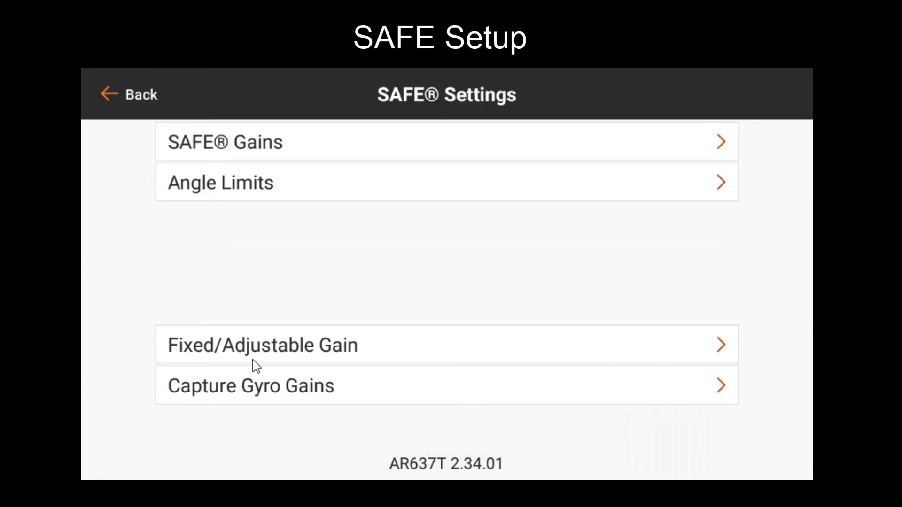
pyautogui.moveTo(138, 125)
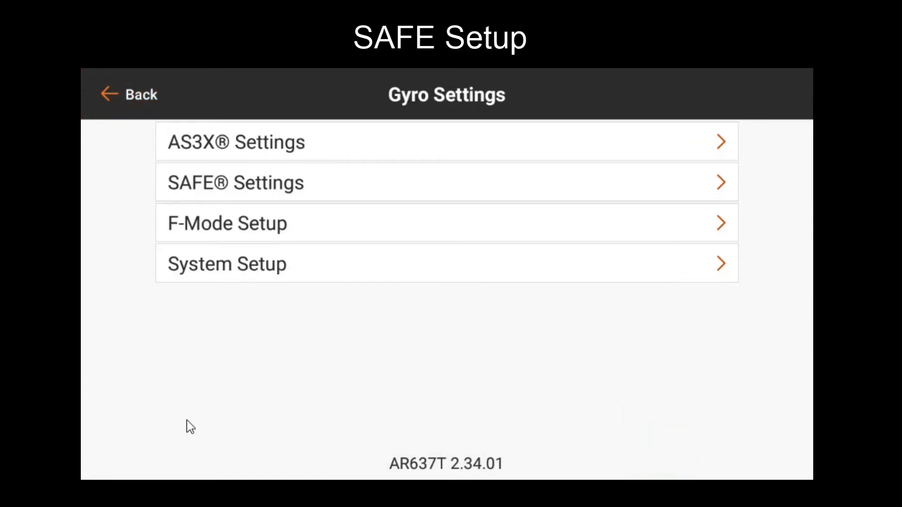
pyautogui.moveTo(213, 360)
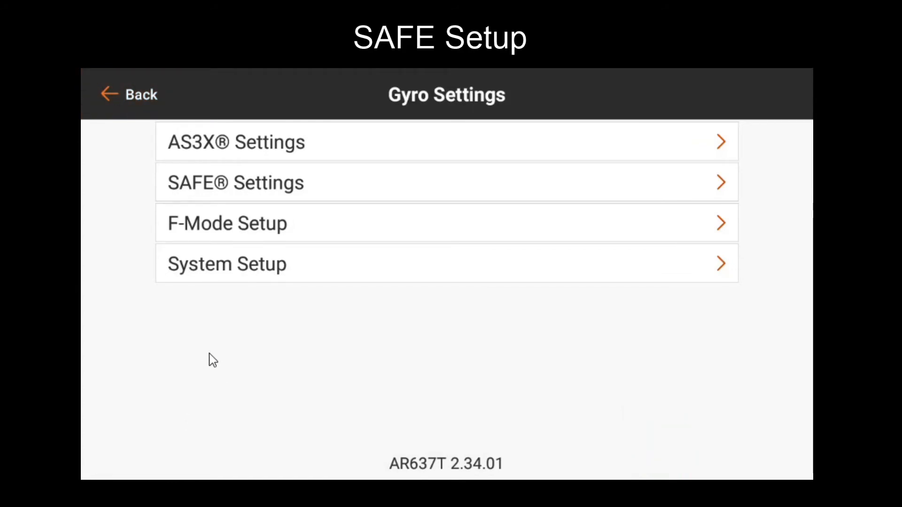
pyautogui.moveTo(262, 304)
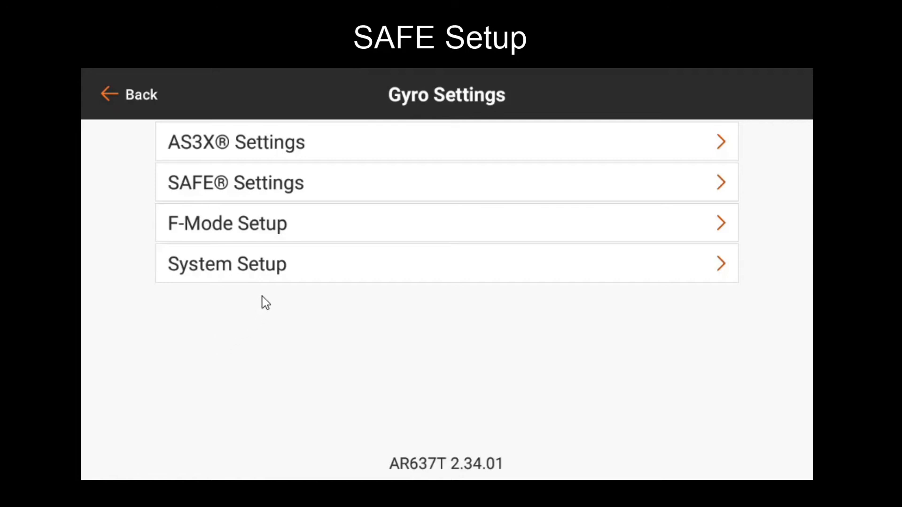
pyautogui.moveTo(289, 275)
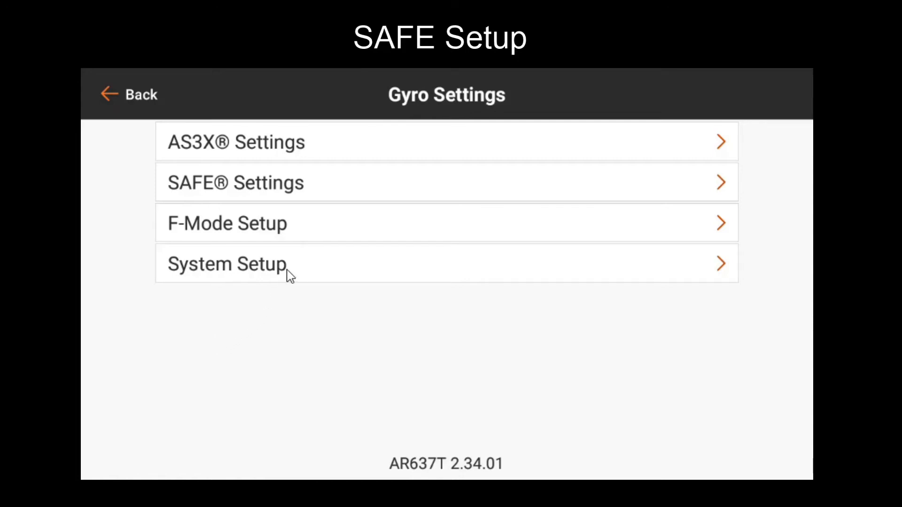
pyautogui.click(235, 182)
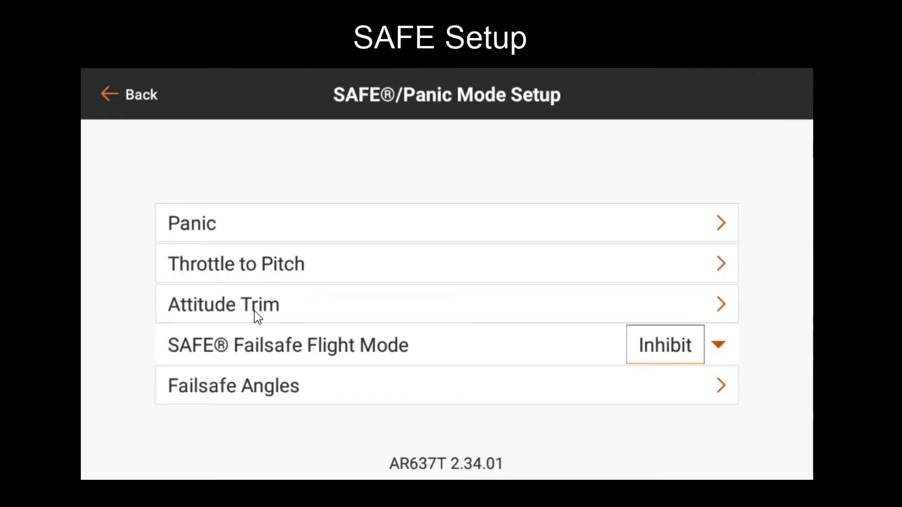
pyautogui.click(224, 304)
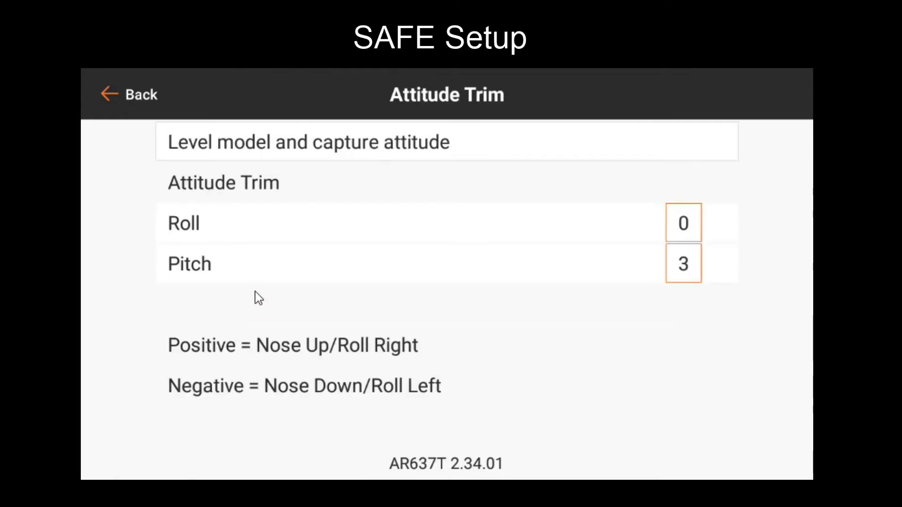
pyautogui.moveTo(554, 347)
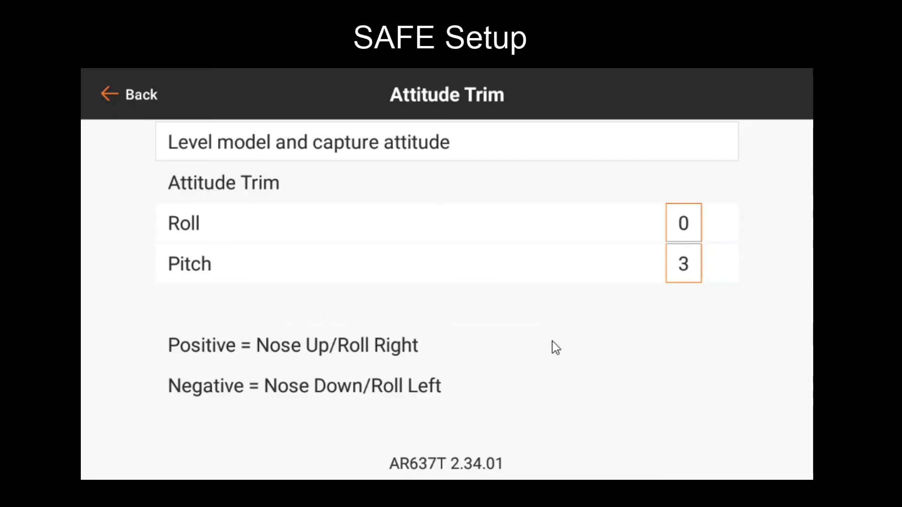
pyautogui.moveTo(550, 347)
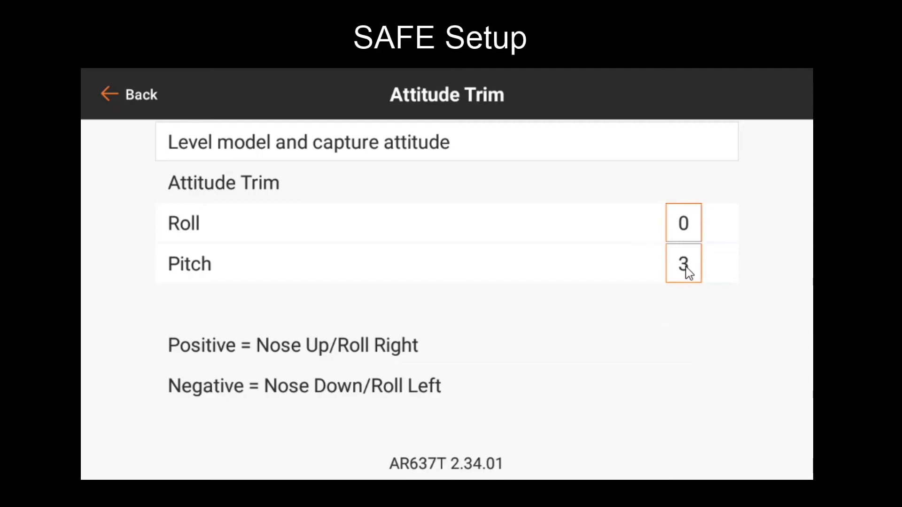
pyautogui.moveTo(619, 295)
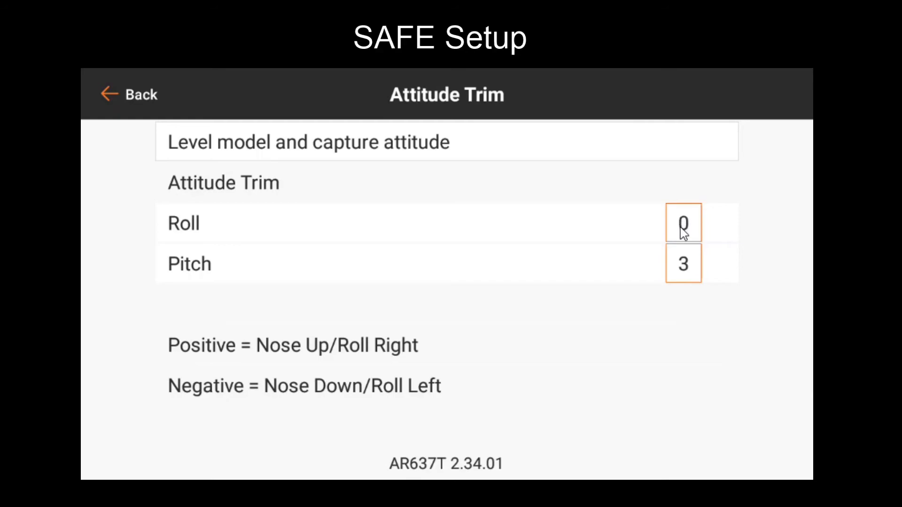
pyautogui.moveTo(283, 217)
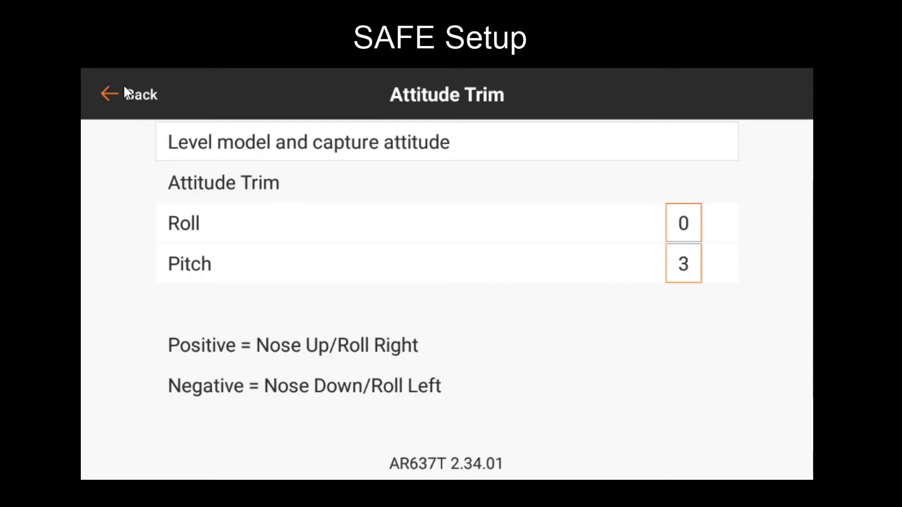
pyautogui.click(132, 94)
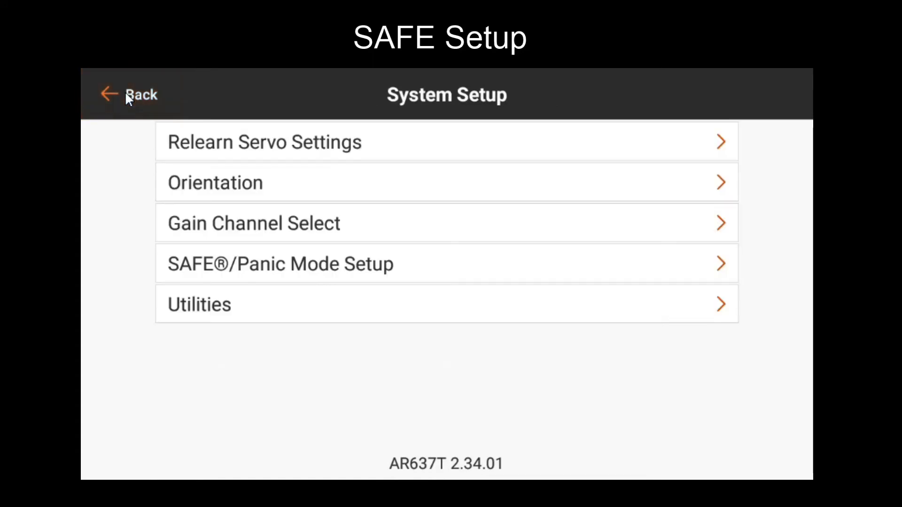
pyautogui.click(131, 94)
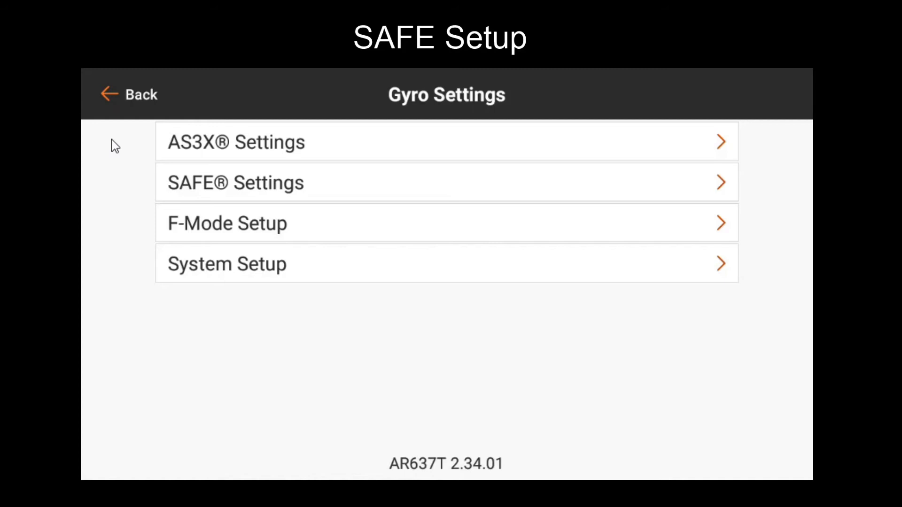
pyautogui.moveTo(180, 172)
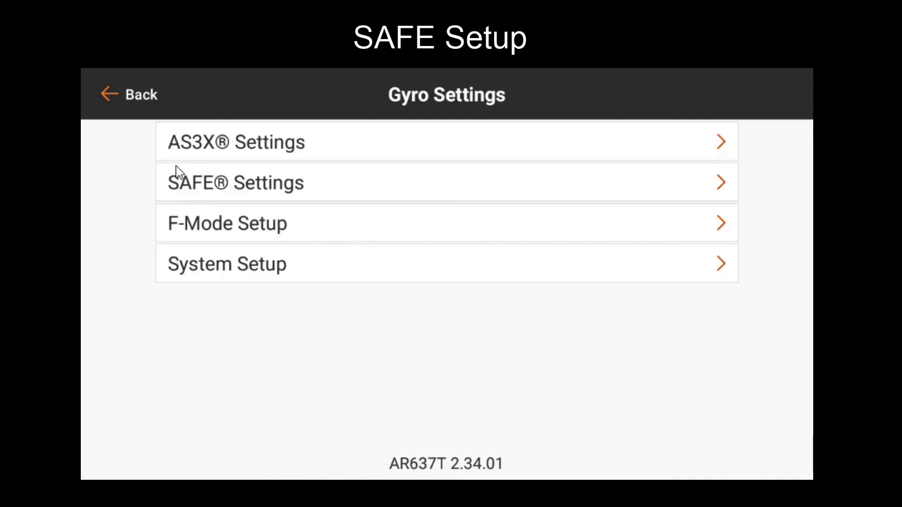
# - In Flight Mode 3's F-Mode Setup, set High Thr to Pitch from Inhibit to Act
pyautogui.click(131, 94)
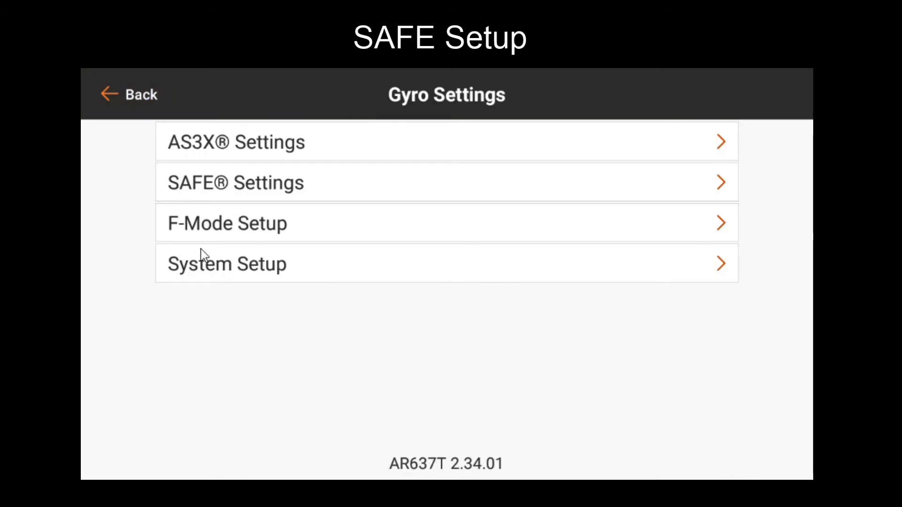
pyautogui.moveTo(229, 239)
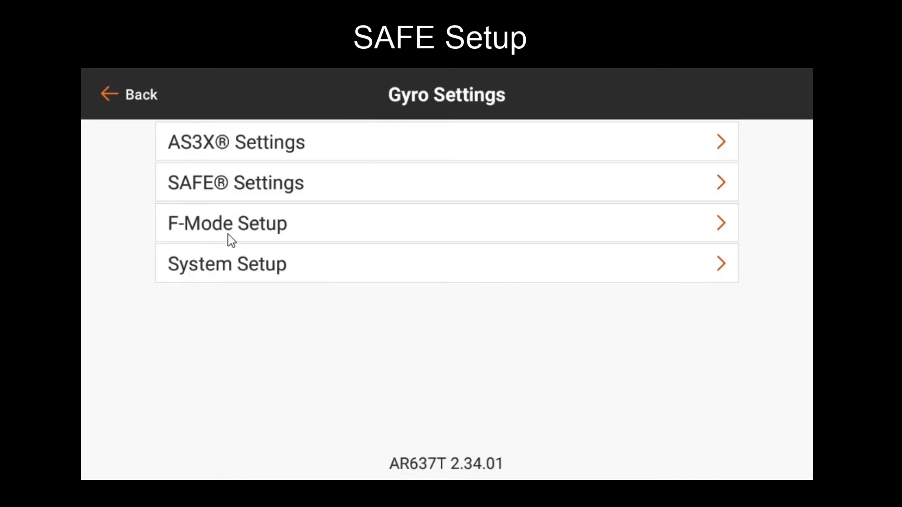
pyautogui.click(228, 224)
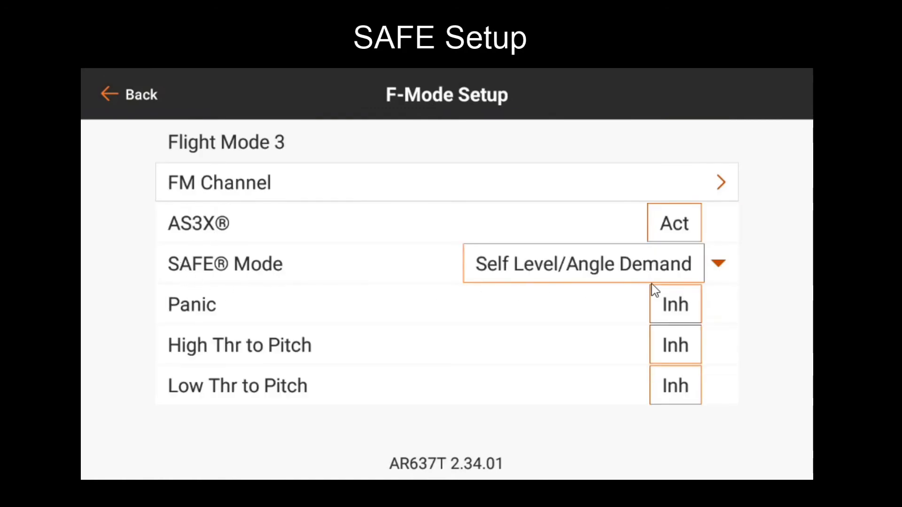
pyautogui.moveTo(616, 276)
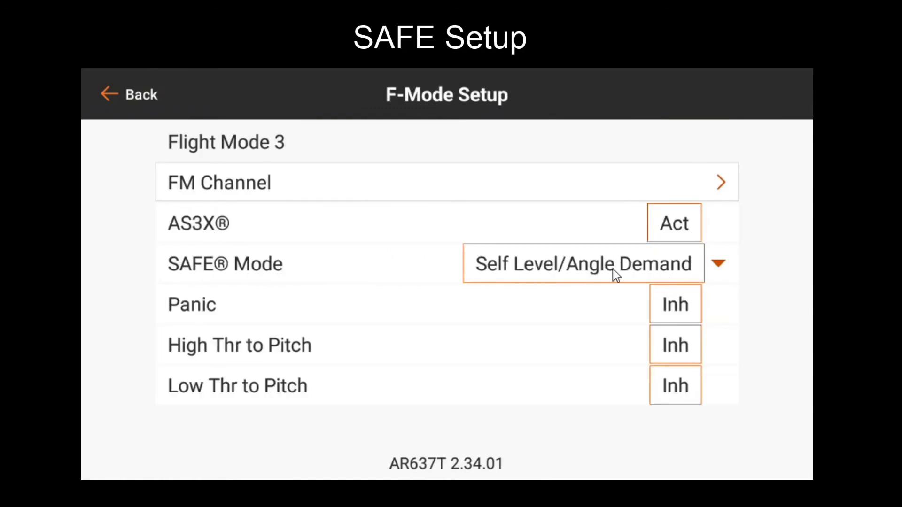
pyautogui.moveTo(296, 345)
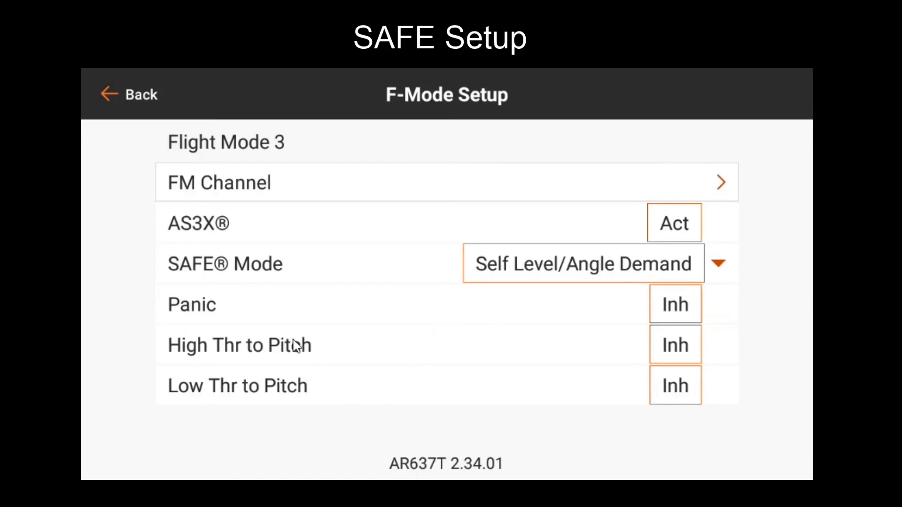
pyautogui.moveTo(311, 399)
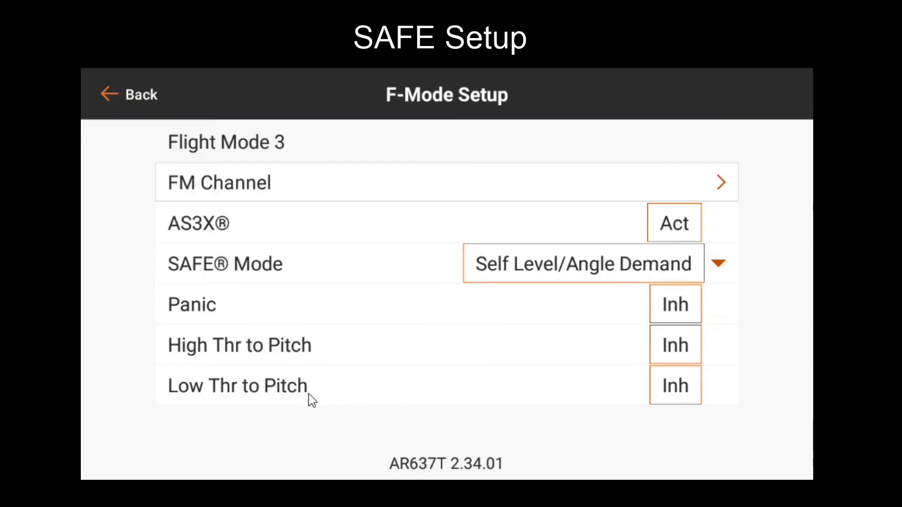
pyautogui.moveTo(464, 389)
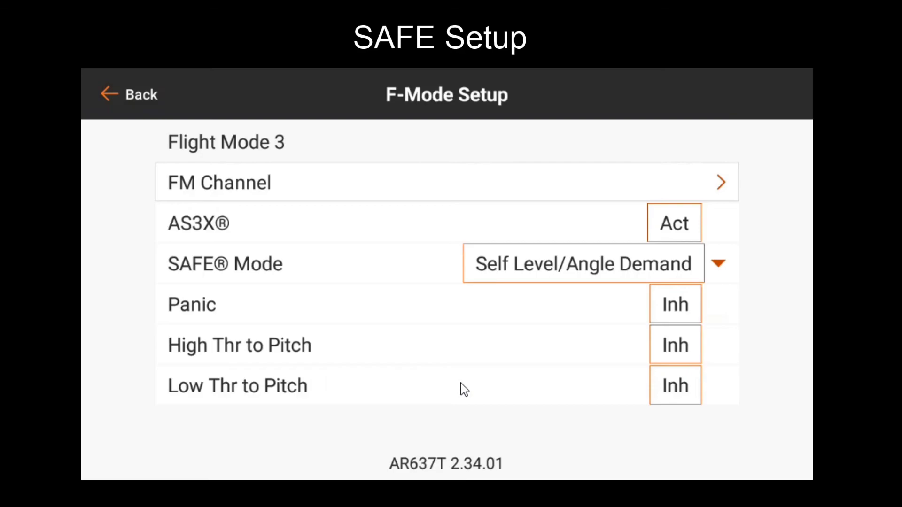
pyautogui.moveTo(286, 324)
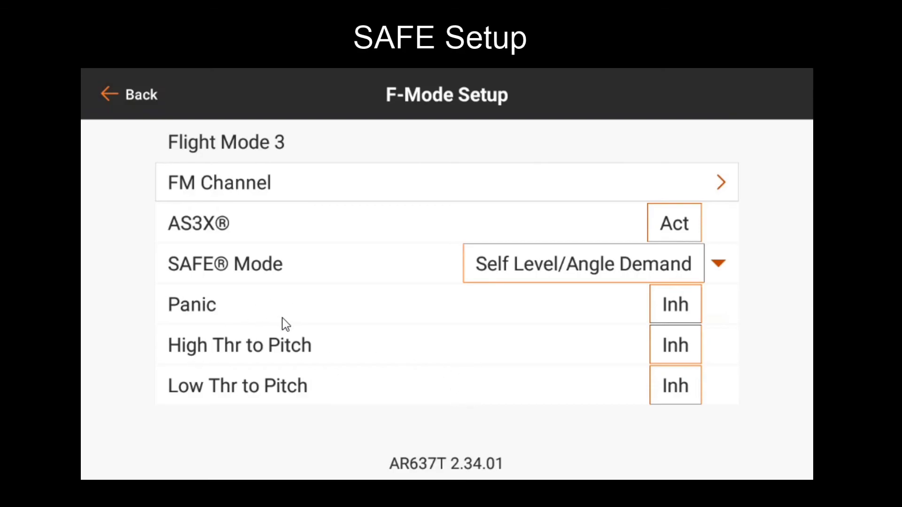
pyautogui.moveTo(322, 371)
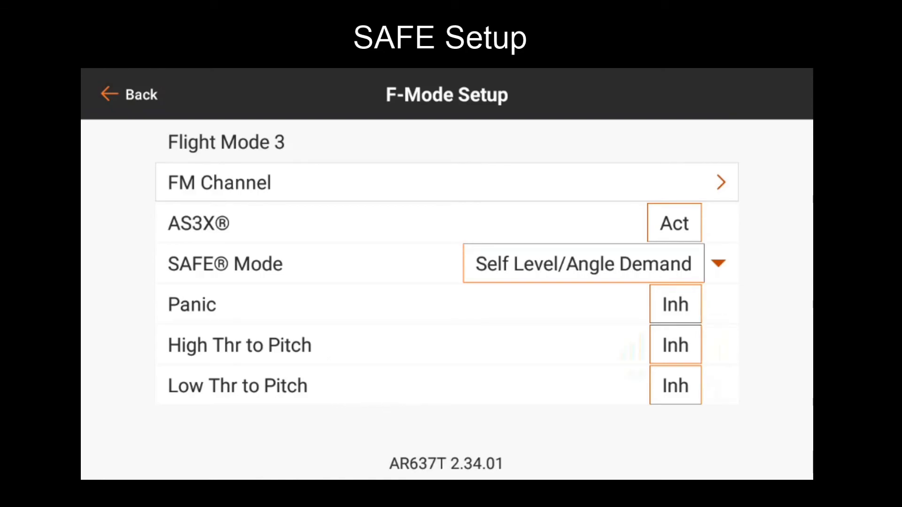
pyautogui.moveTo(583, 160)
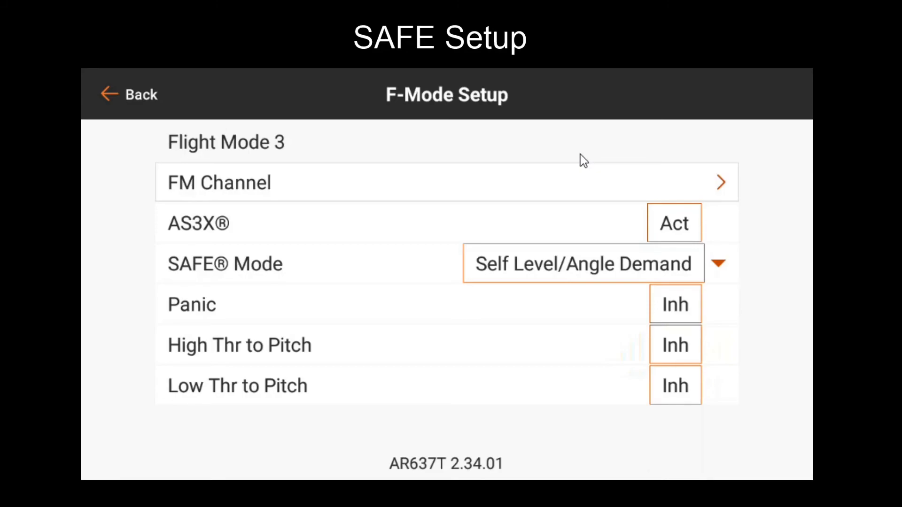
pyautogui.moveTo(506, 87)
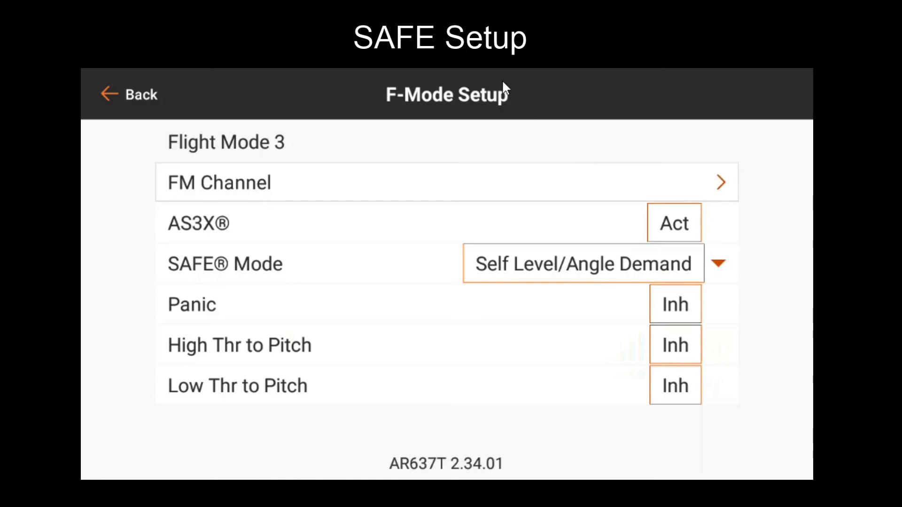
pyautogui.moveTo(372, 393)
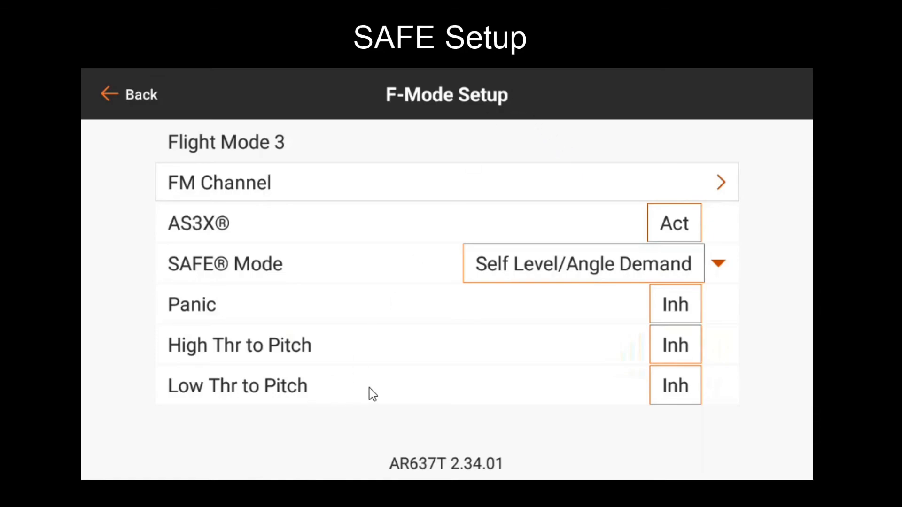
pyautogui.moveTo(424, 397)
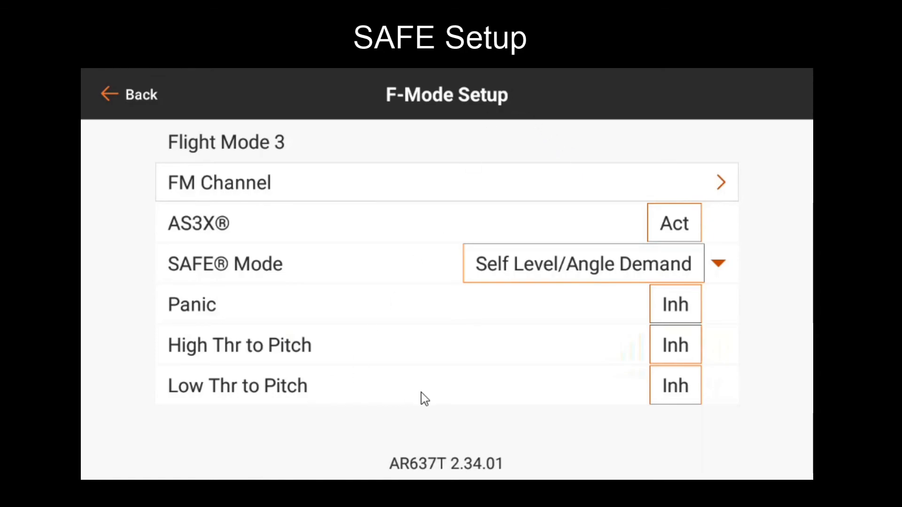
pyautogui.moveTo(432, 406)
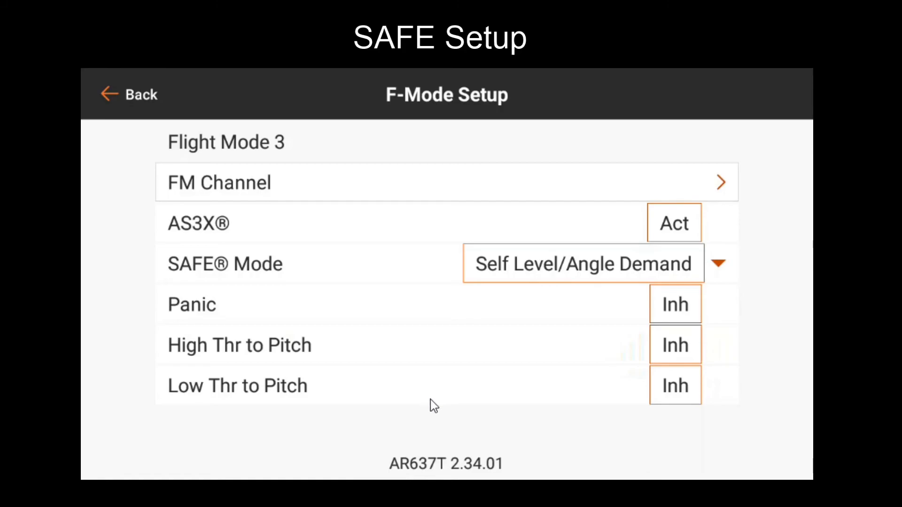
pyautogui.moveTo(420, 407)
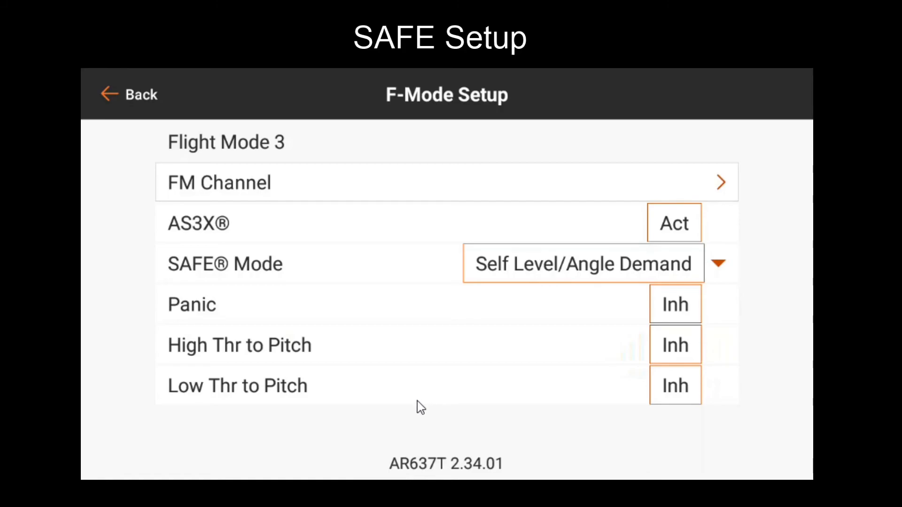
pyautogui.moveTo(370, 346)
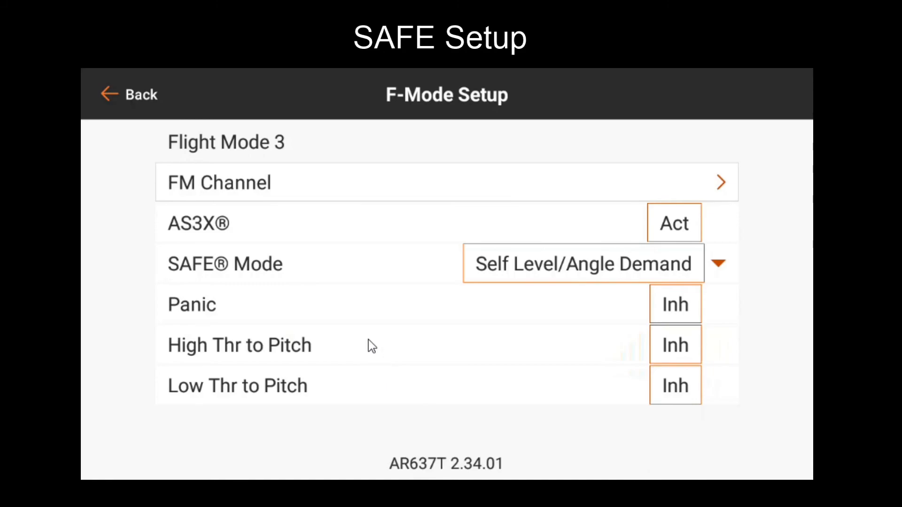
pyautogui.moveTo(368, 355)
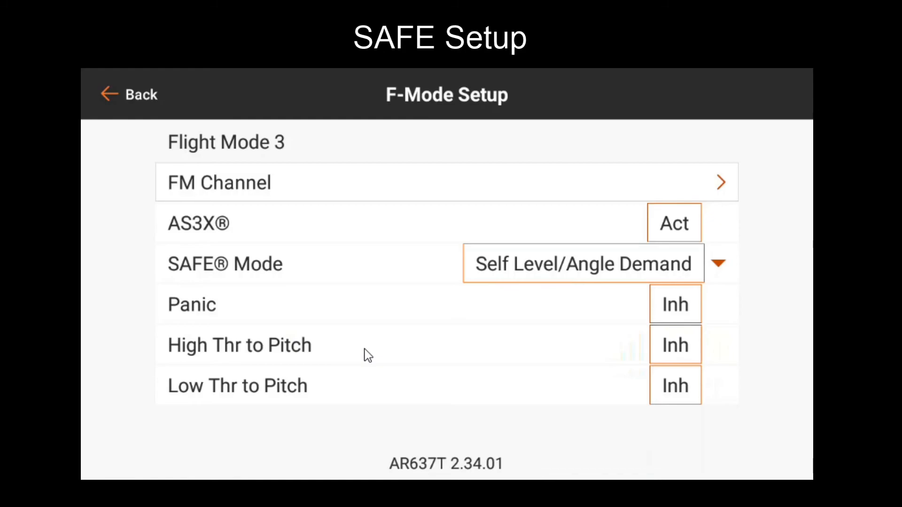
pyautogui.moveTo(396, 395)
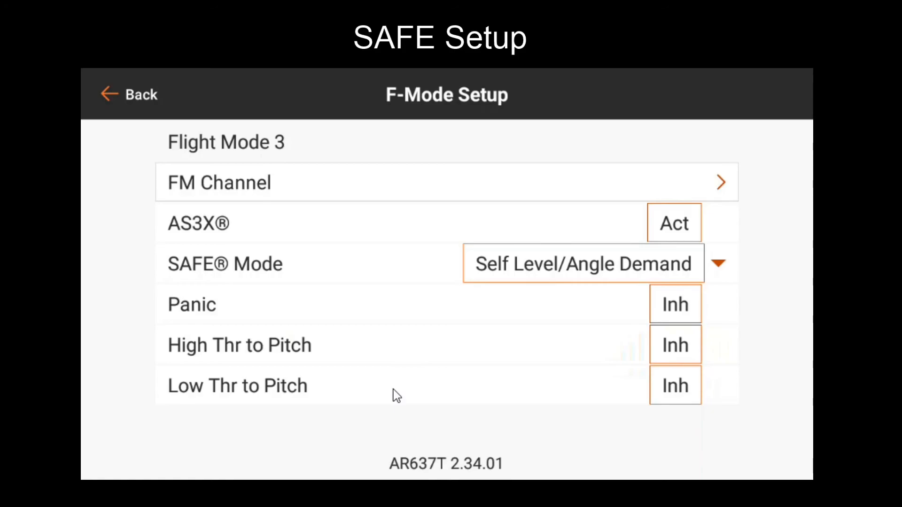
pyautogui.moveTo(363, 236)
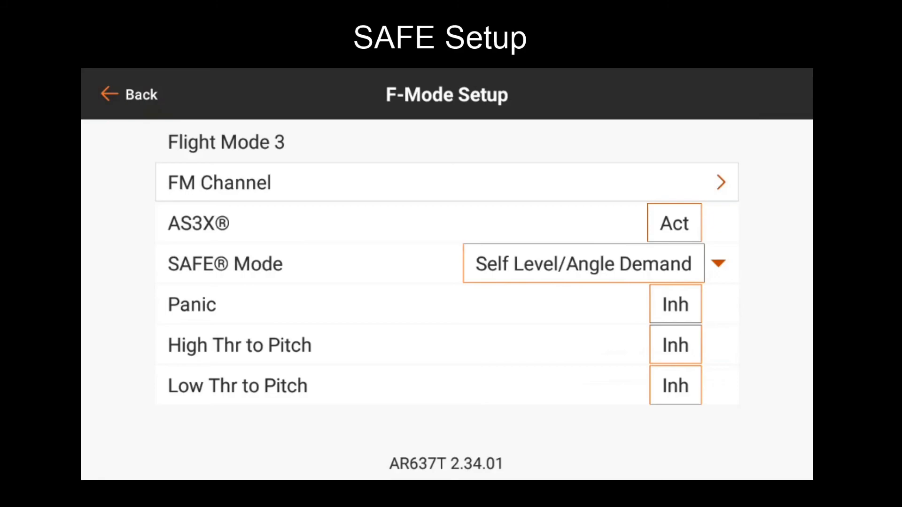
pyautogui.click(674, 345)
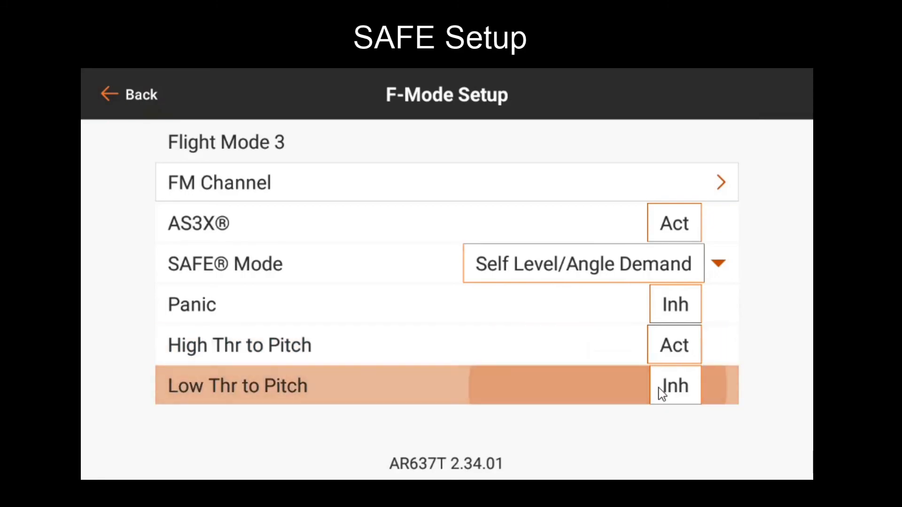
# - Set Low Thr to Pitch to Act for Flight Mode 3 and go back to Gyro Settings
pyautogui.click(674, 385)
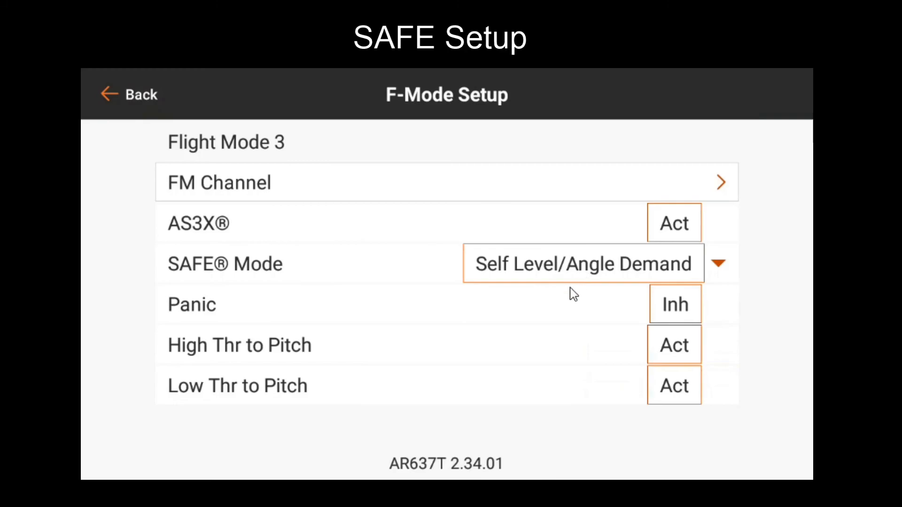
pyautogui.moveTo(541, 331)
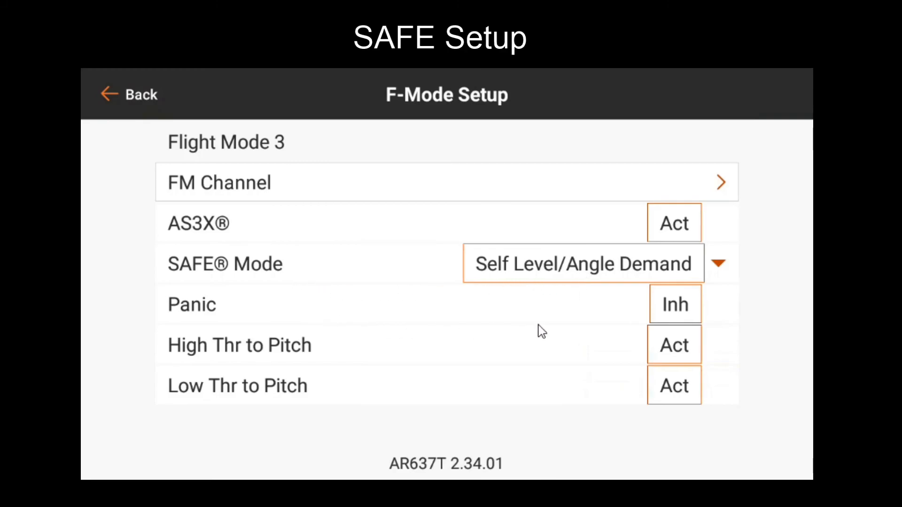
pyautogui.moveTo(121, 97)
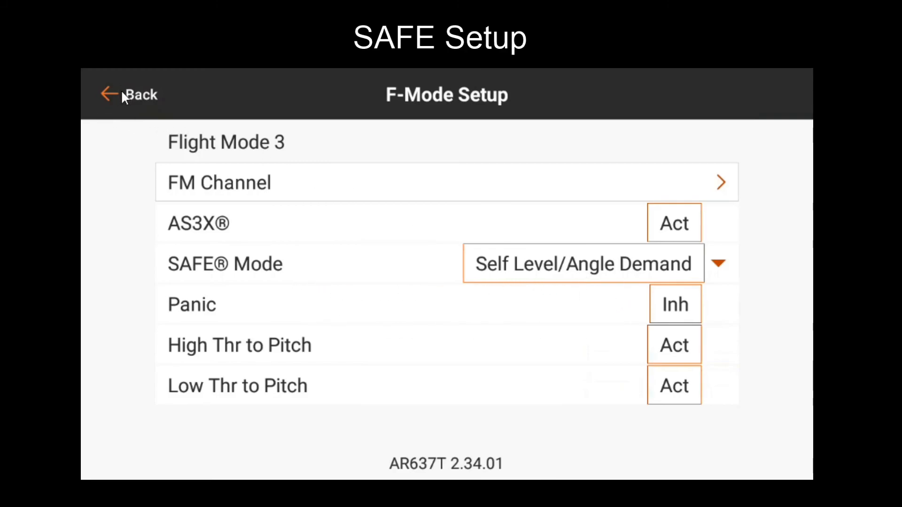
pyautogui.click(131, 93)
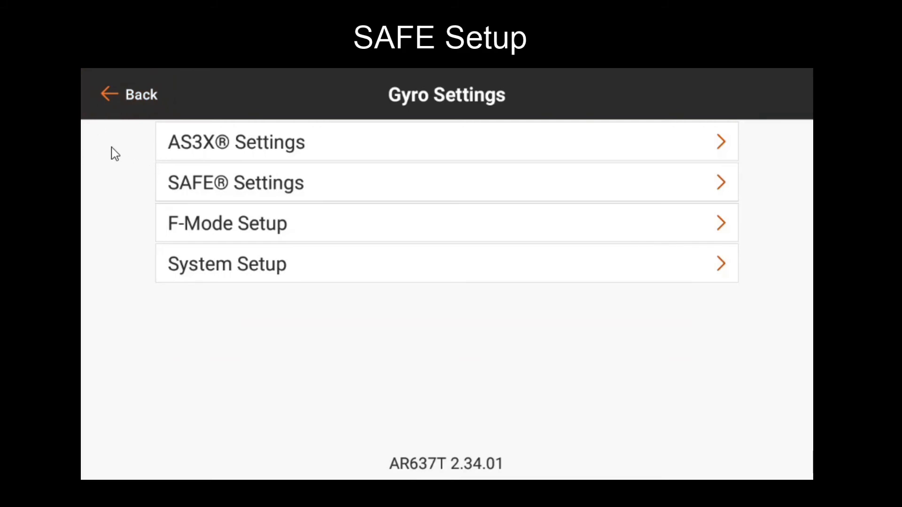
# - Reach the SAFE Throttle to Pitch page showing thresholds 30 and 70, angles 0
pyautogui.click(227, 263)
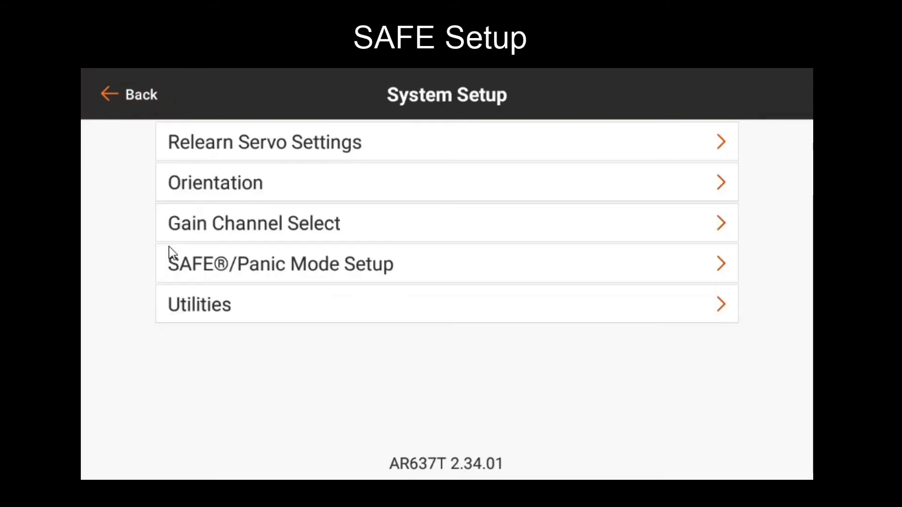
pyautogui.moveTo(336, 307)
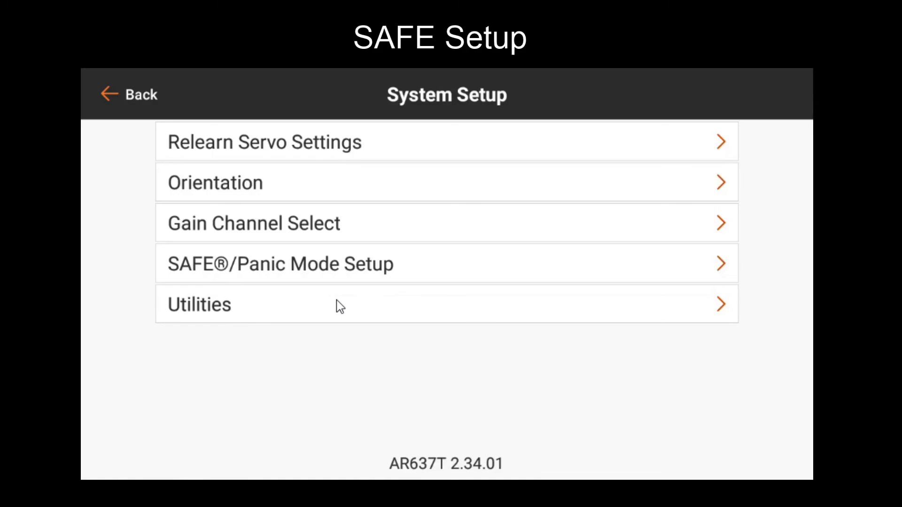
pyautogui.moveTo(322, 270)
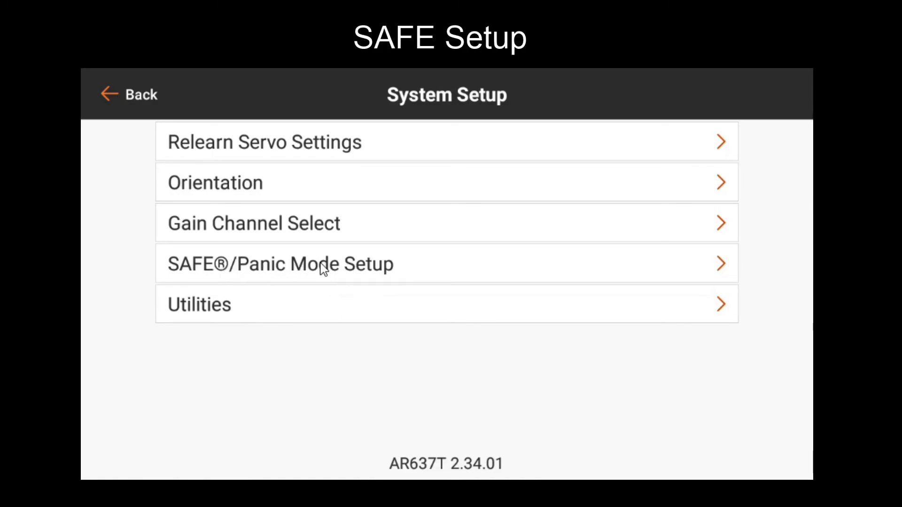
pyautogui.click(280, 264)
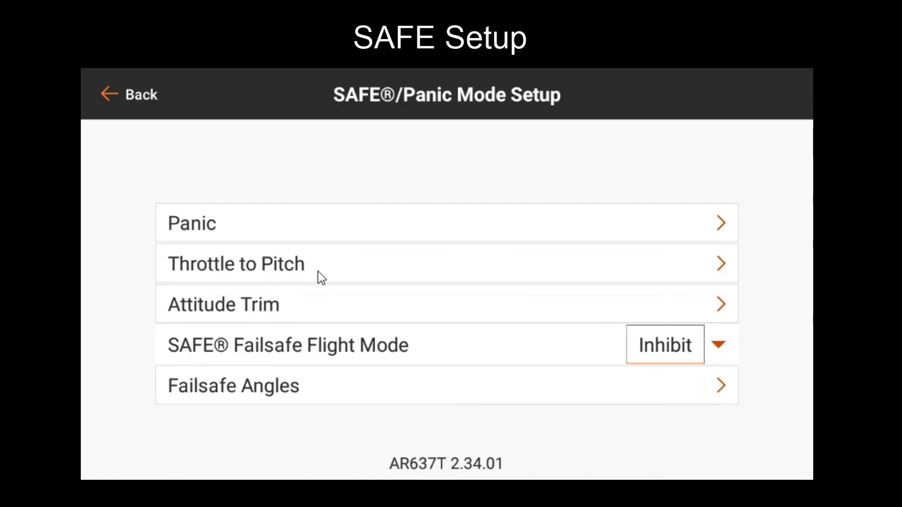
pyautogui.click(235, 263)
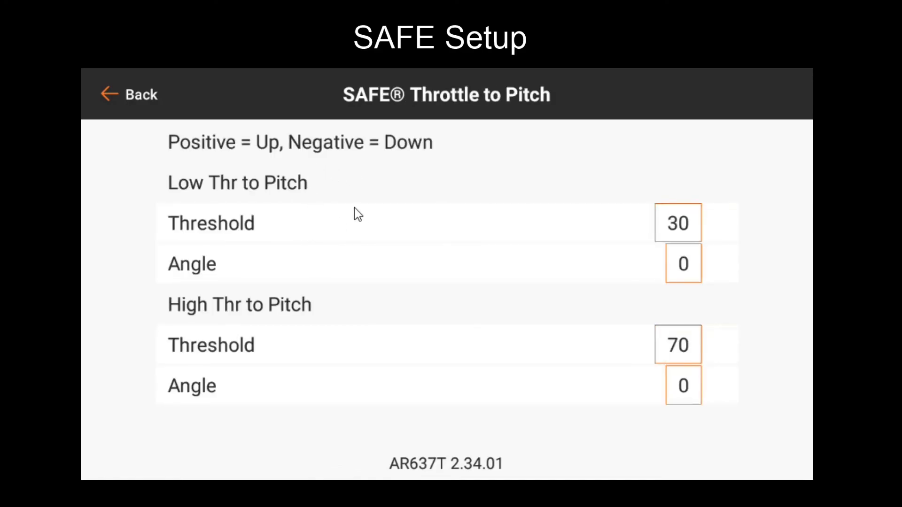
pyautogui.moveTo(419, 290)
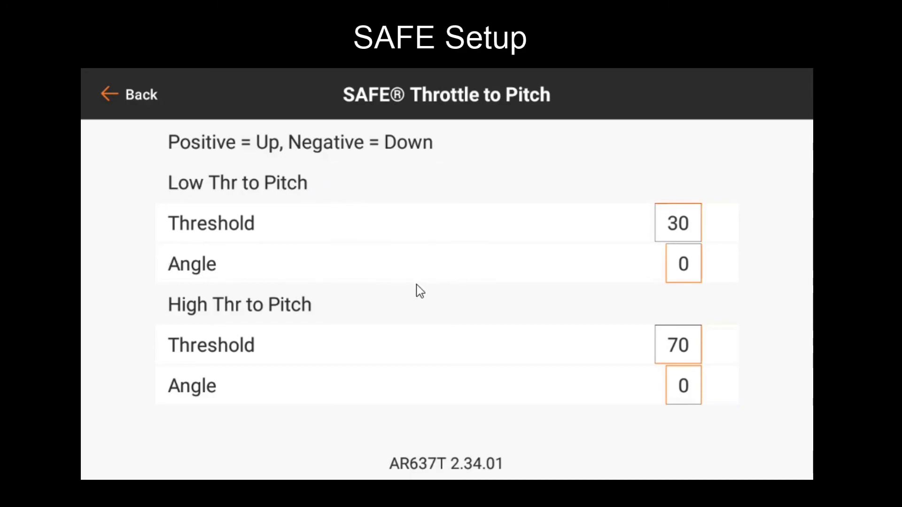
pyautogui.moveTo(545, 340)
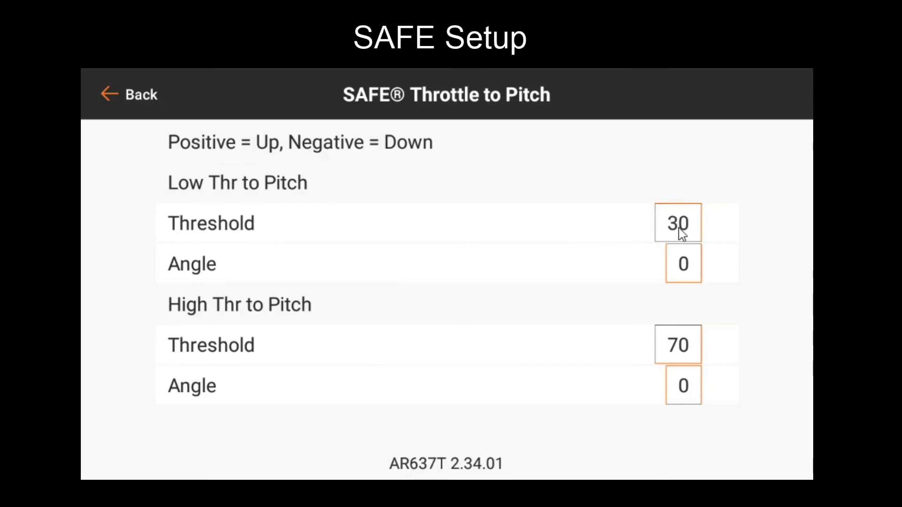
pyautogui.moveTo(316, 206)
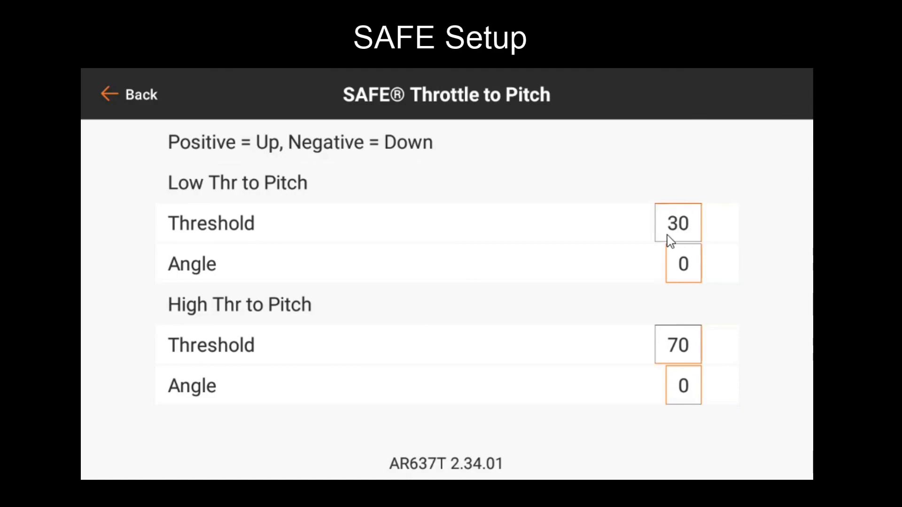
pyautogui.moveTo(639, 270)
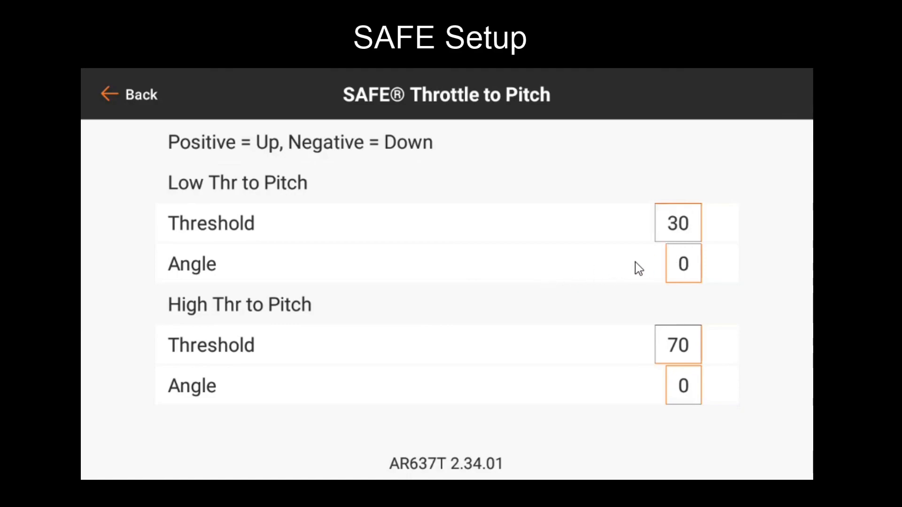
# - Set the Low Thr to Pitch angle to -10, keeping its threshold at 30
pyautogui.click(682, 263)
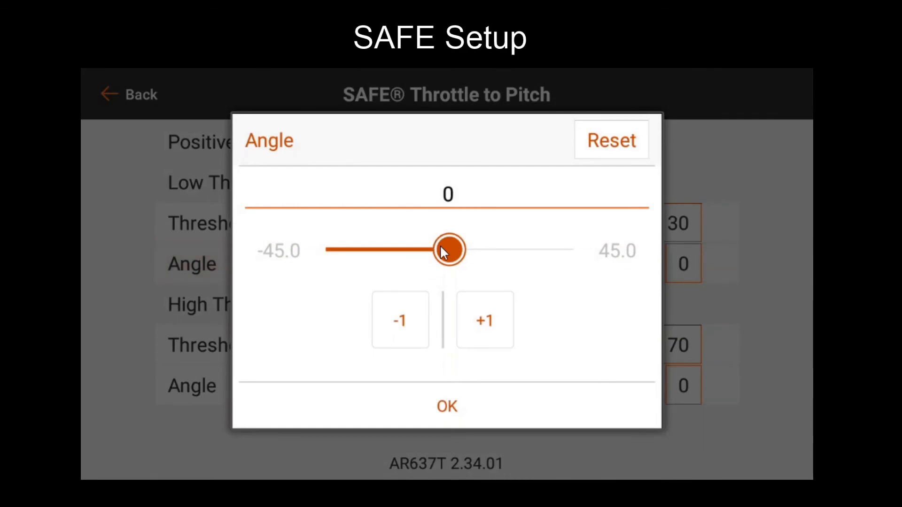
pyautogui.moveTo(452, 249); pyautogui.dragTo(419, 249)
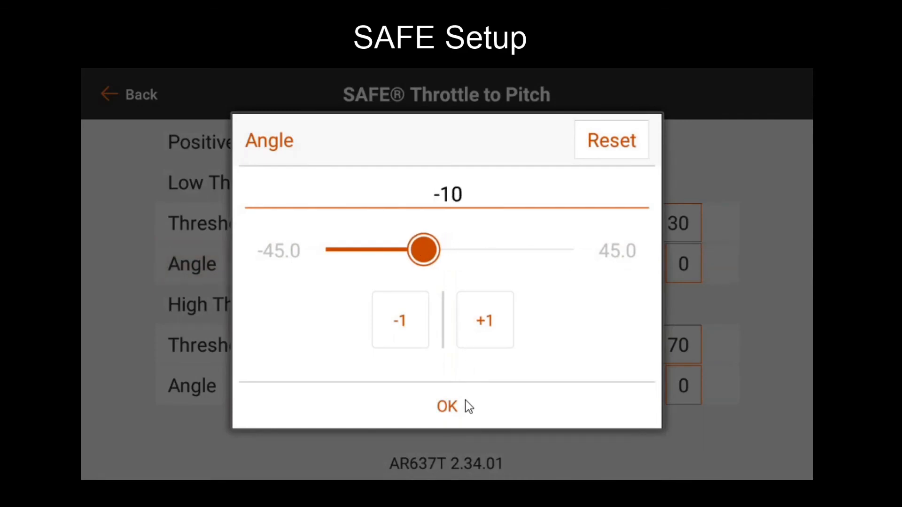
pyautogui.click(447, 406)
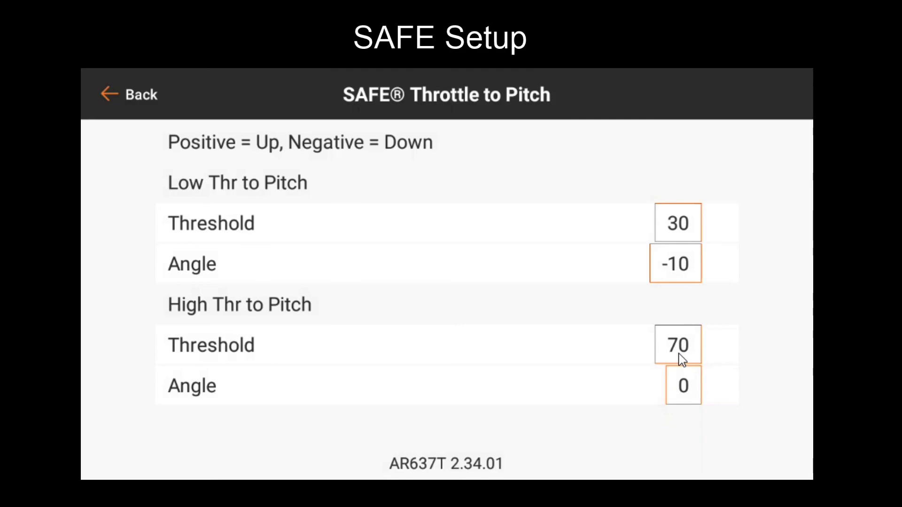
# - Set the High Thr to Pitch threshold to 90 and angle to 15, then go back to Gyro Settings
pyautogui.click(676, 345)
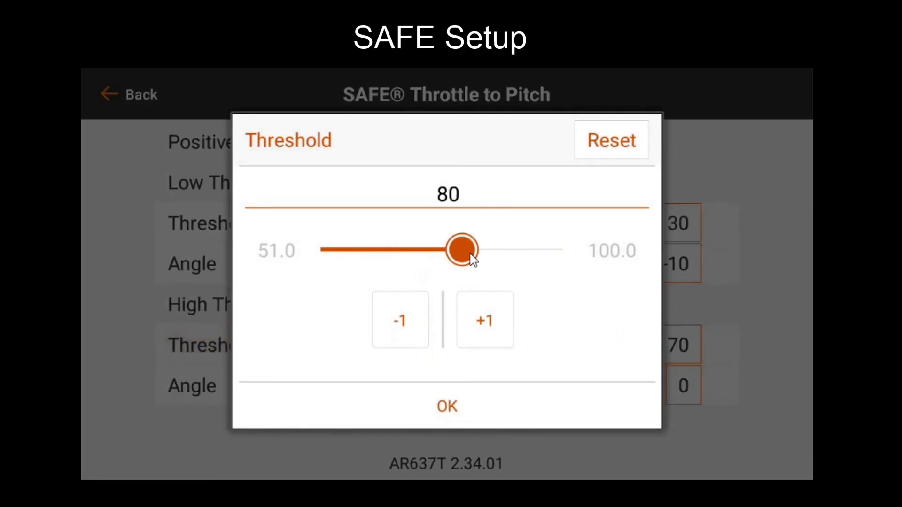
pyautogui.moveTo(464, 249); pyautogui.dragTo(505, 249)
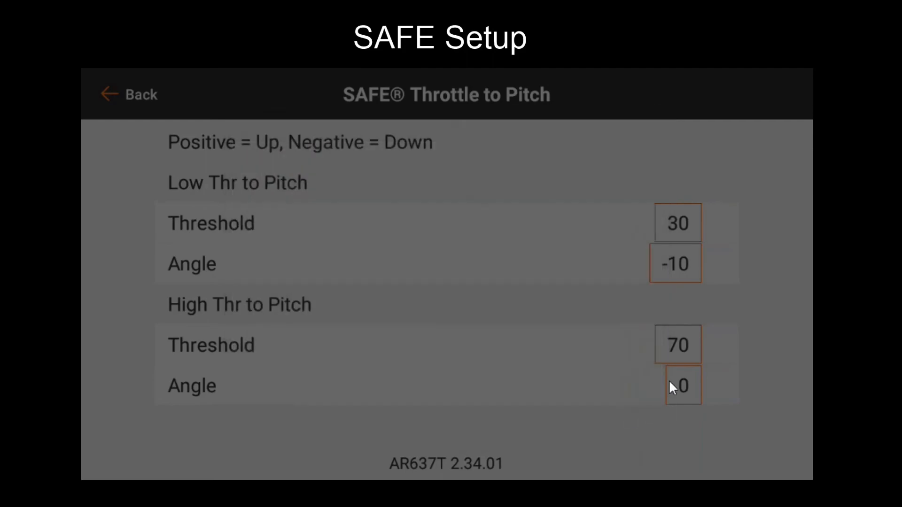
pyautogui.click(682, 386)
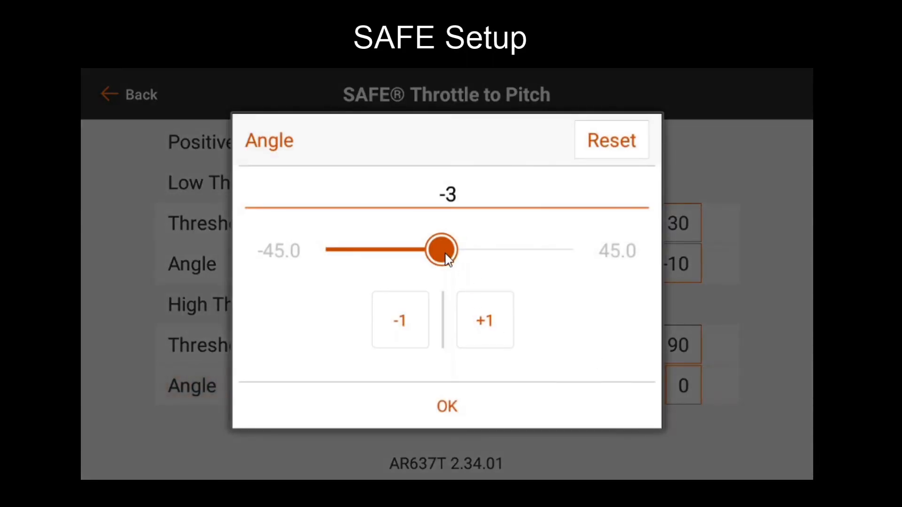
pyautogui.moveTo(442, 250); pyautogui.dragTo(490, 249)
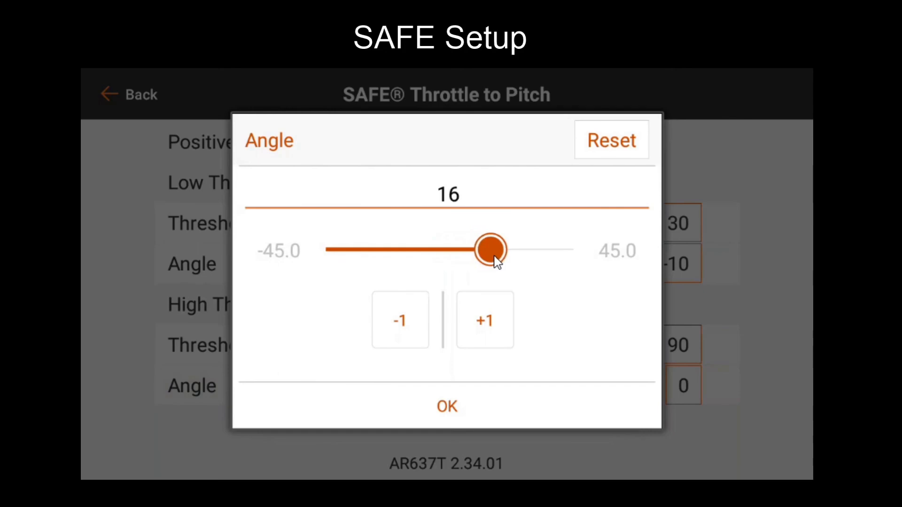
pyautogui.moveTo(489, 249); pyautogui.dragTo(501, 249)
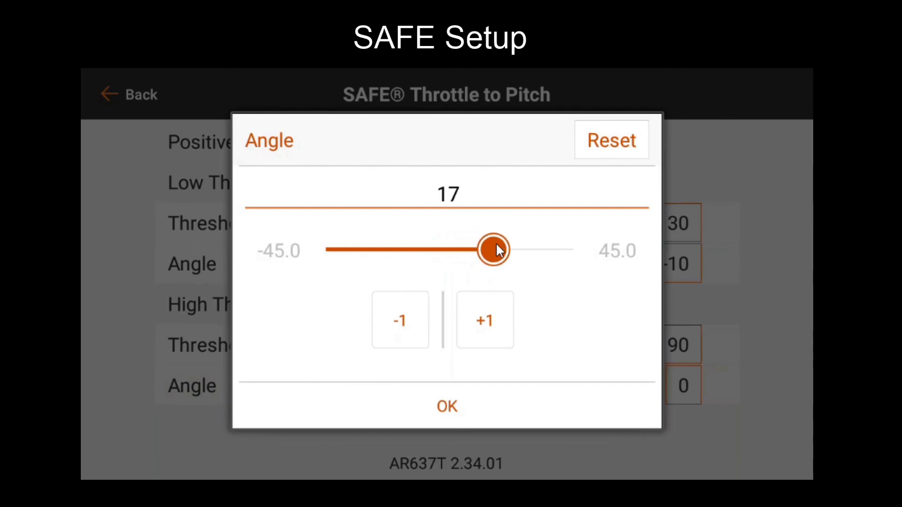
pyautogui.click(400, 319)
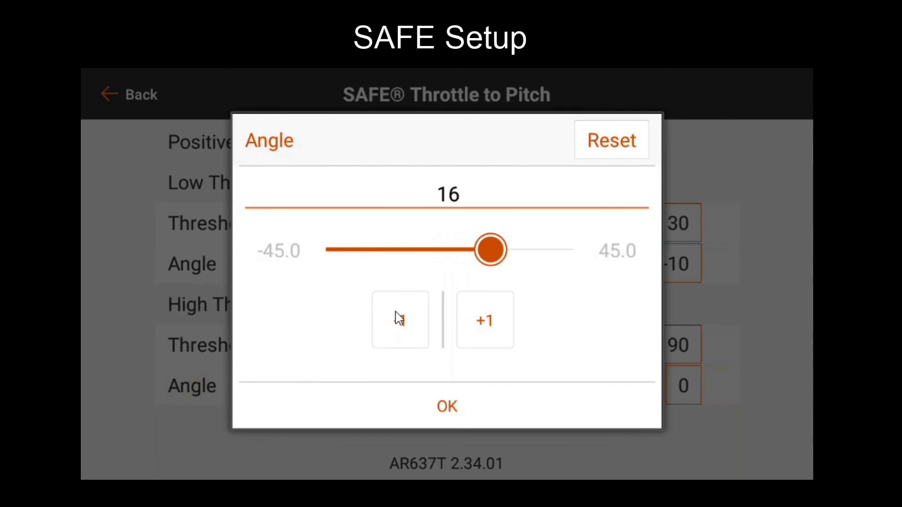
pyautogui.click(446, 406)
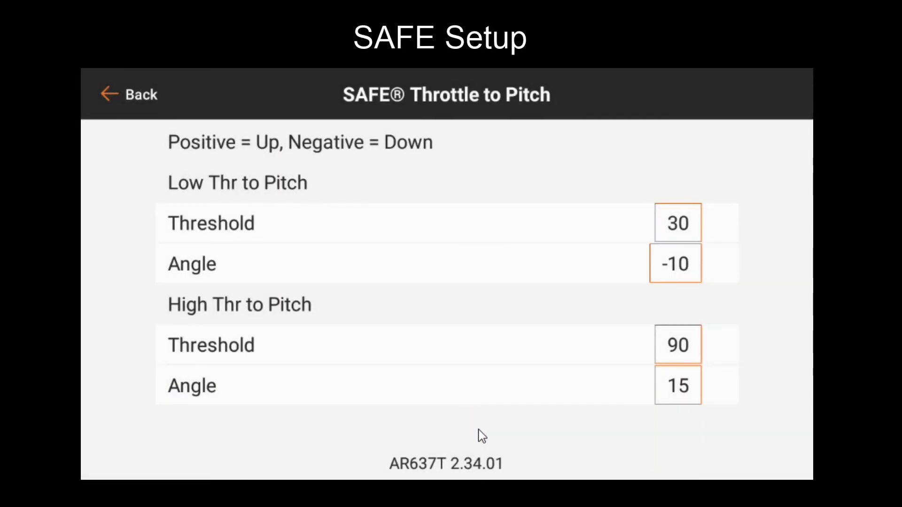
pyautogui.moveTo(581, 392)
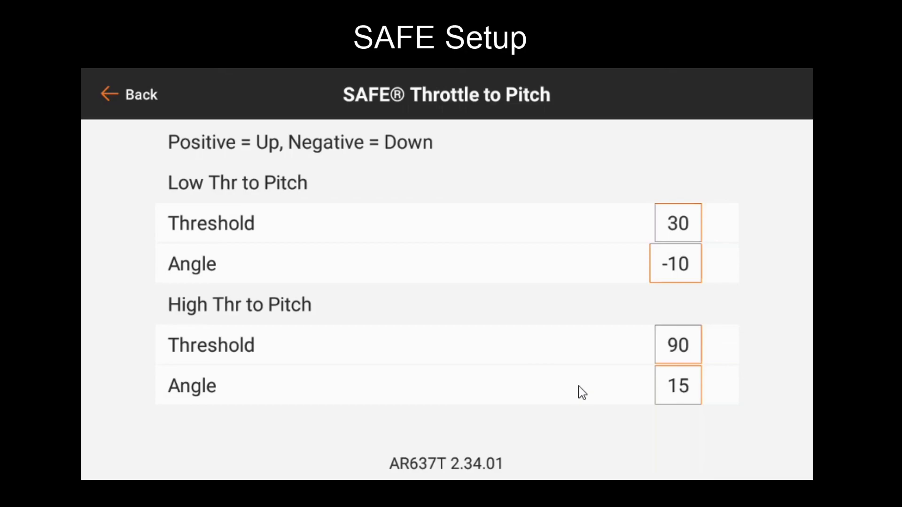
pyautogui.moveTo(576, 403)
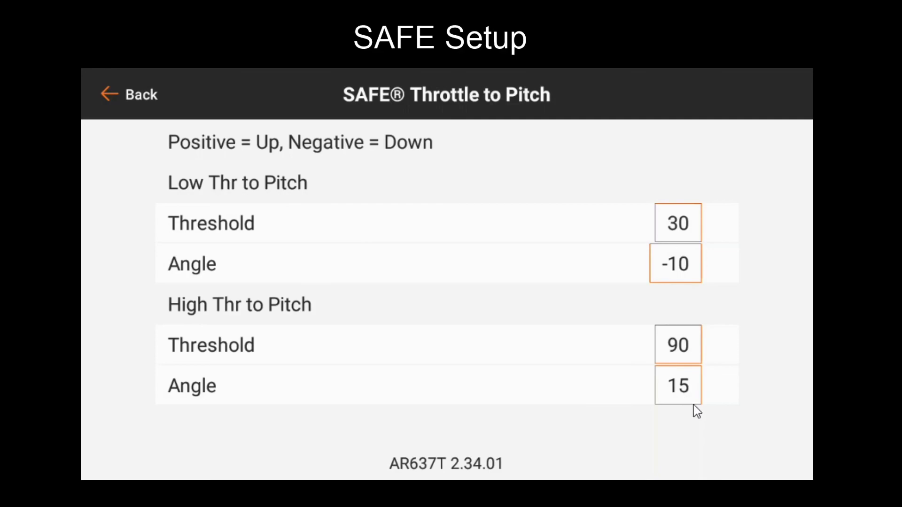
pyautogui.moveTo(114, 112)
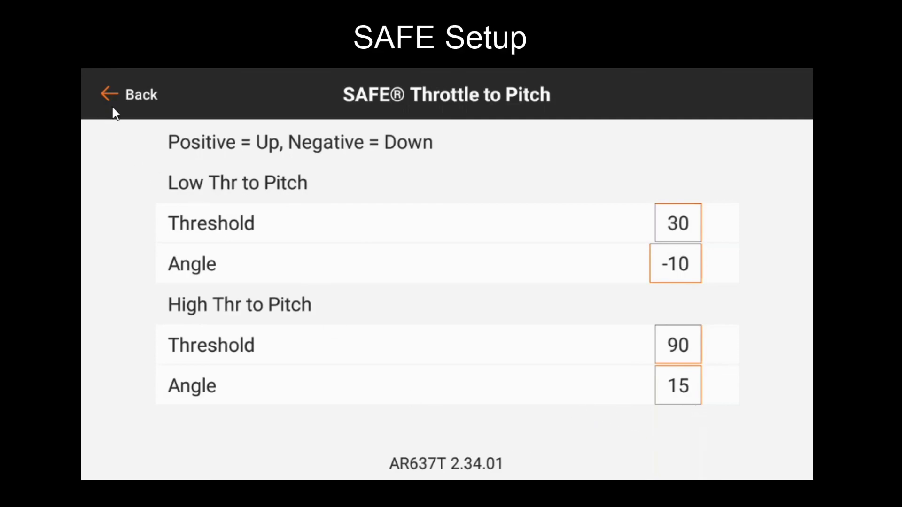
pyautogui.click(130, 94)
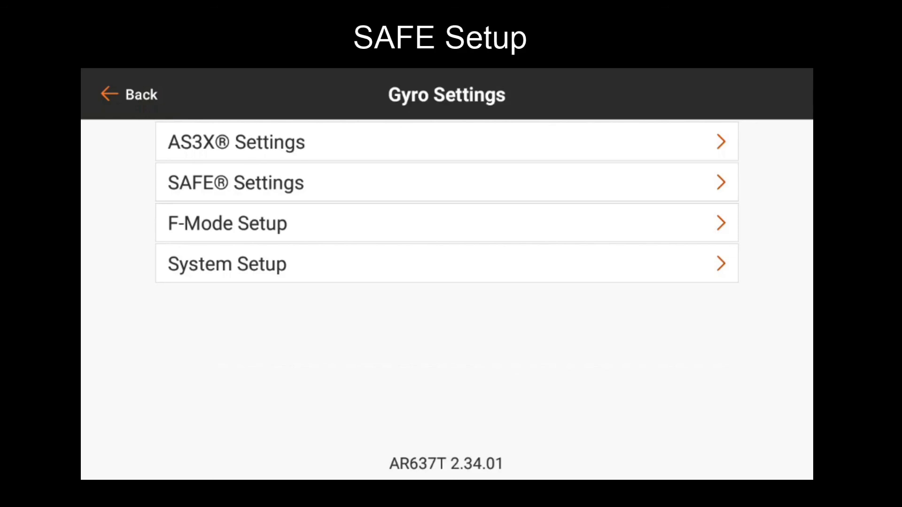